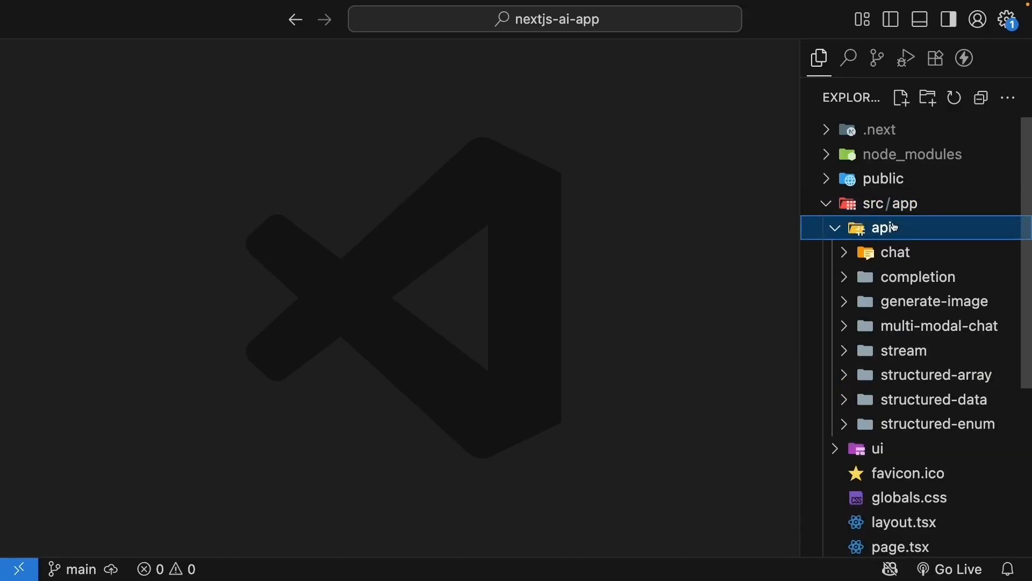
mouse_move(928, 97)
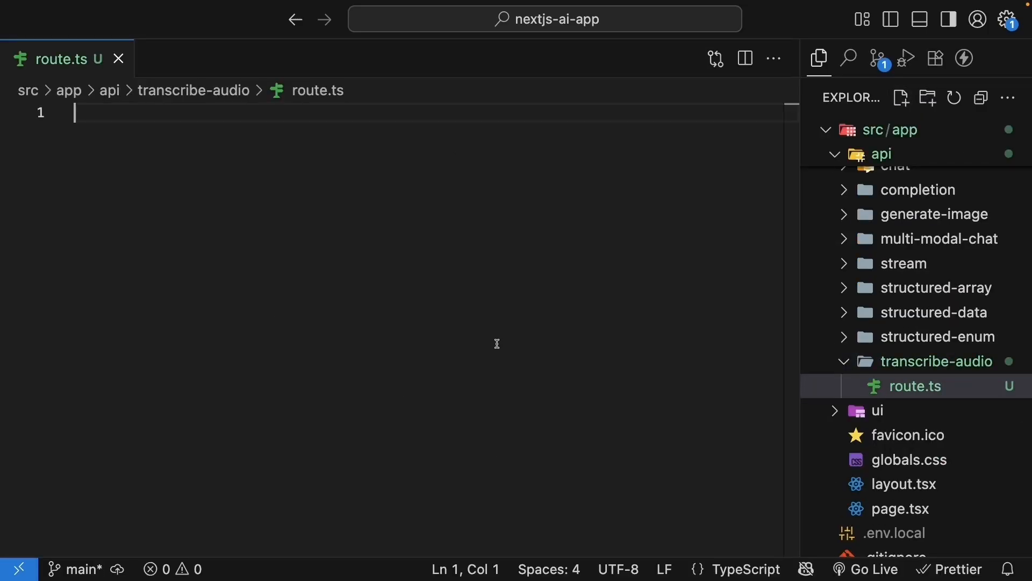
Declare an empty exported async POST(req: Request) handler in route.ts.
text(export)
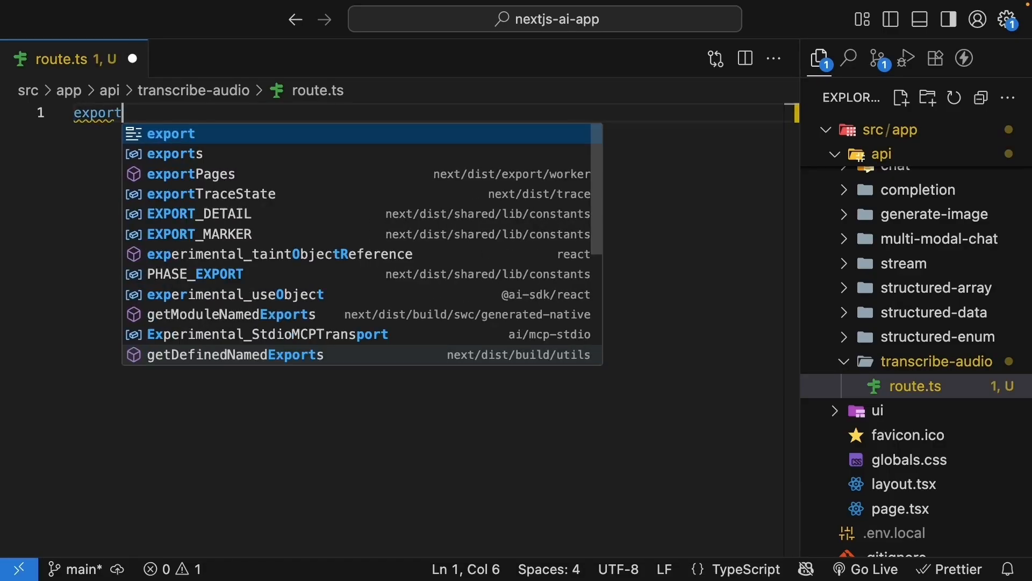
text(async function POST(req:)
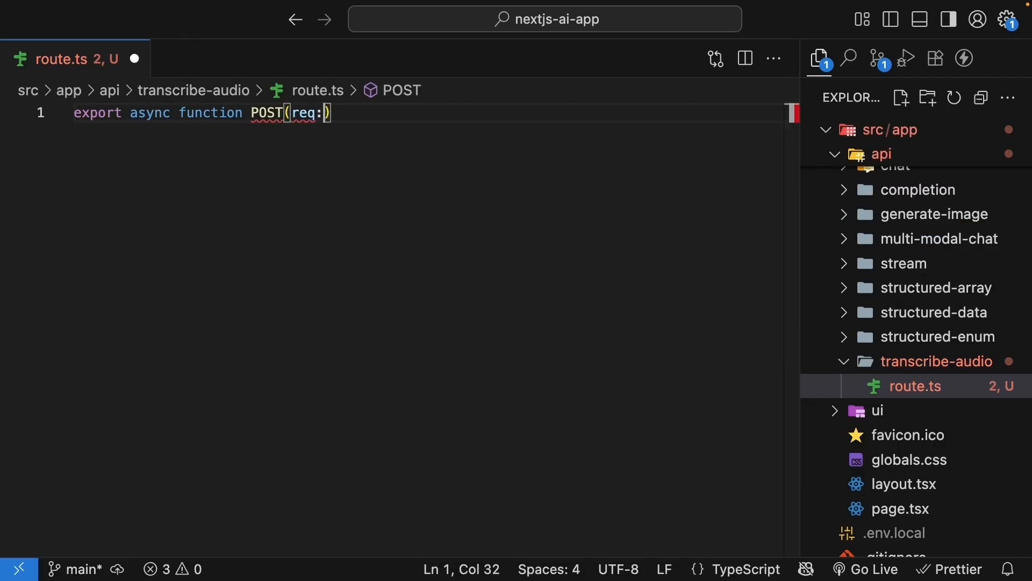
text(Request)
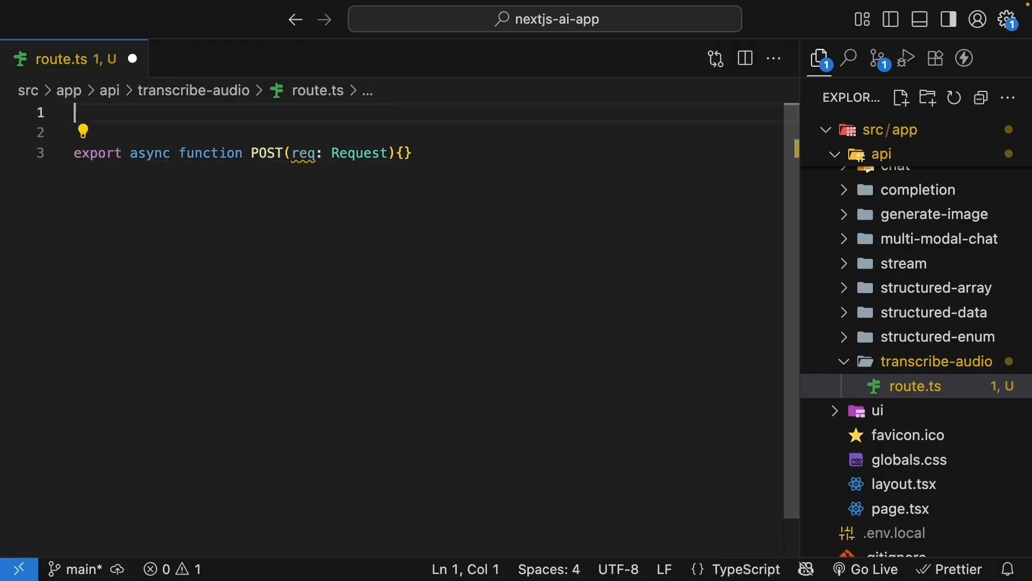
Import openai and experimental_transcribe from "ai", aliasing it as transcribe.
text(import { openai } from "@ai-sdk/openai";)
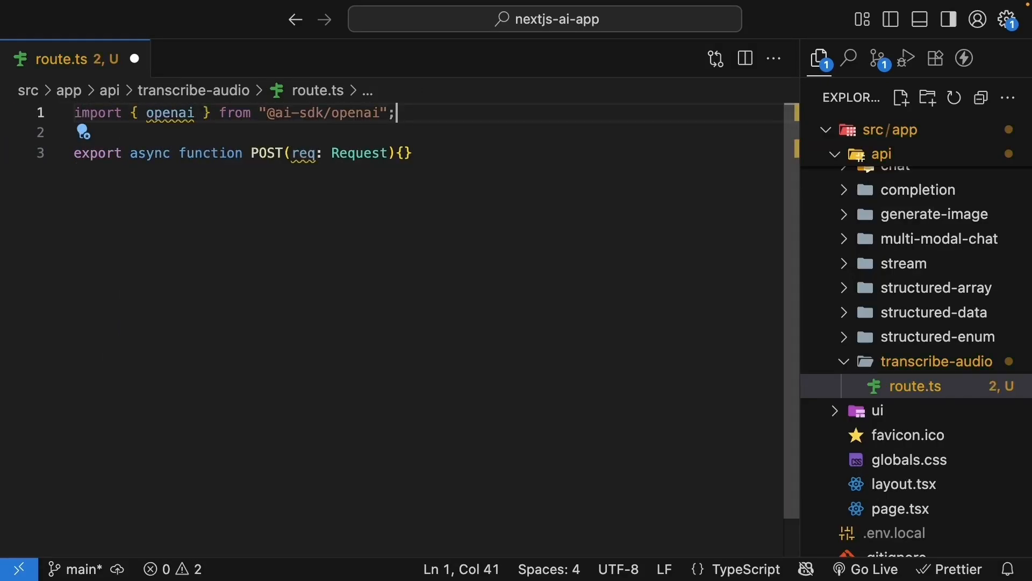
text(import ()
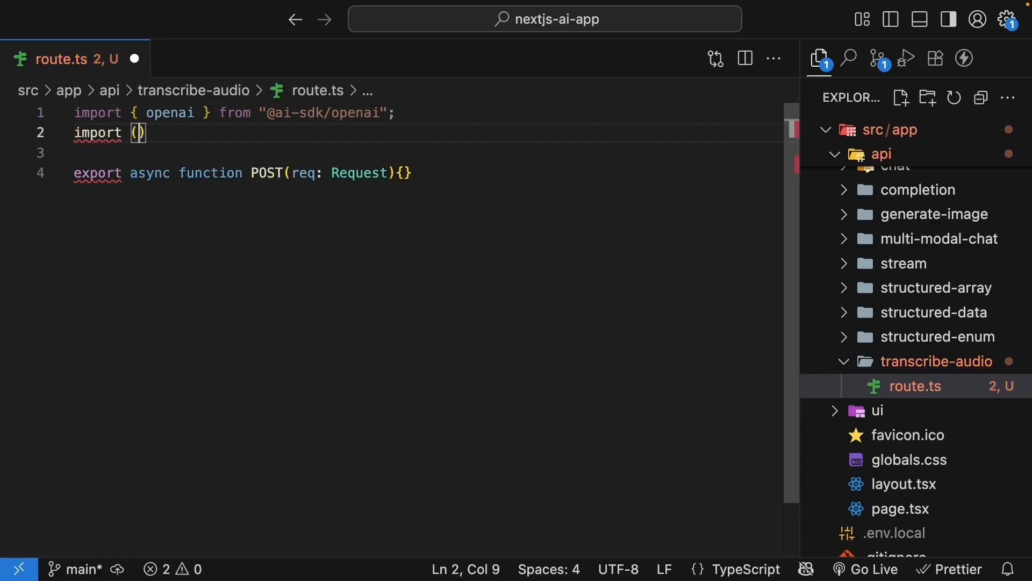
text({ experimental_transcribe } from "ai";)
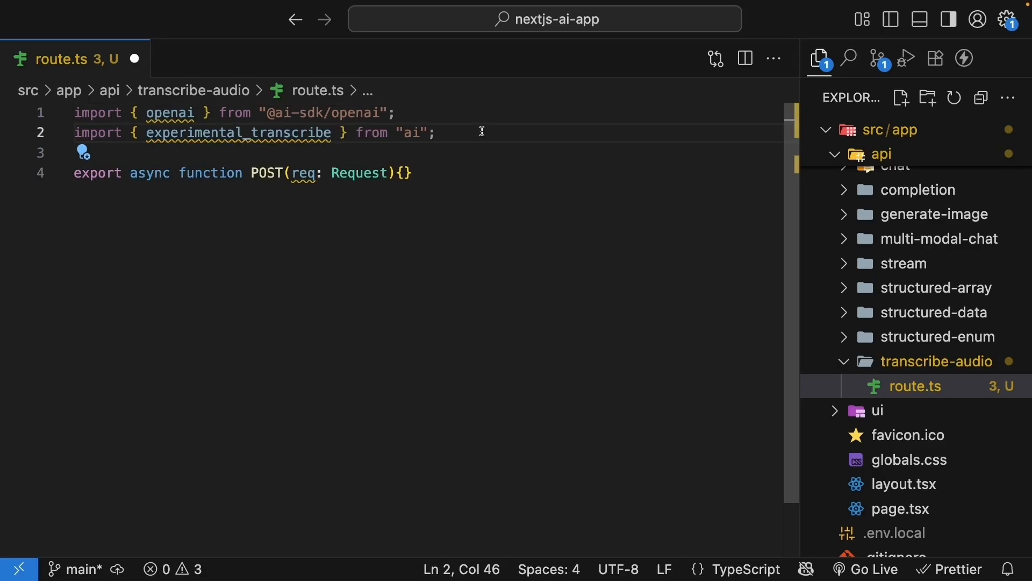
click(434, 132)
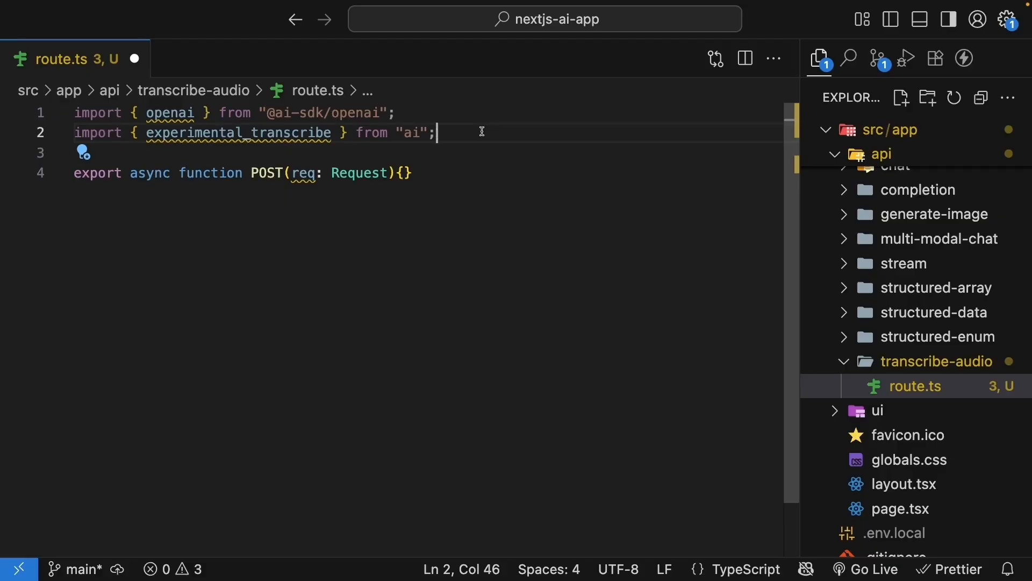
double_click(238, 133)
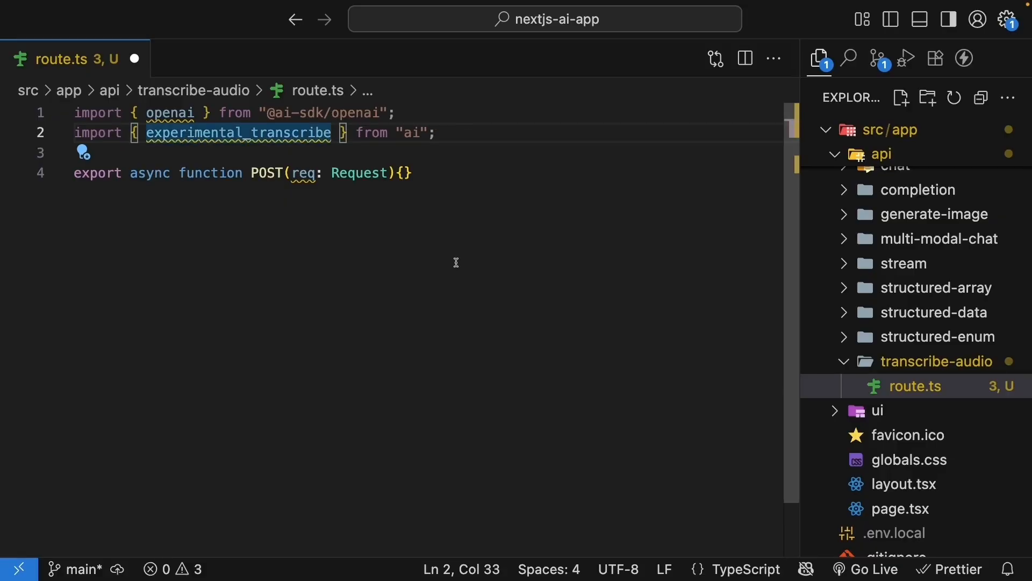
text(as transcribe)
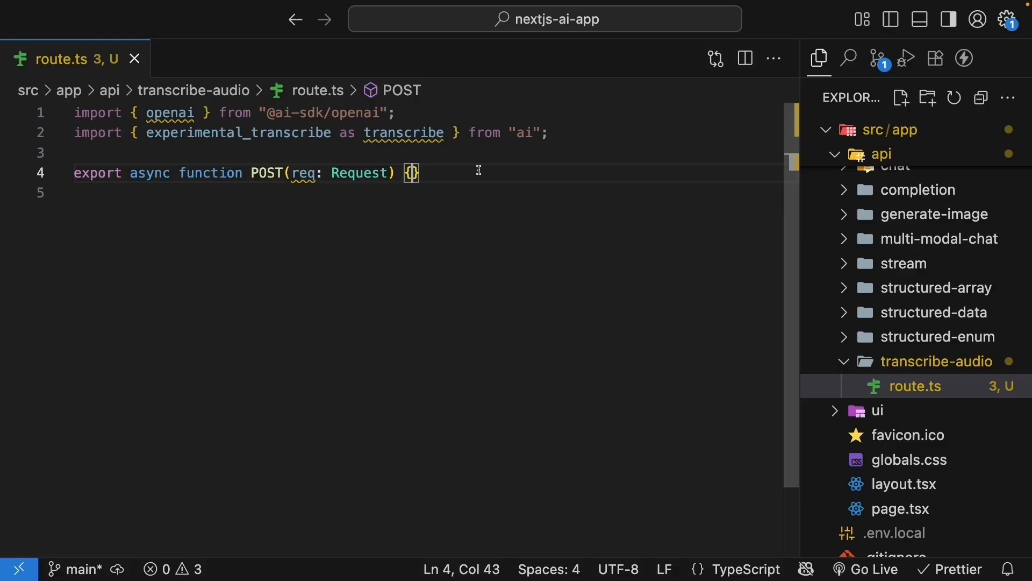
key(Return)
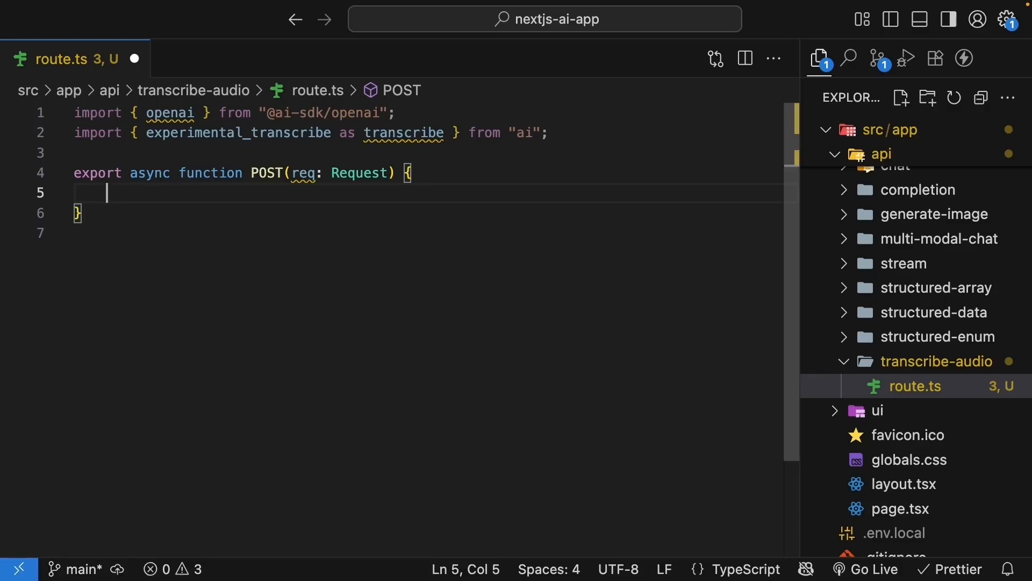
Read the request's formData and get the "audio" entry as audioFile.
text(const formData =)
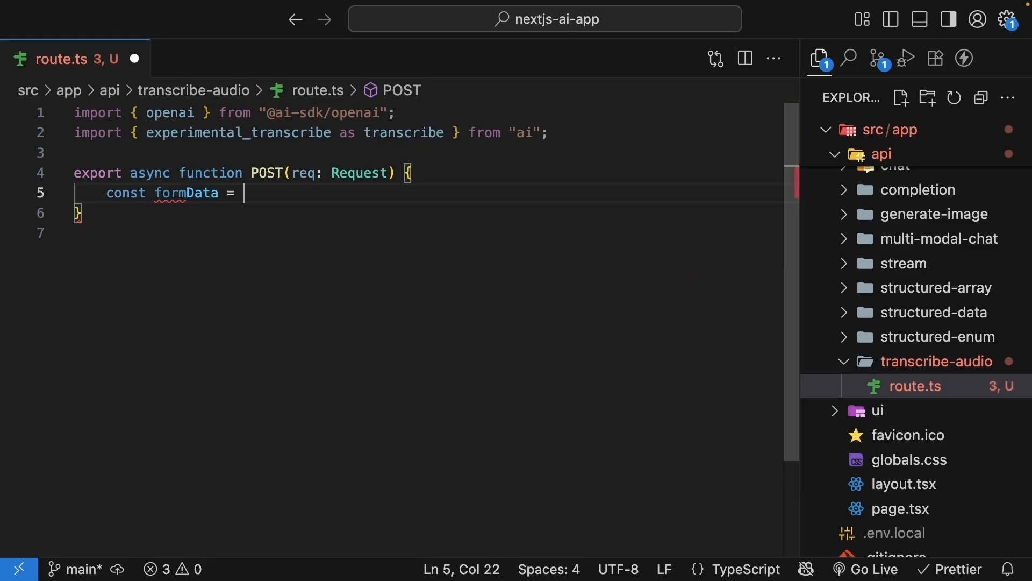
text(await req.formData()
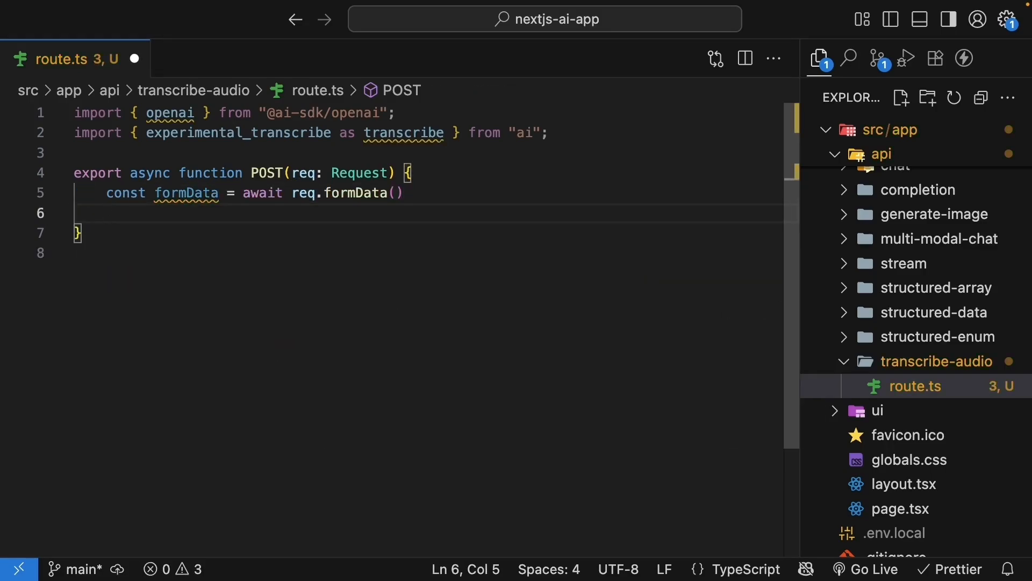
text(const audioFile =)
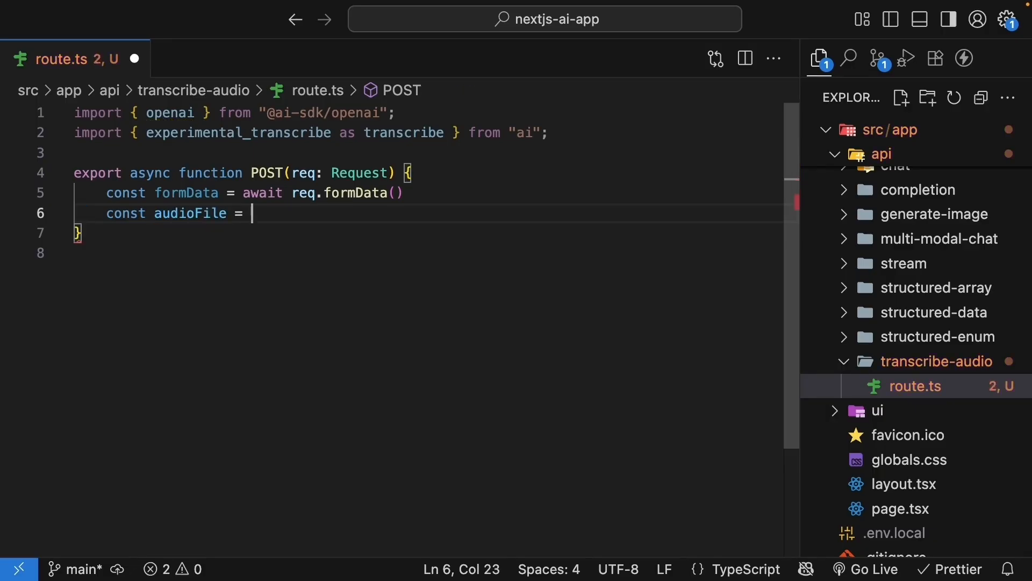
text(formData)
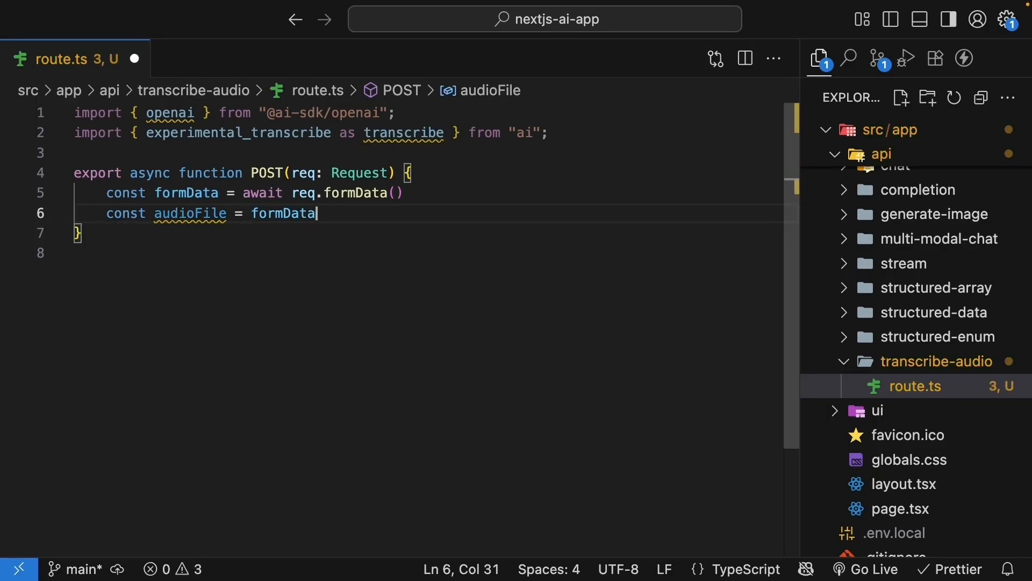
text(.get("audio") as File)
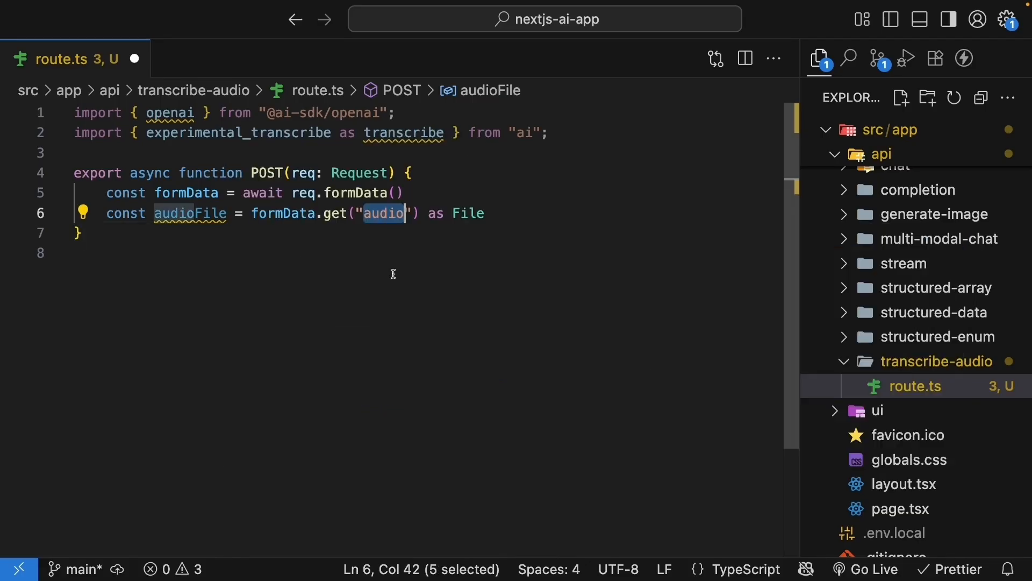
mouse_move(397, 236)
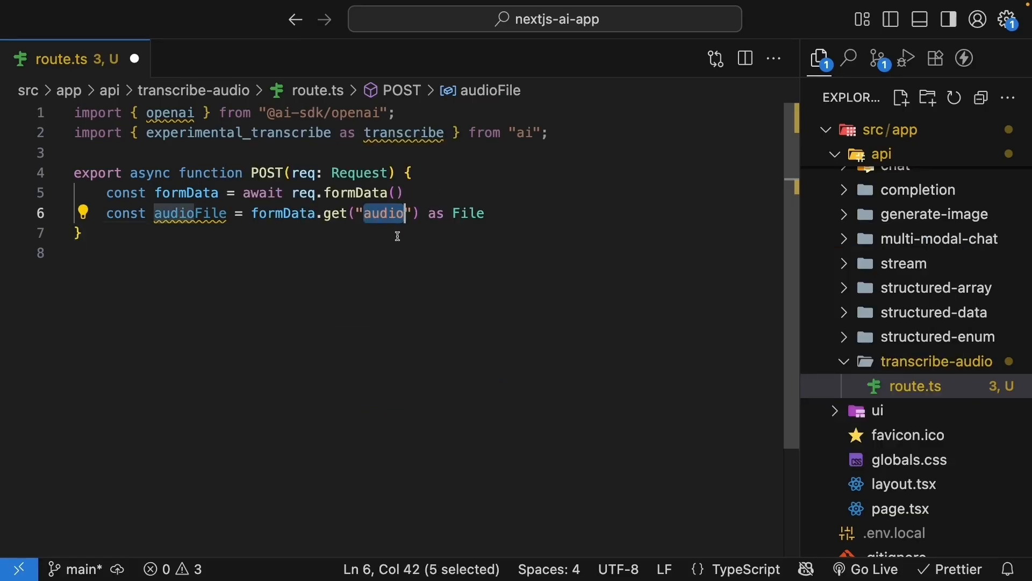
Return a 400 "No audio file provided" response when audioFile is missing.
key(Enter)
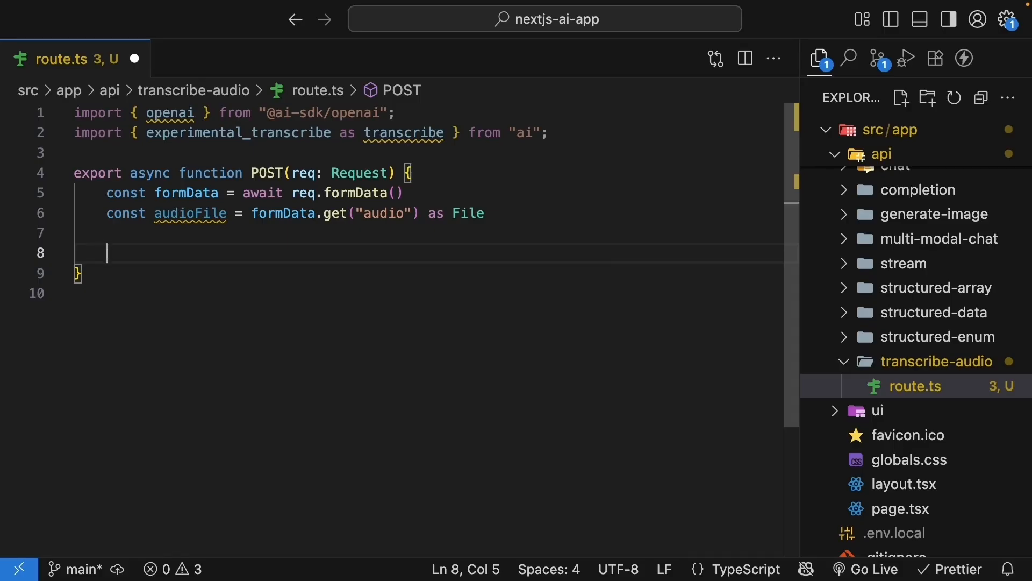
text(if(!audioFile) {)
text(return new Response("No audio file )
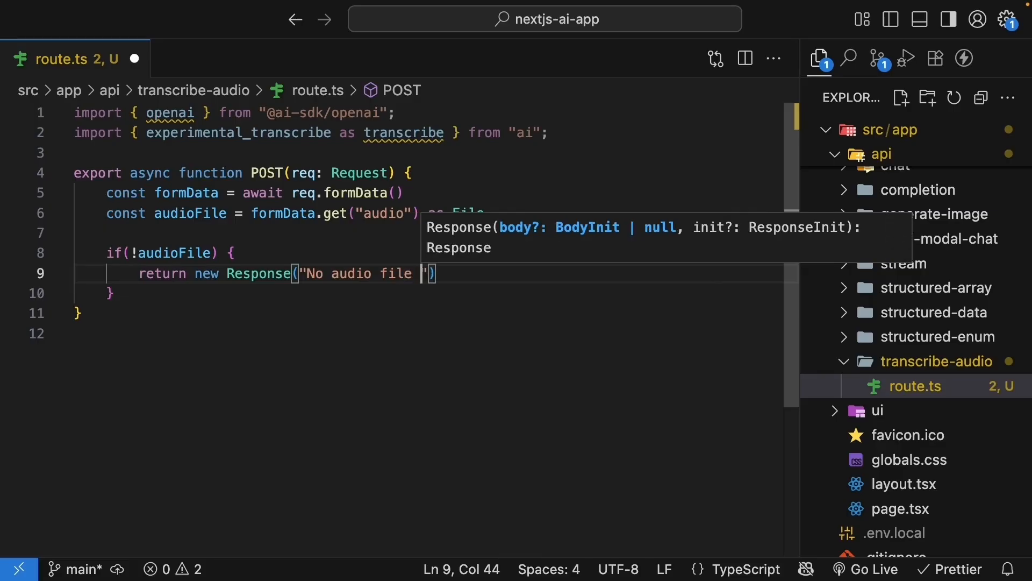
text(provided", { status: 400)
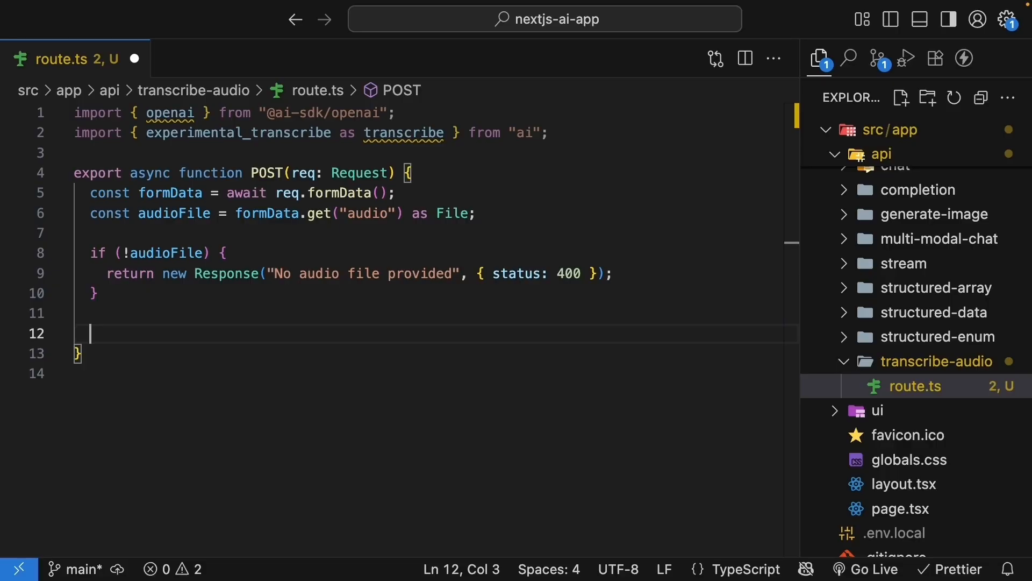
Add const arrayBuffer from audioFile.arrayBuffer() and wrap it in a new Uint8Array.
key(Enter)
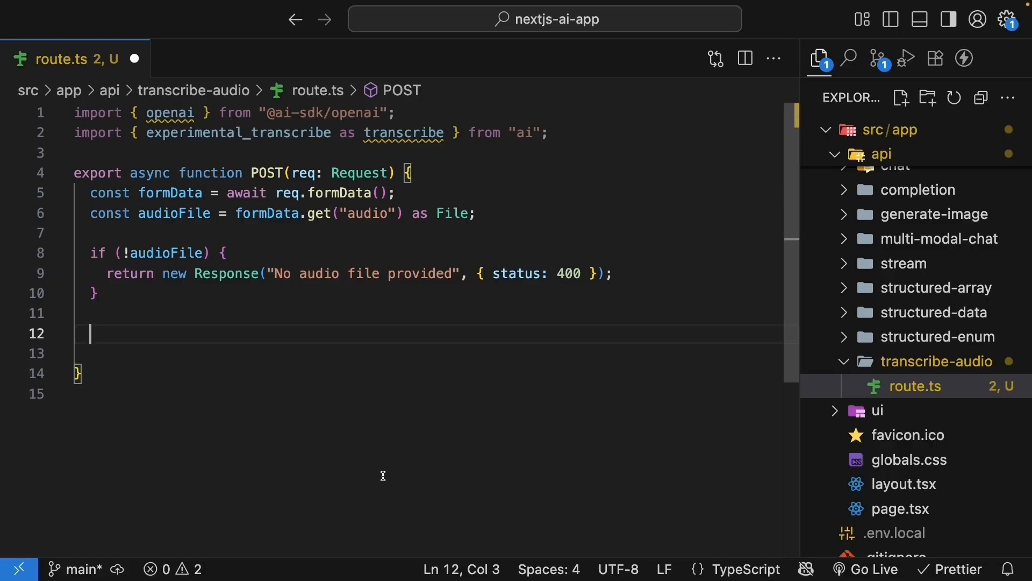
text(const arrayBuffer = aw)
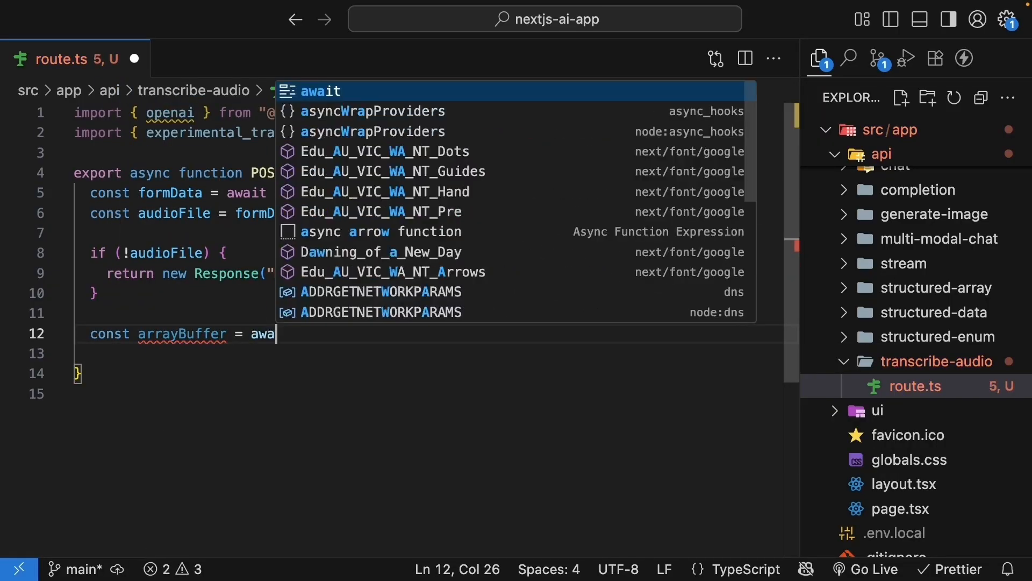
text(audioFile.arrayBuffer()
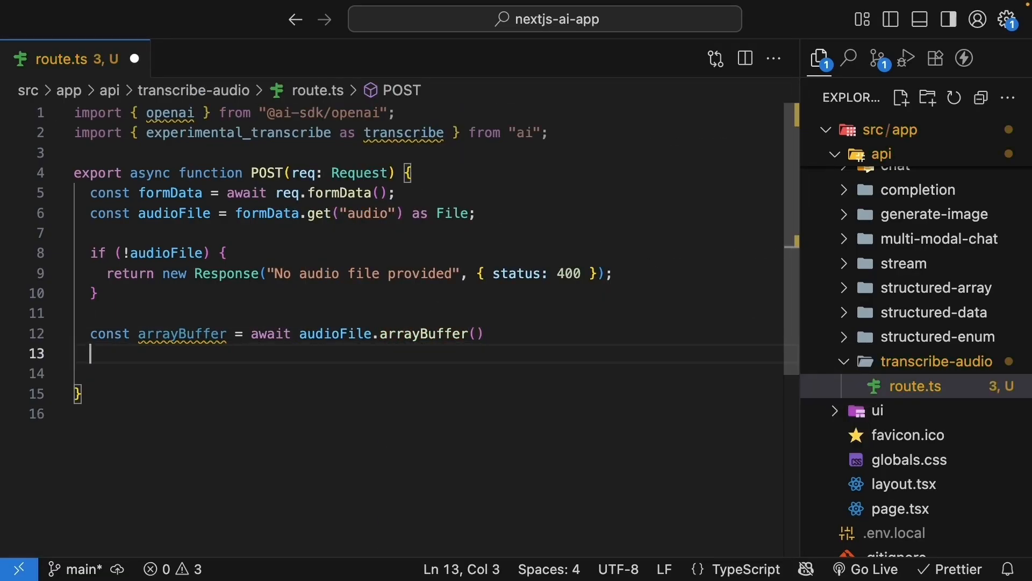
text(const uint8Arra)
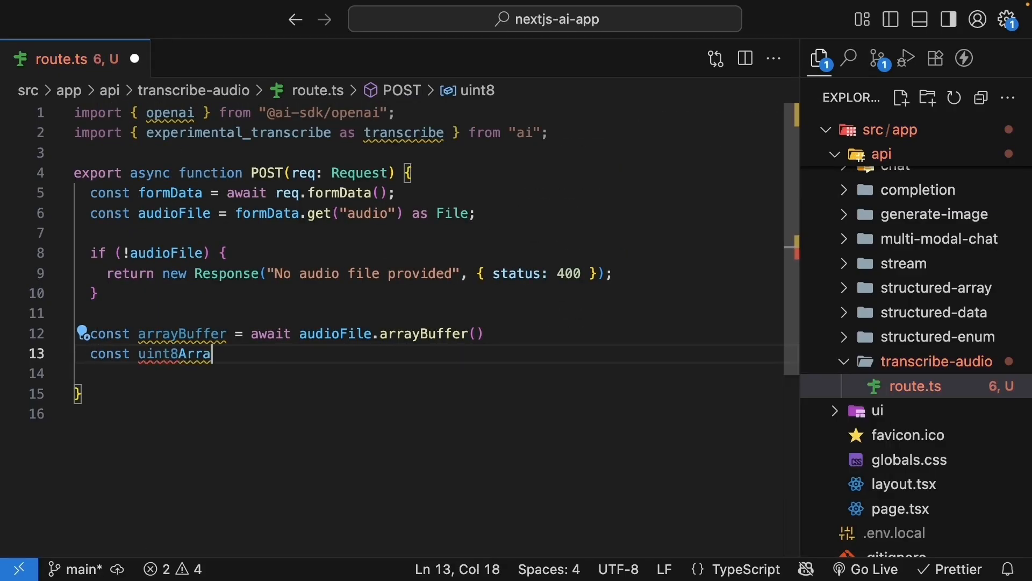
text(y =)
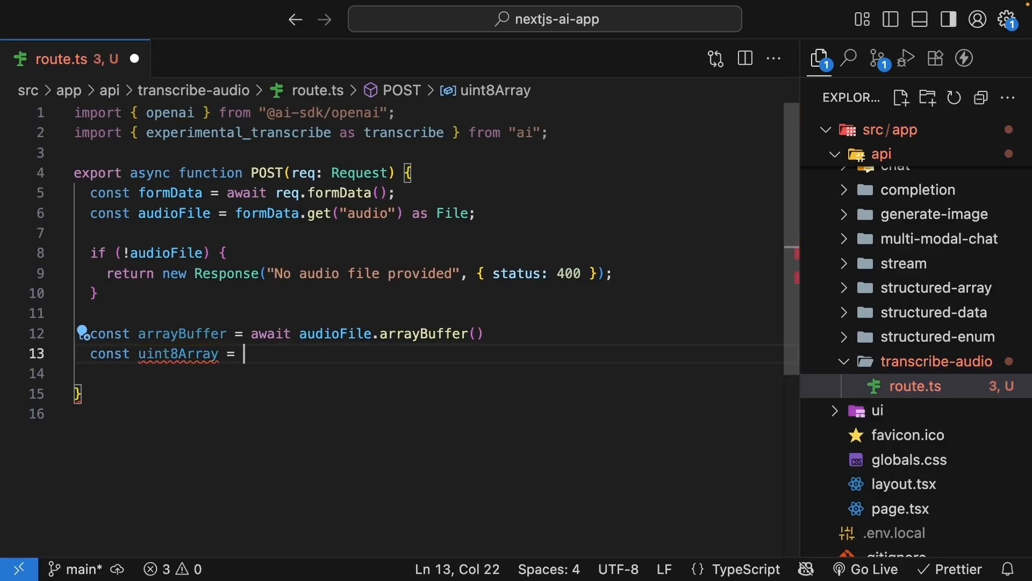
text(new Uint8Array(arrayBuffer)
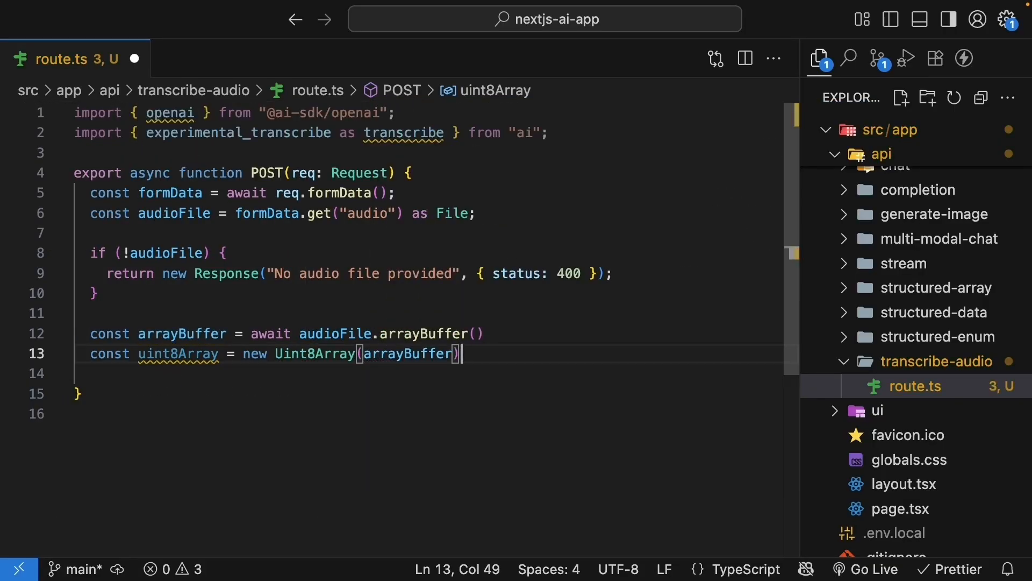
key(Enter)
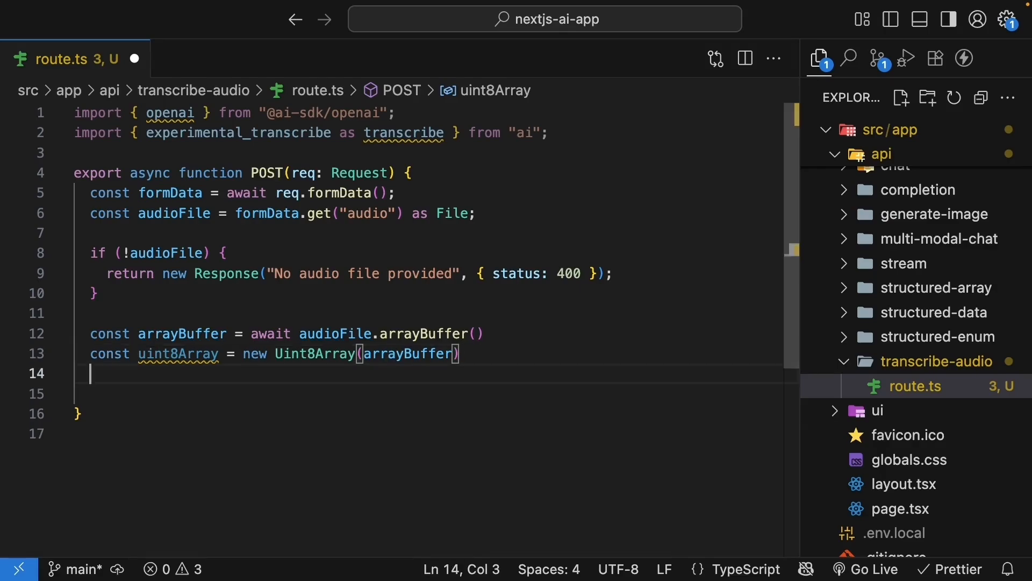
Call await transcribe with the openai whisper-1 model and audio: uint8Array.
text(await)
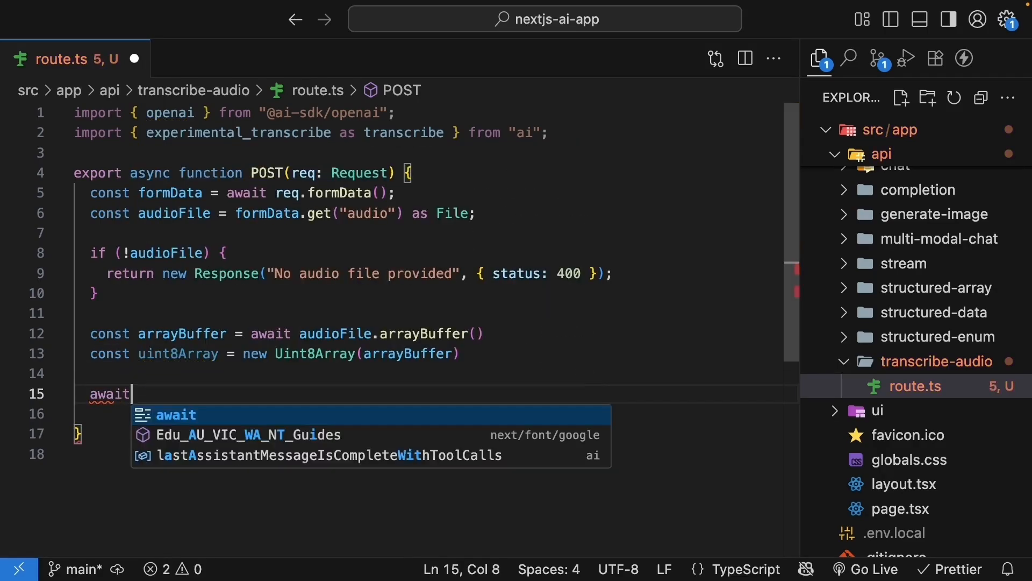
text(transcribe)
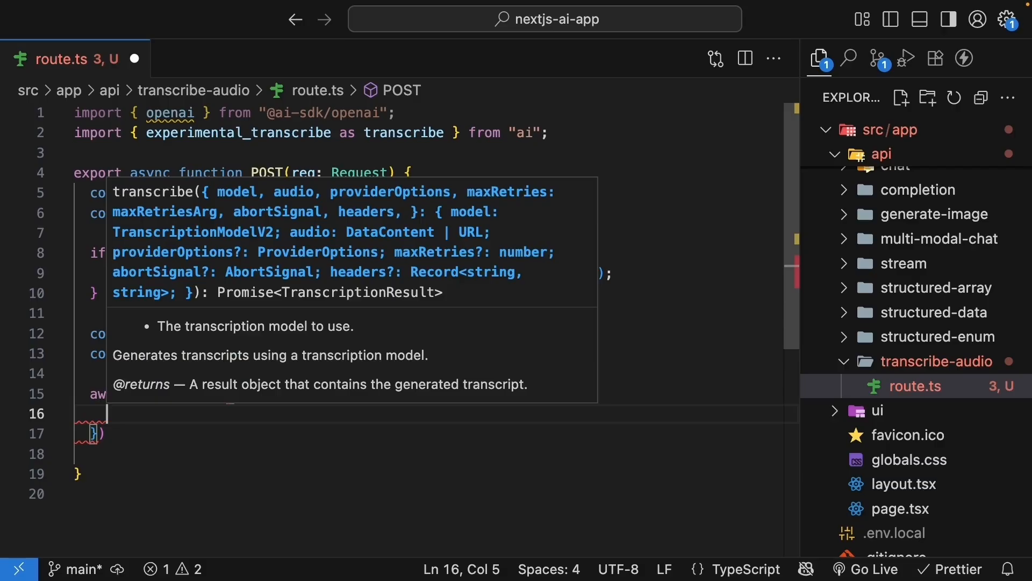
text(model:)
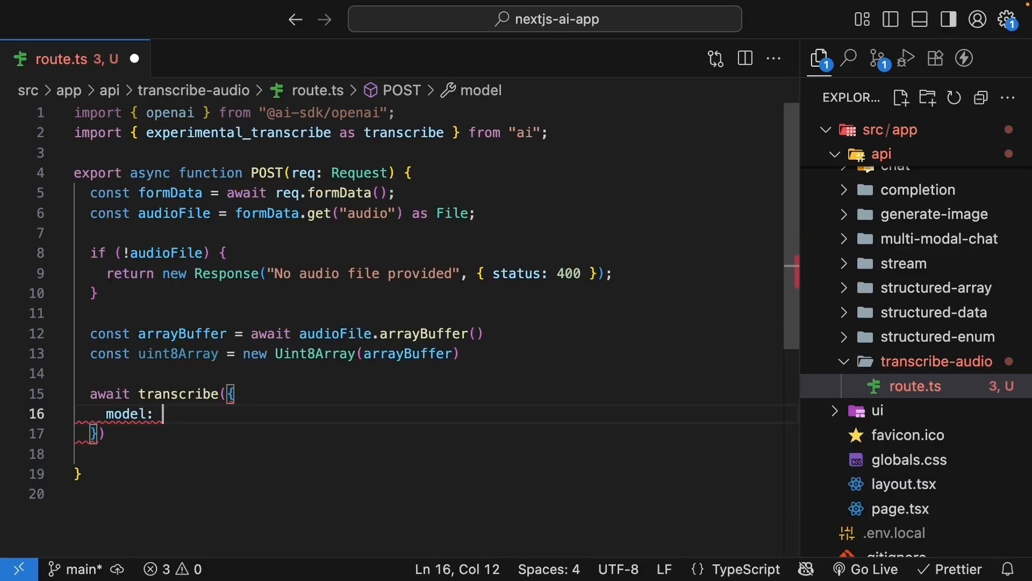
text(openai.transcription("whisper-1)
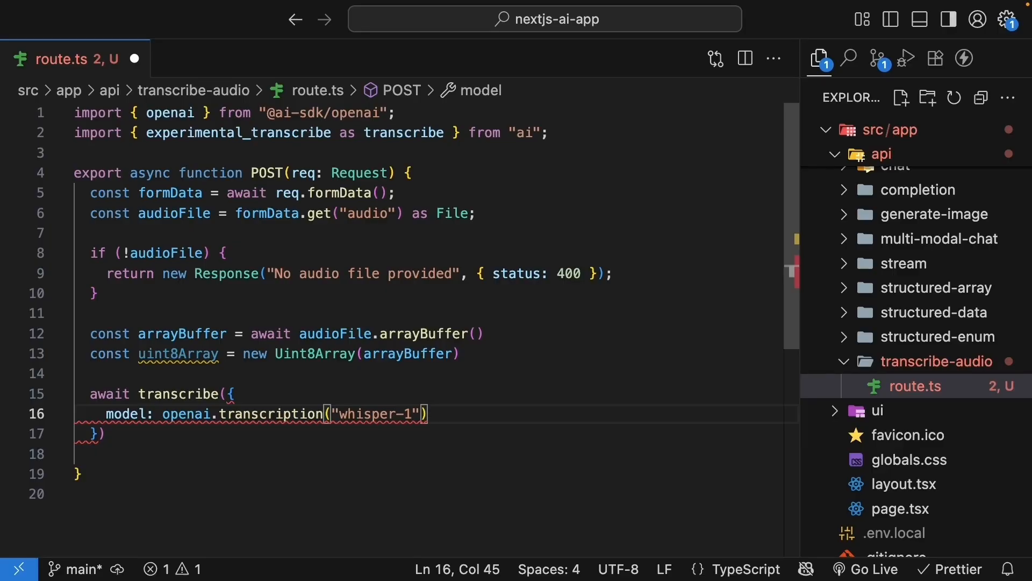
text(,)
key(Enter)
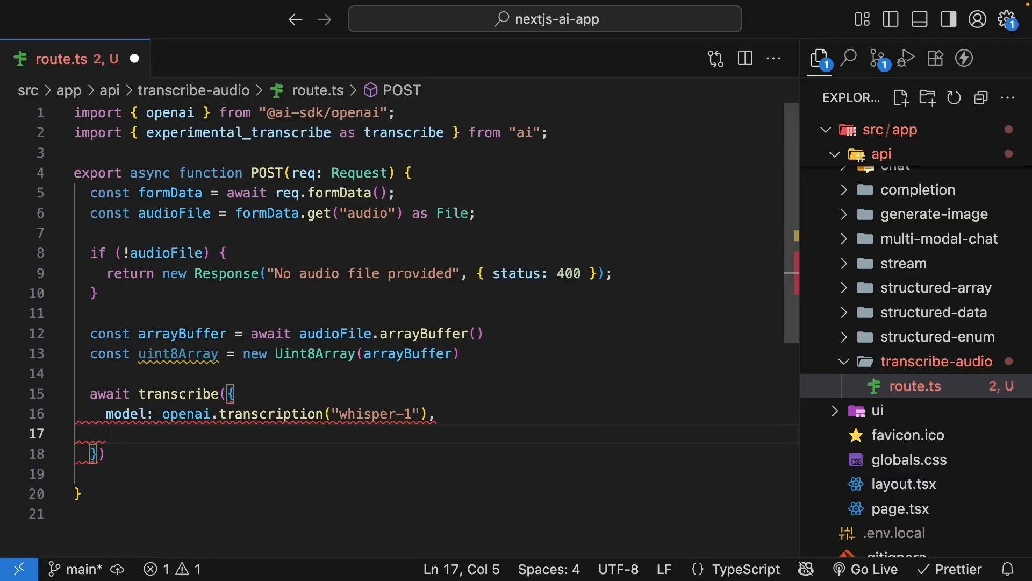
text(audio: uint8Array)
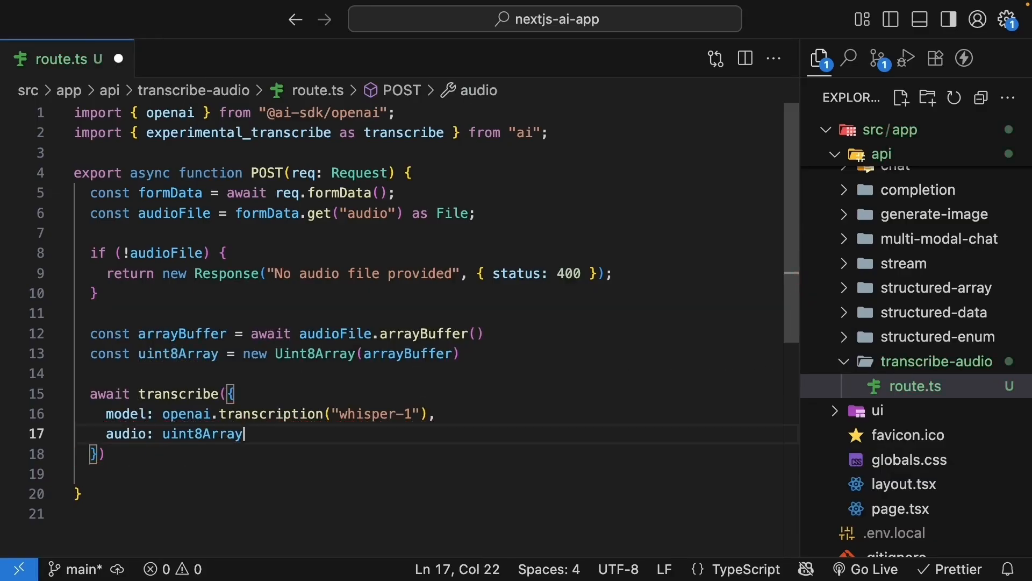
Store the result as const transcript and return Response.json(transcript).
text(const transcript =)
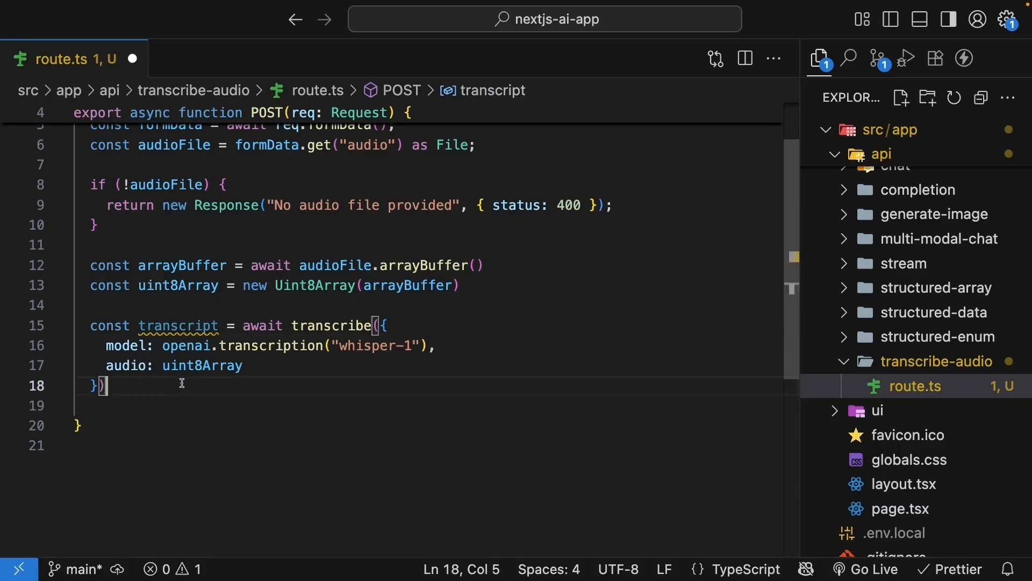
key(Enter)
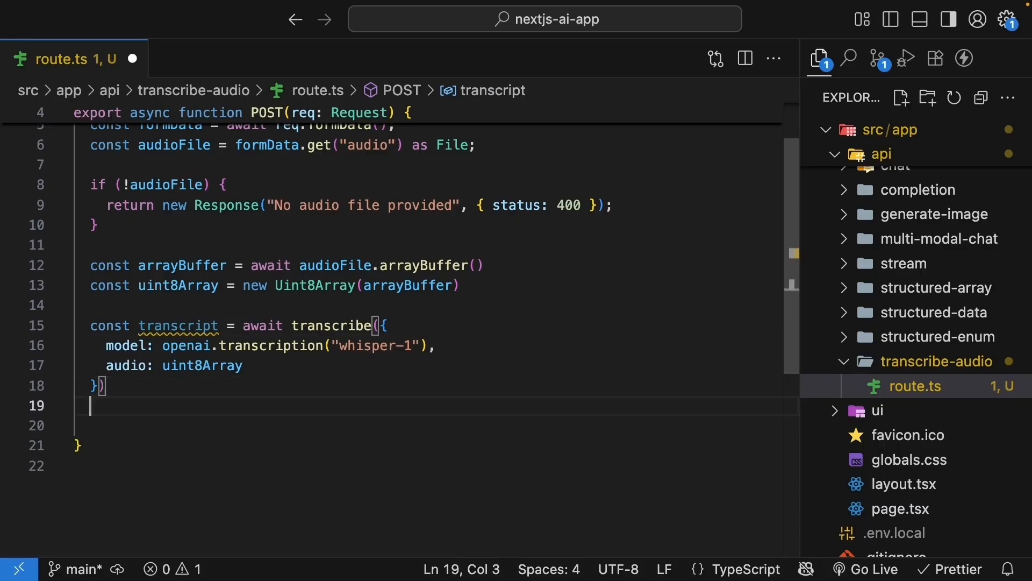
text(return Response.js)
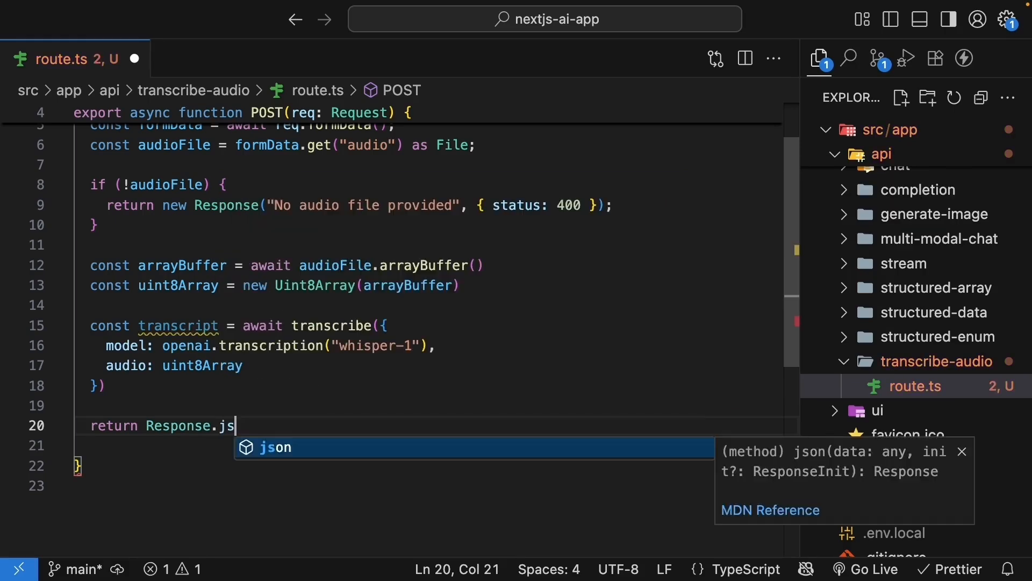
text(on(transcript);)
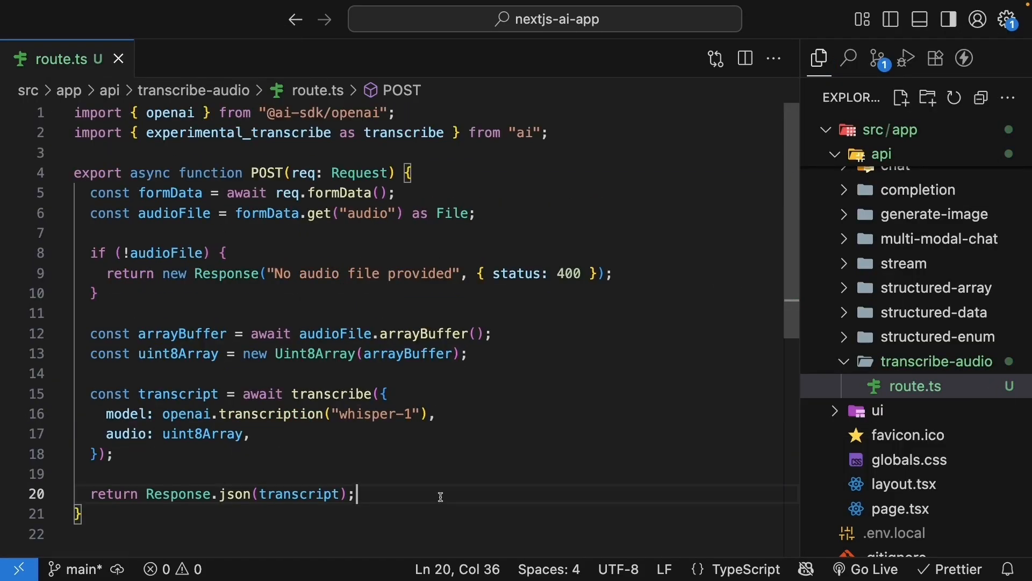
Wrap the POST body in try/catch with console.error and a 500 "Failed to transcribe audio" response.
text(try {)
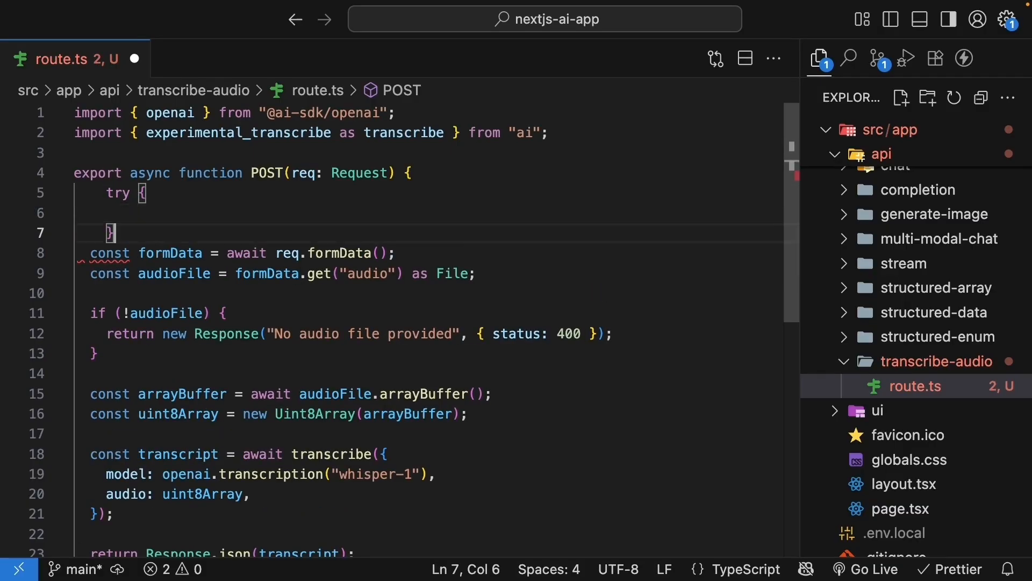
text(console.error("Error transcribing audio:", error)
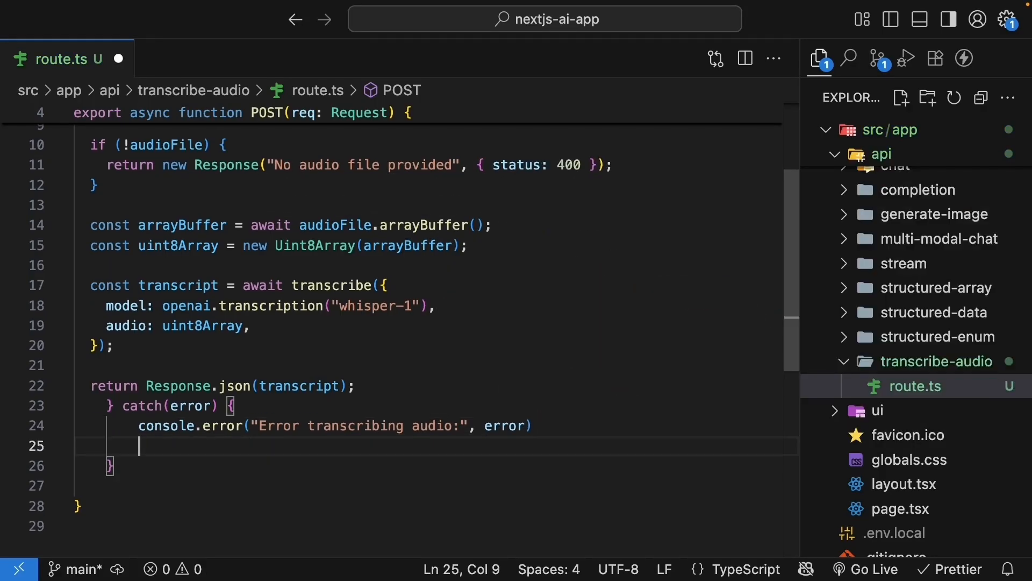
text(return new R)
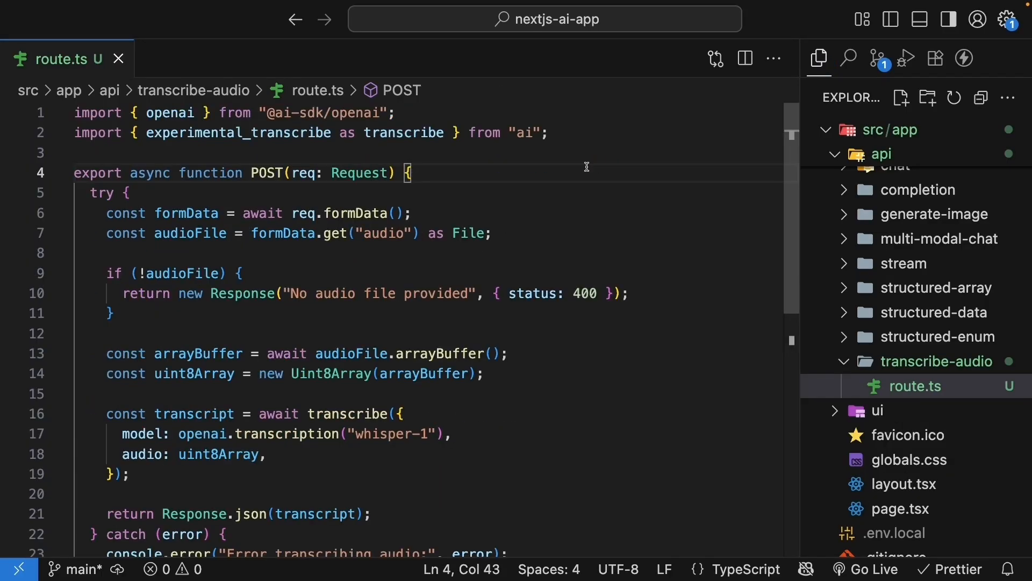
mouse_move(578, 367)
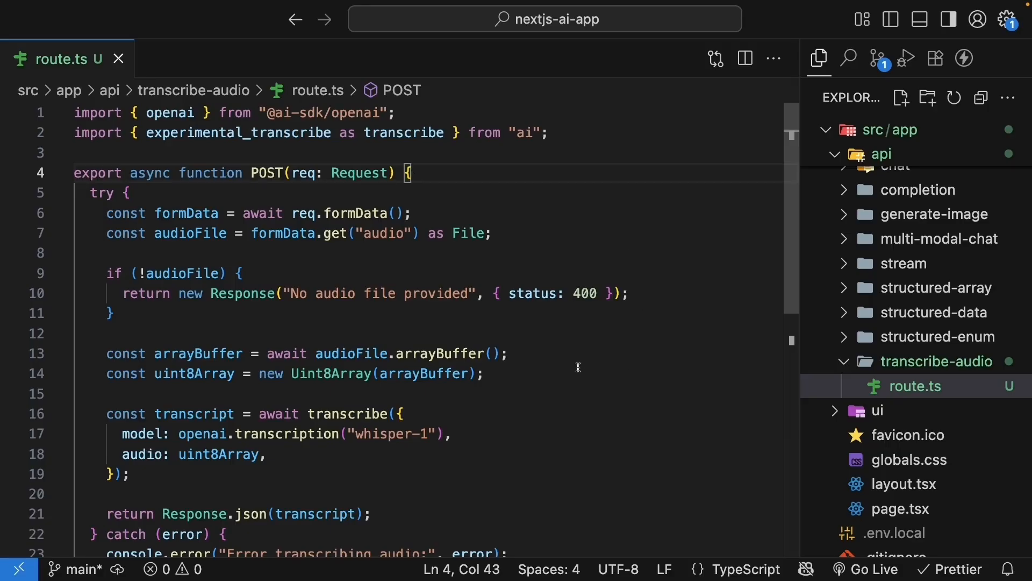
scroll(down, 3)
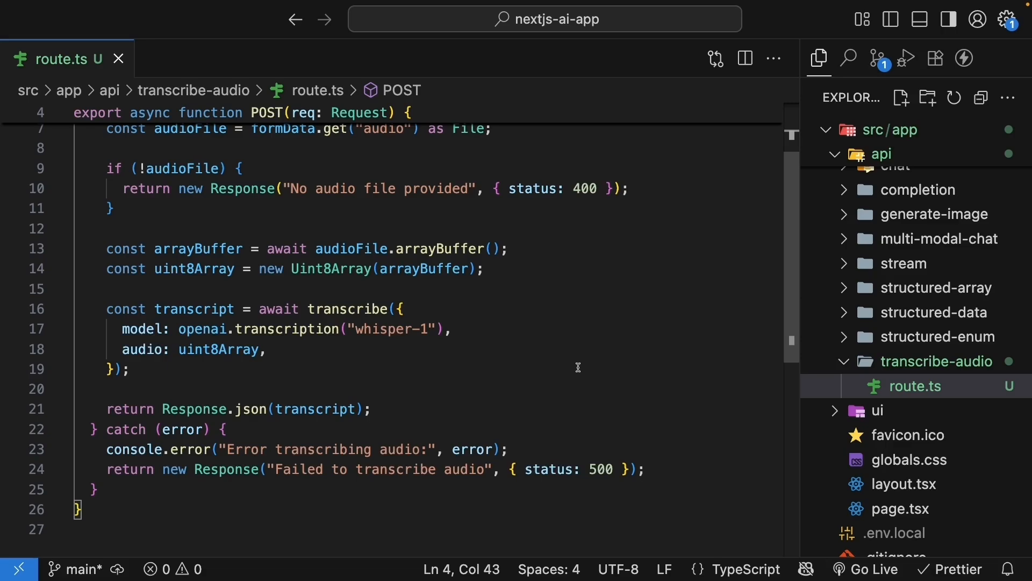
Add a transcribe-audio folder under src/app/ui containing a new page.tsx.
scroll(down, 3)
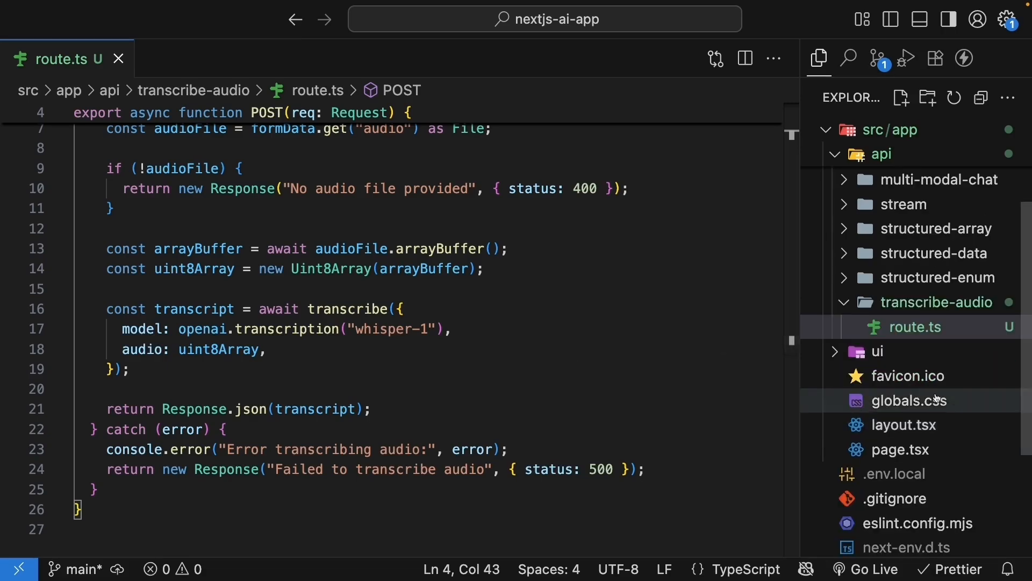
click(876, 352)
text(transc)
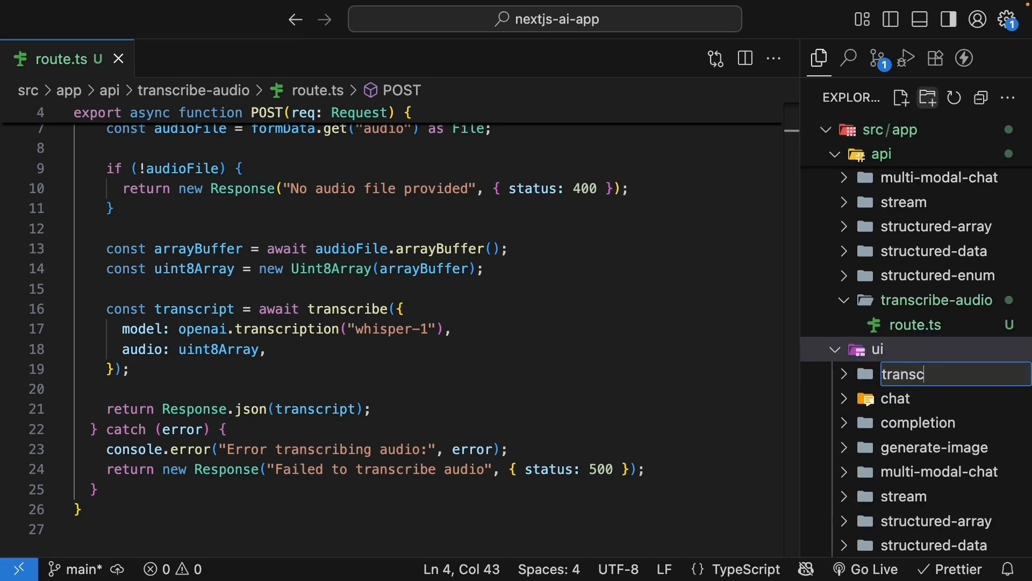
click(902, 97)
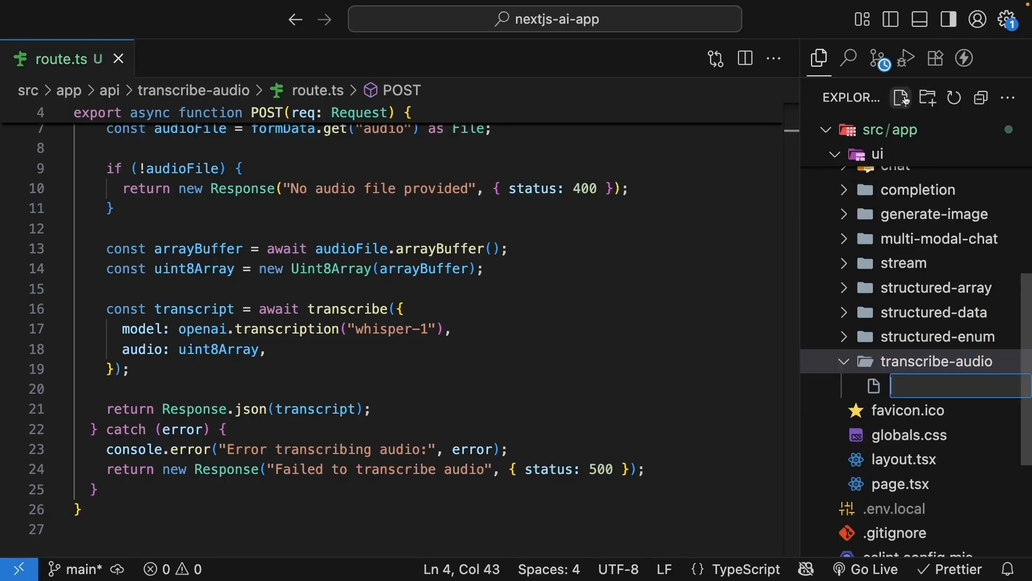
text(page.tsx)
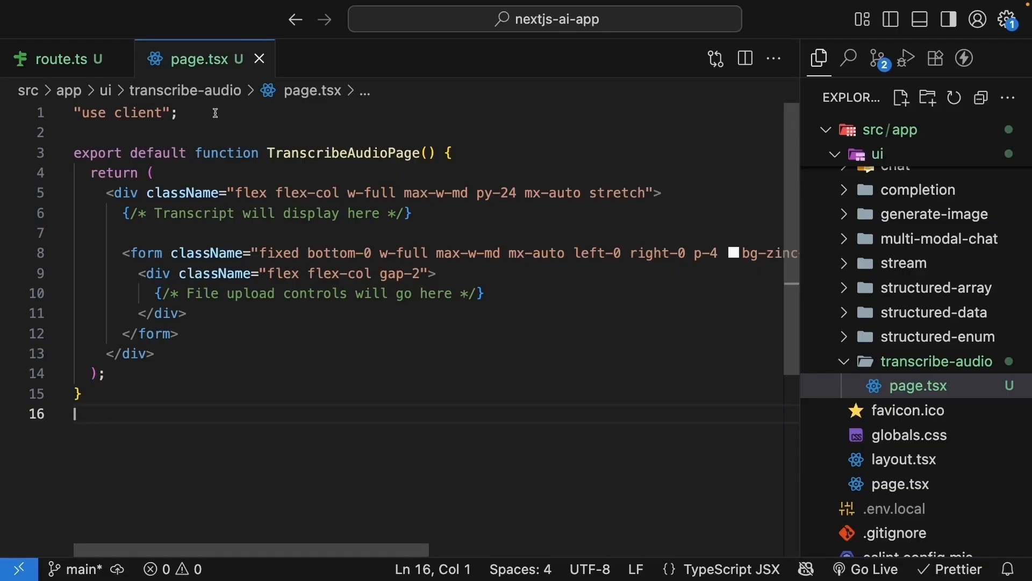
click(178, 112)
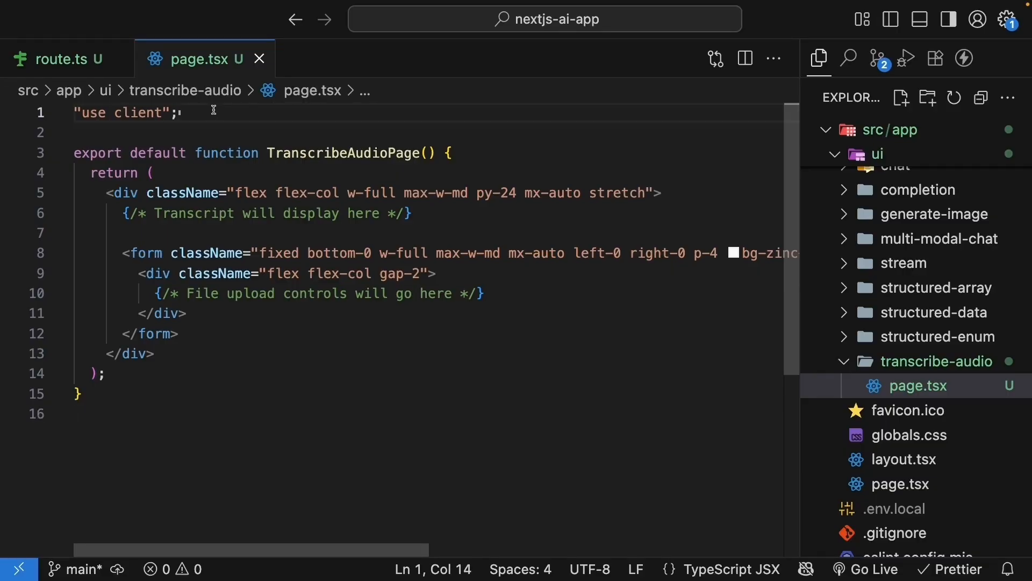
double_click(343, 152)
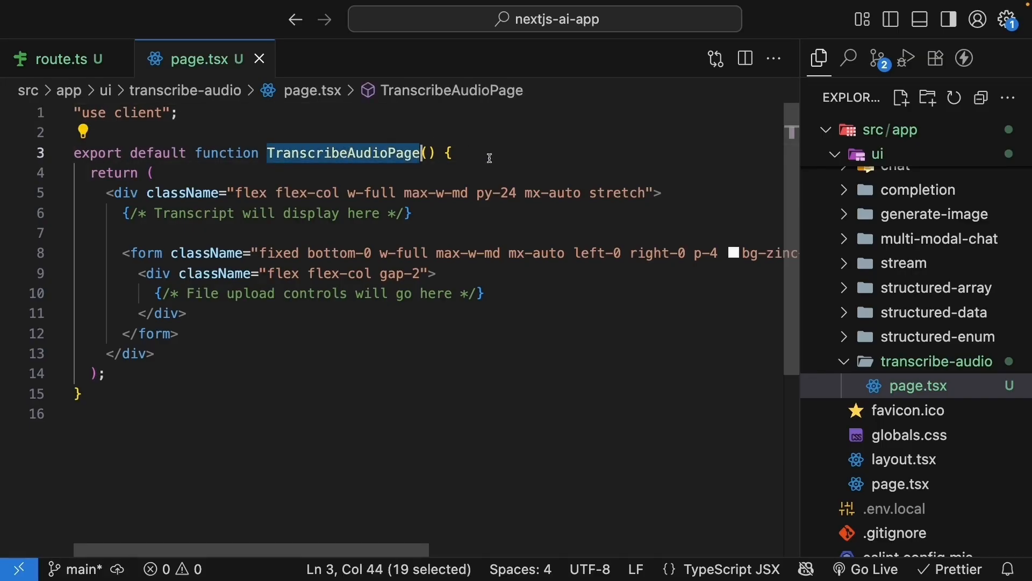
double_click(126, 193)
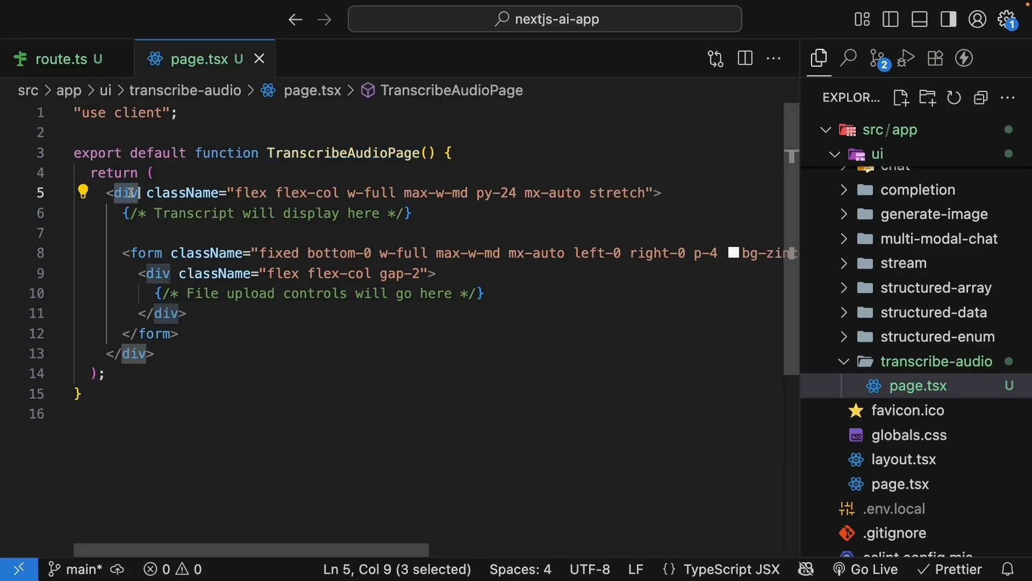
click(413, 214)
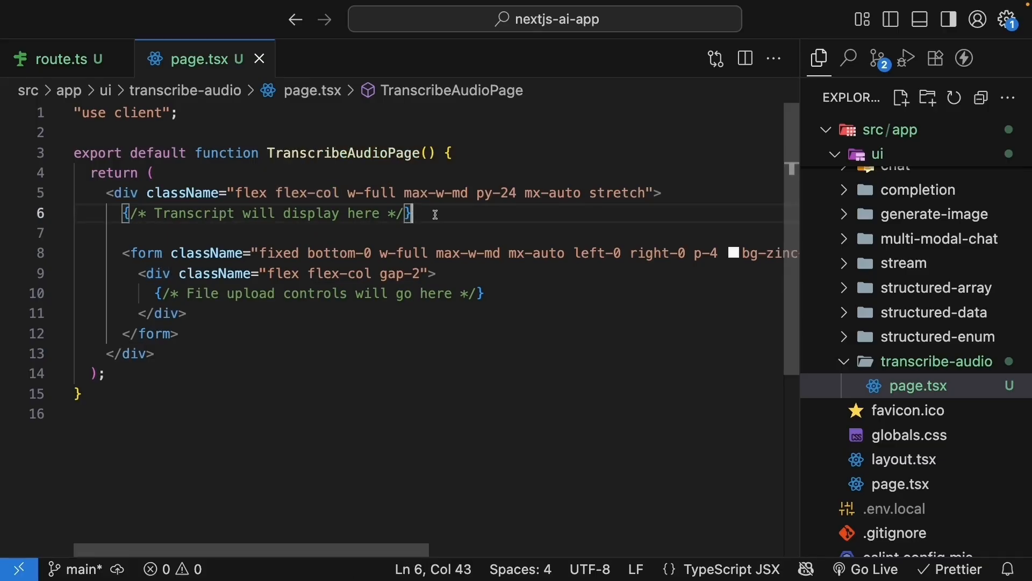
mouse_move(131, 253)
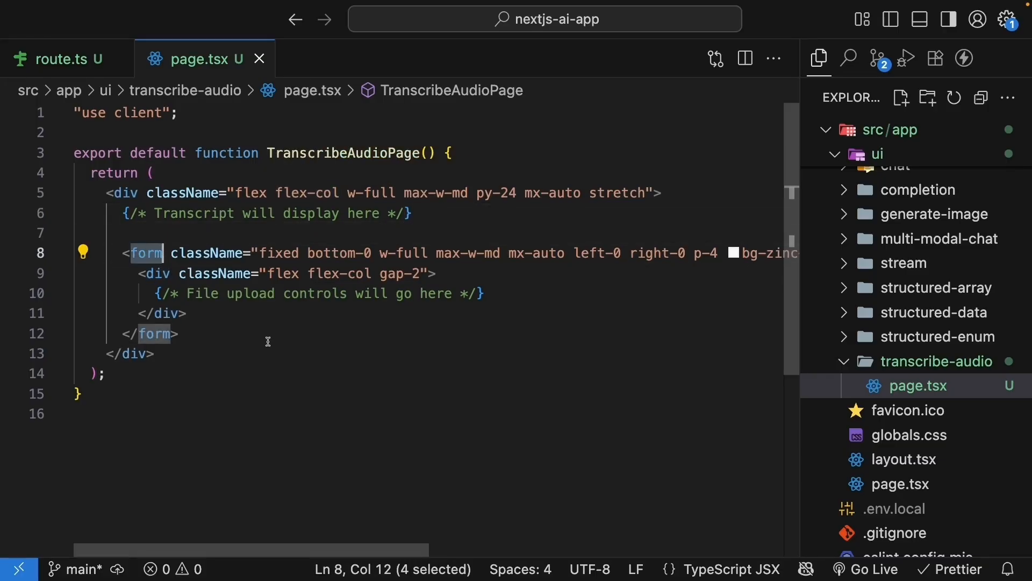
click(484, 294)
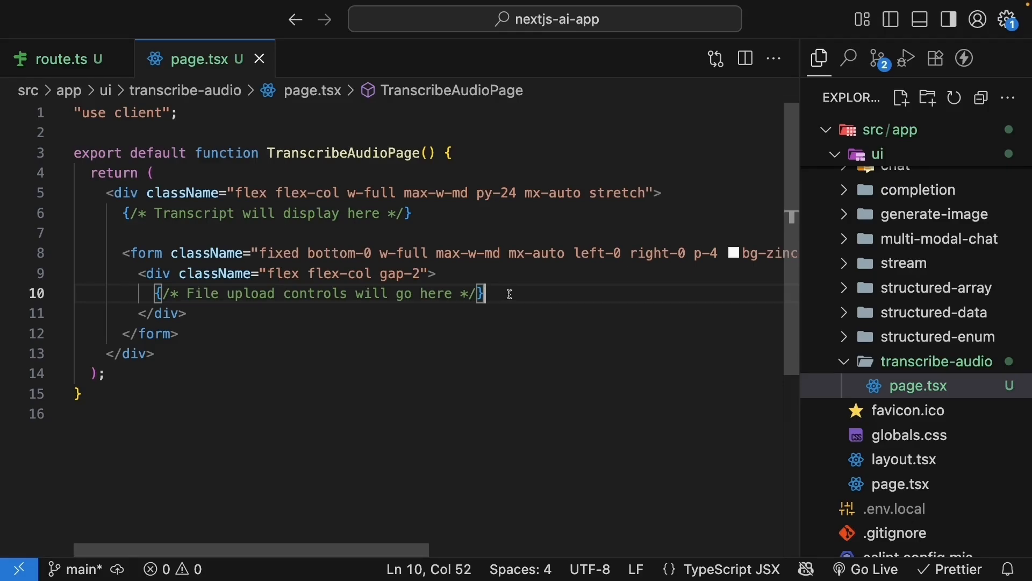
Import useState and useRef from "react" in page.tsx.
text(import)
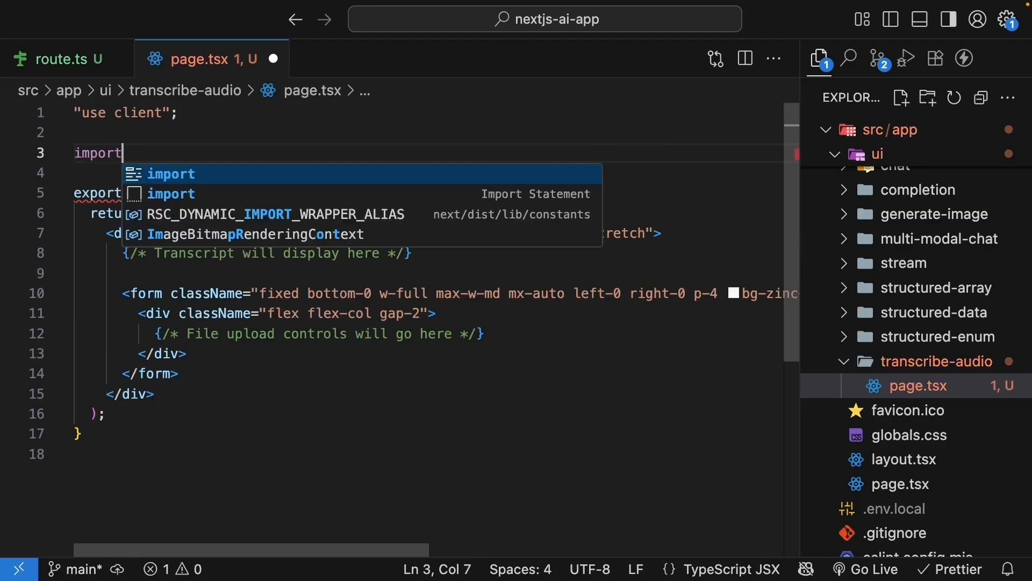
text({ useState } from "react";)
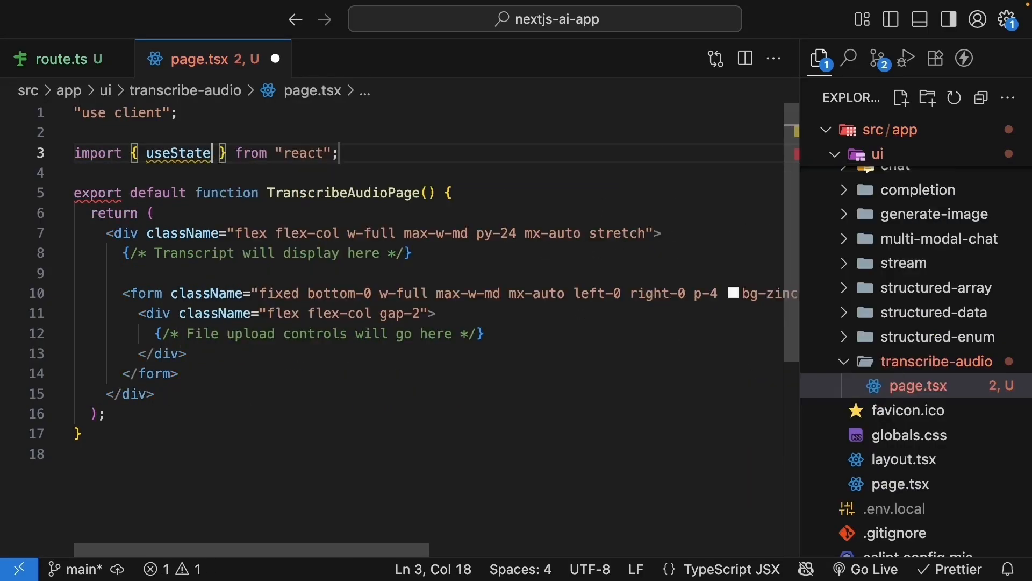
text(, useRef)
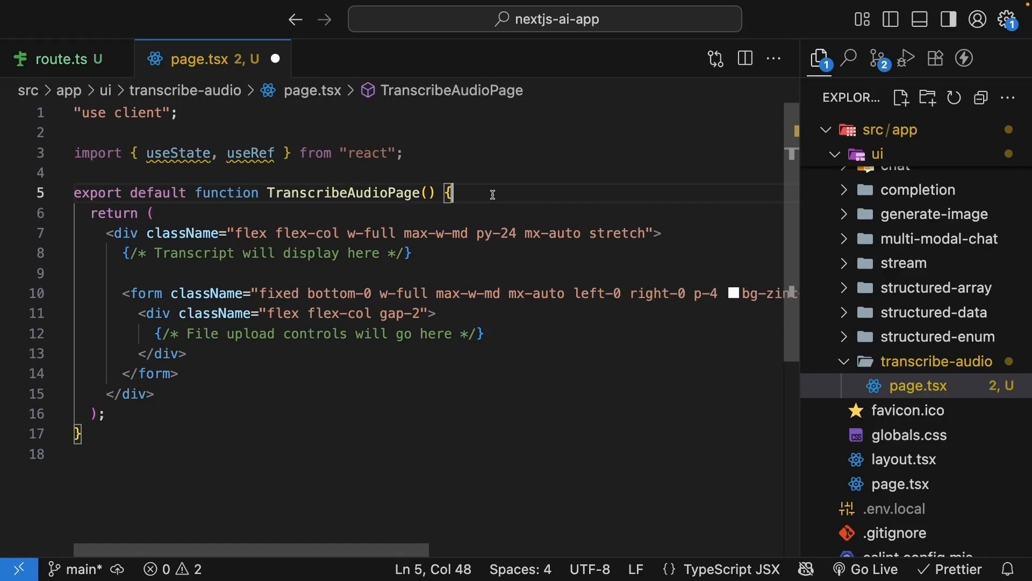
key(Enter)
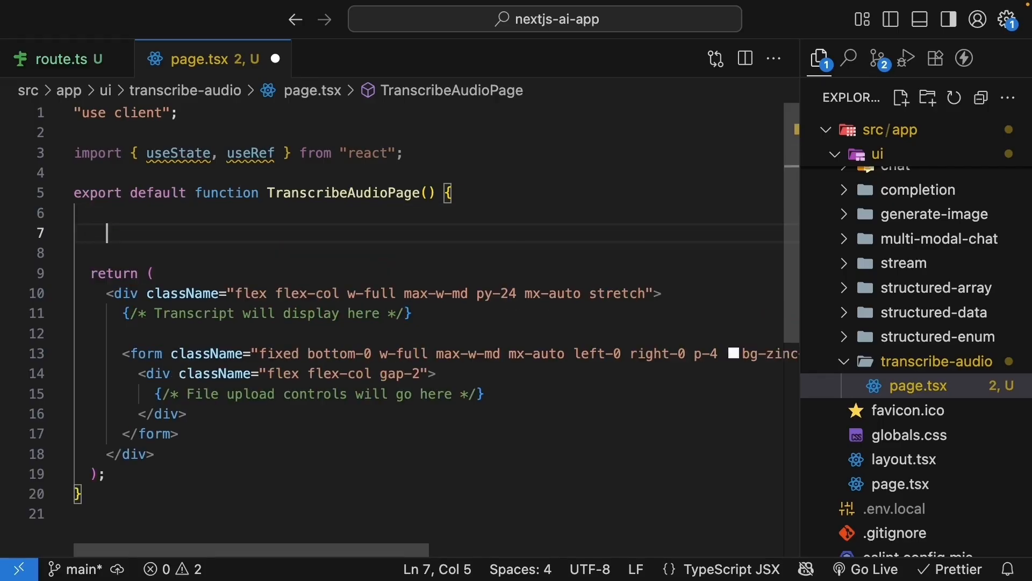
Declare isLoading state defaulting to false and error state typed string | null.
text(const [is, setis] = useState(second))
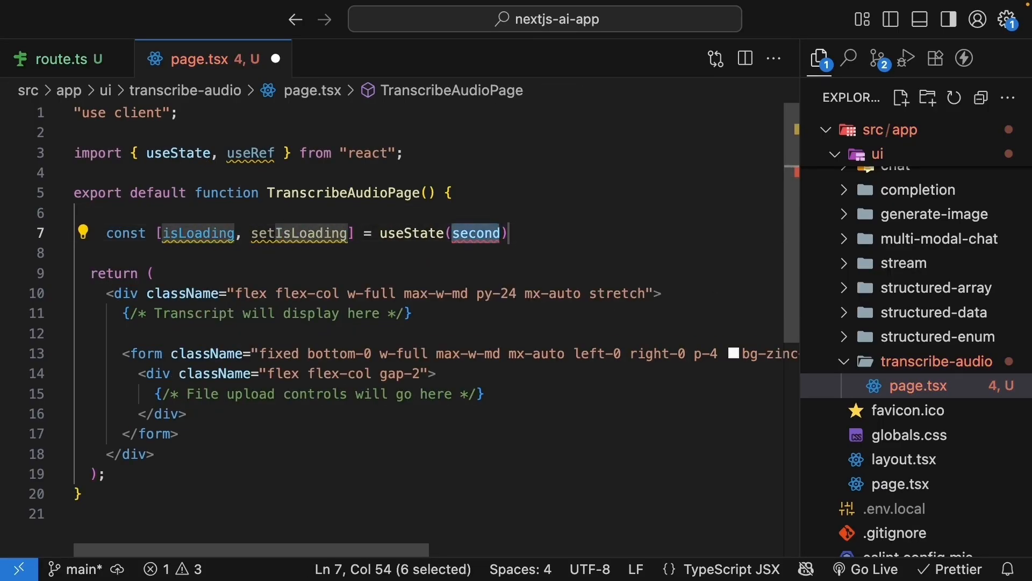
text(false)
text(const [error, setError] = useState<>(second)
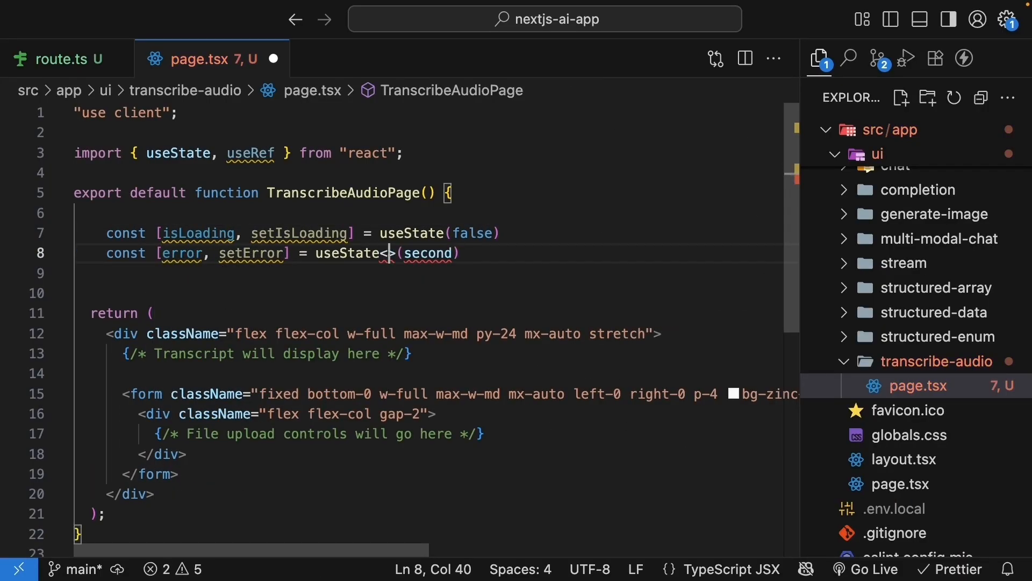
text(string } null)
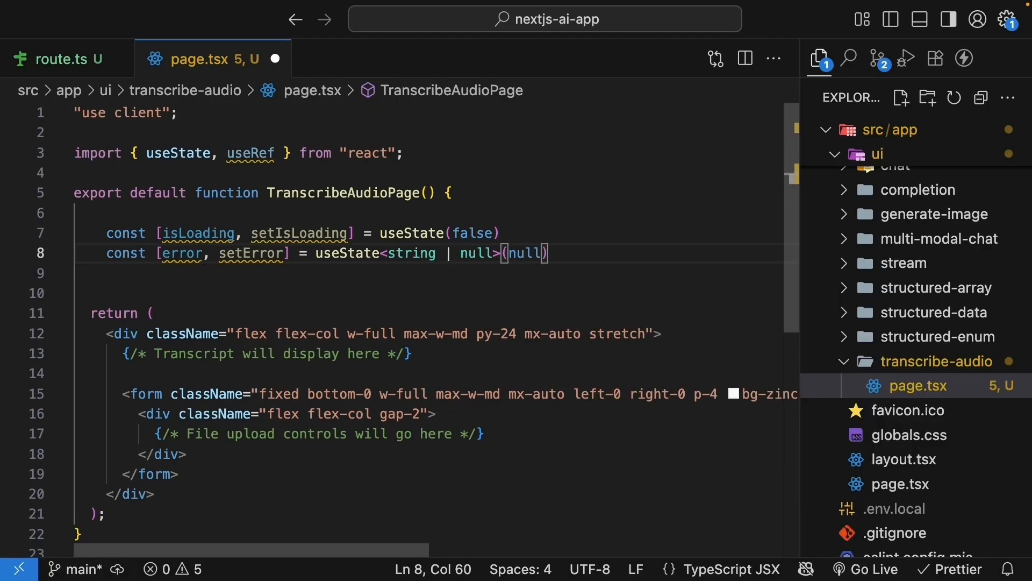
key(Enter)
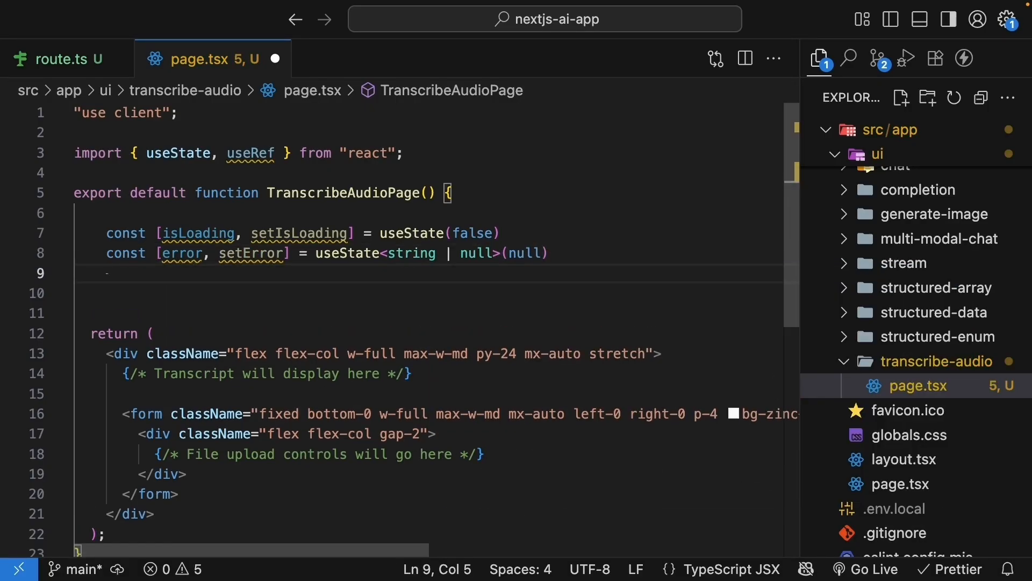
Add transcript state as TranscriptResult | null, selectedFile File | null, and a null fileInputRef.
text(const [tr, settr] = useState(second))
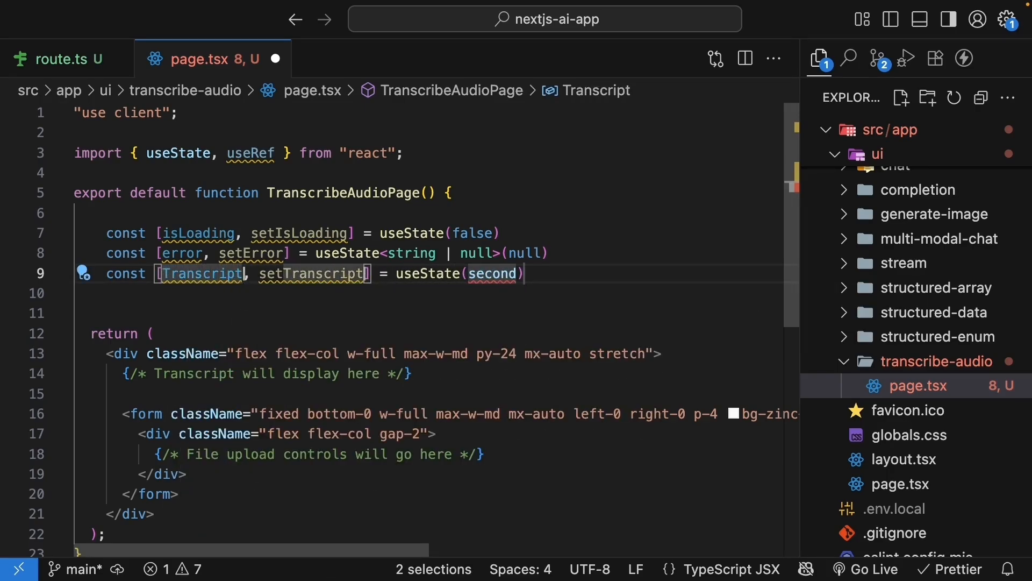
text(n)
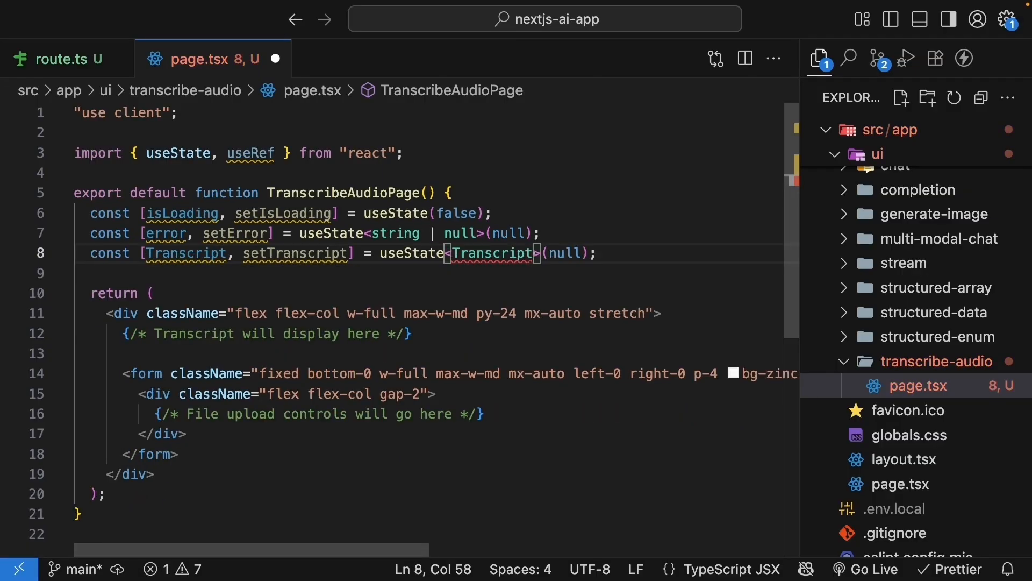
text(Result | null)
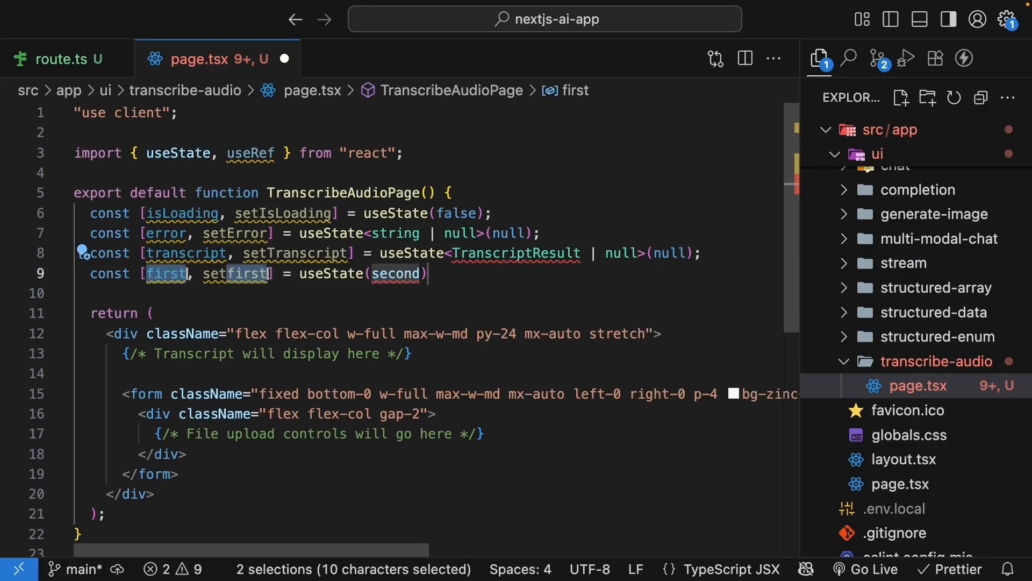
text(selectedFile)
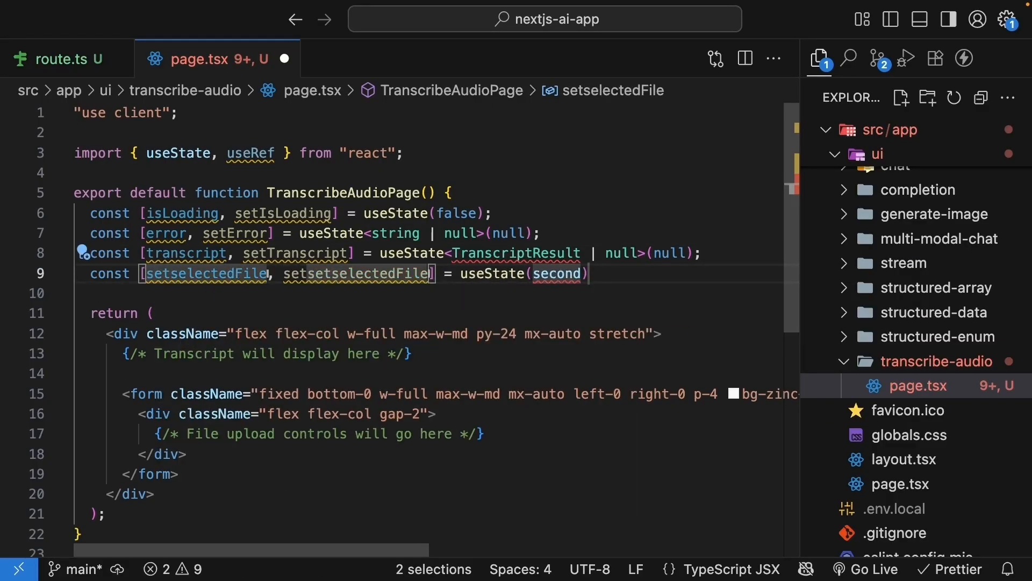
text(null>)
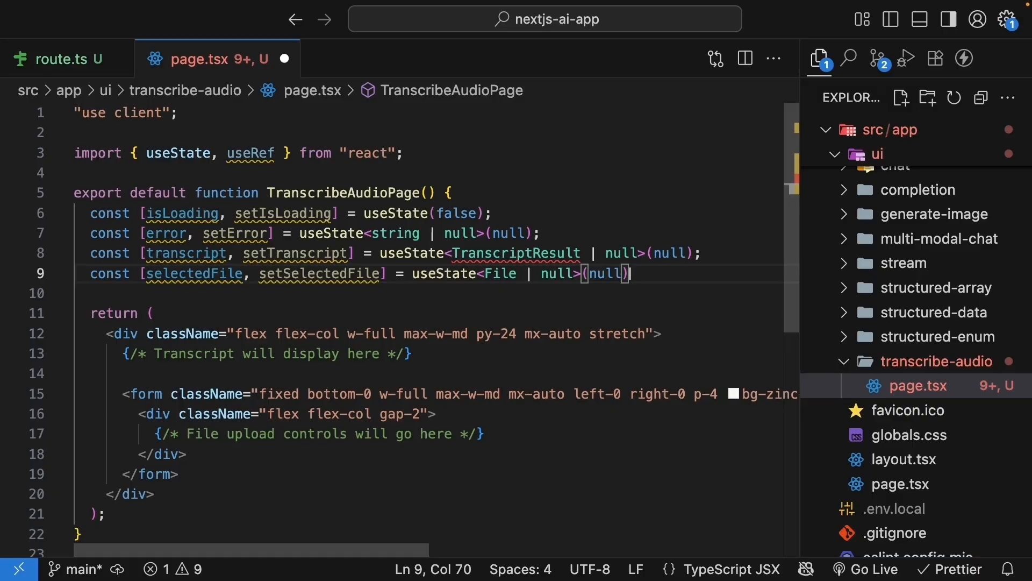
text(const fileInputRef = useRef<HTMLInputElement>()
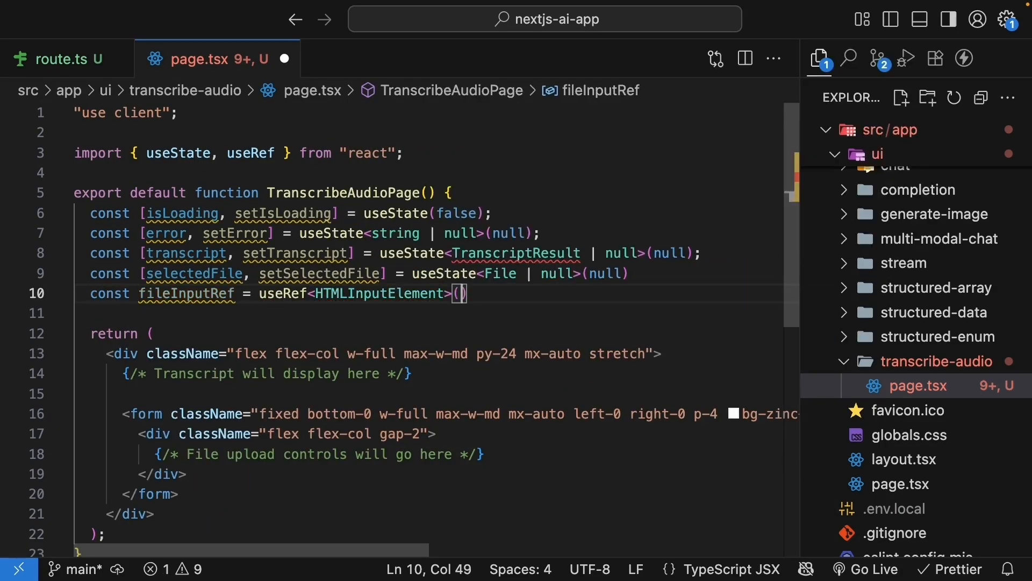
text(null)
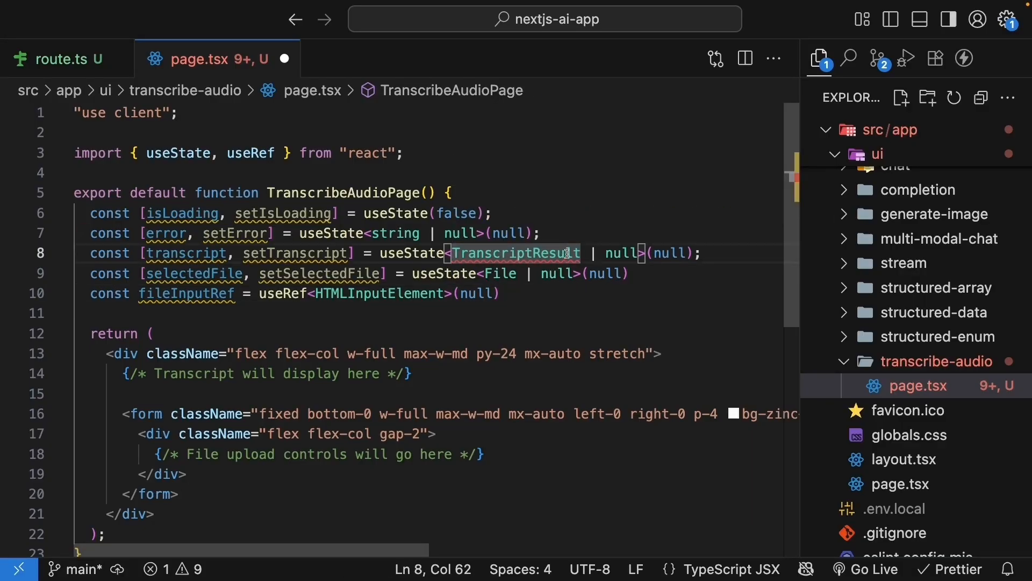
Add interface TranscriptResult with text, optional segments {start, end, text}, optional language, durationInSeconds.
click(406, 153)
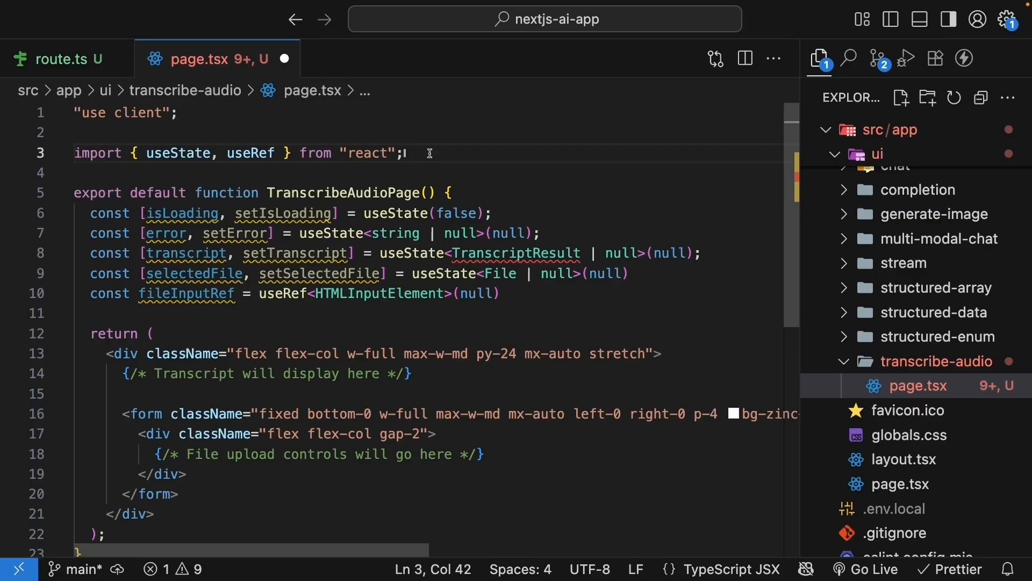
text(interface TranscriptResult {)
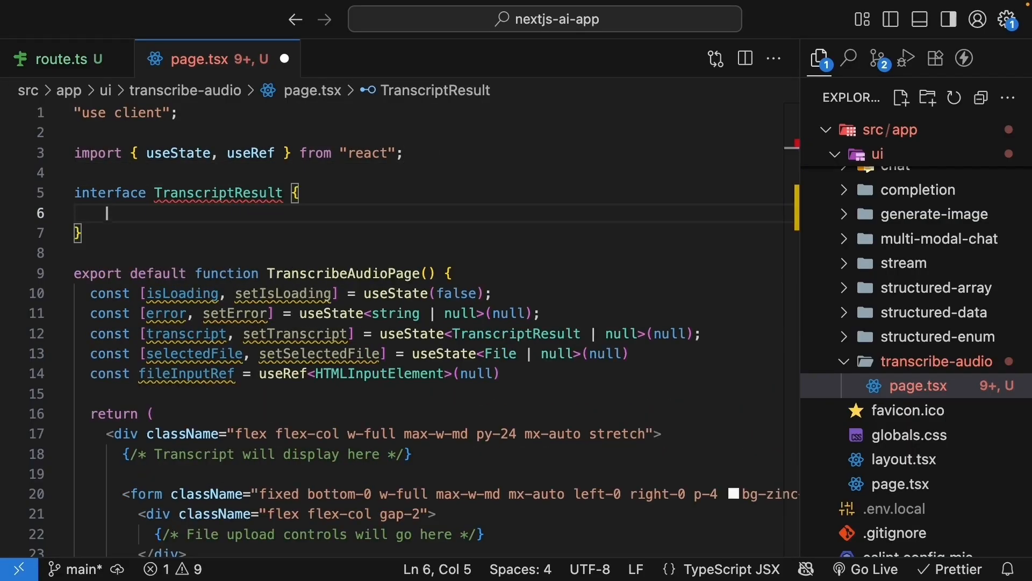
text(text: string;)
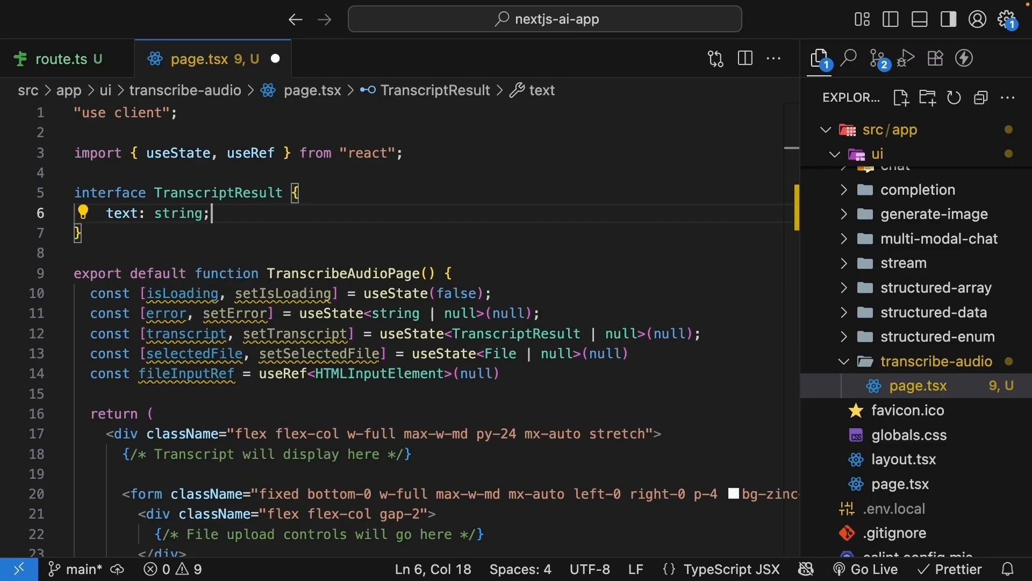
key(Enter)
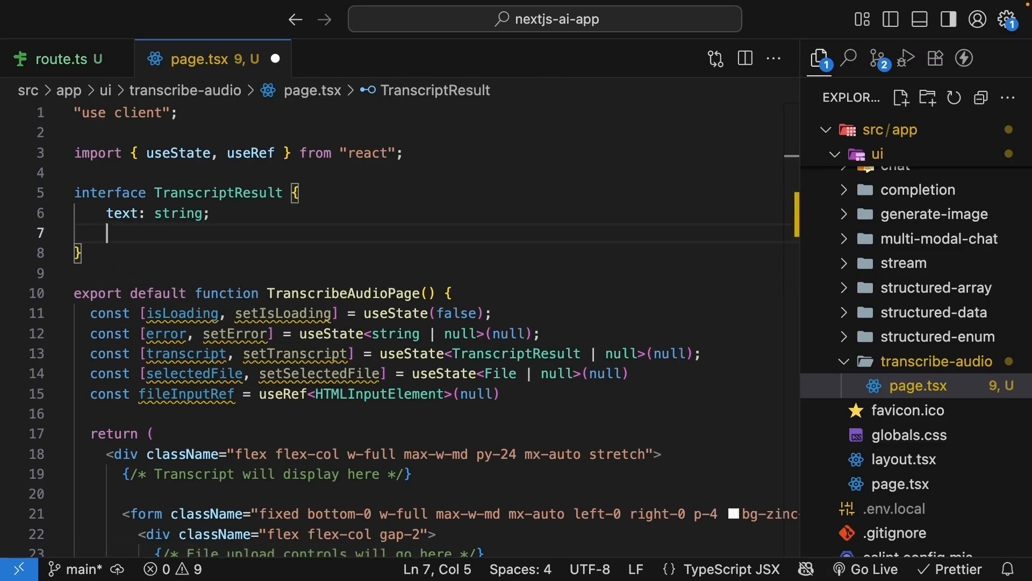
text(segments?)
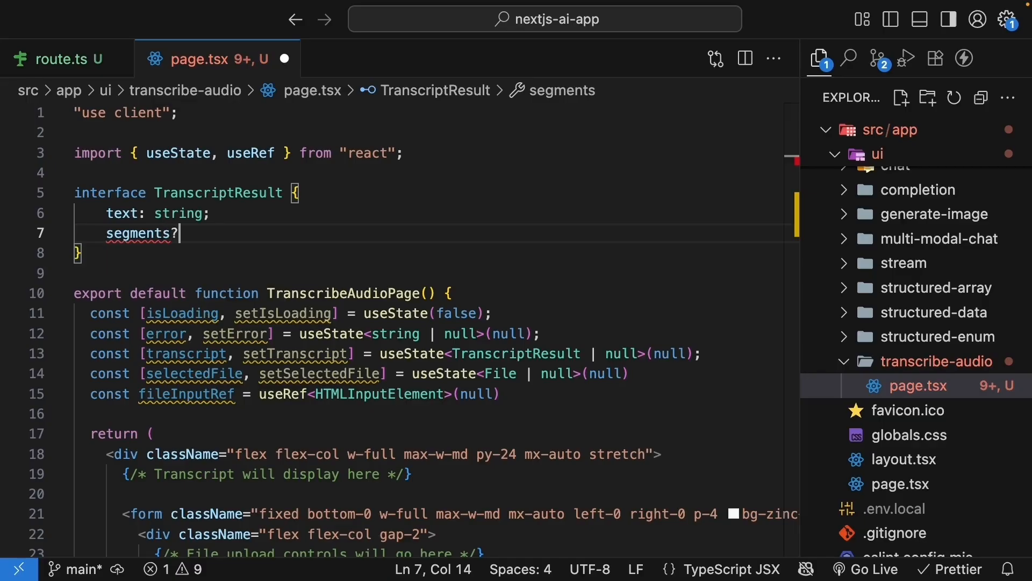
text(: Array<>)
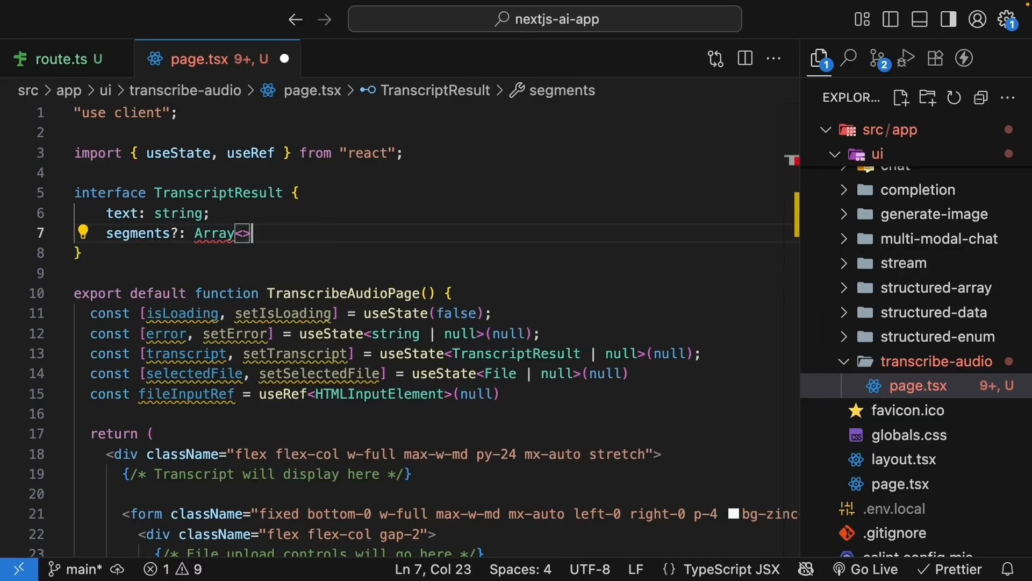
text(stat})
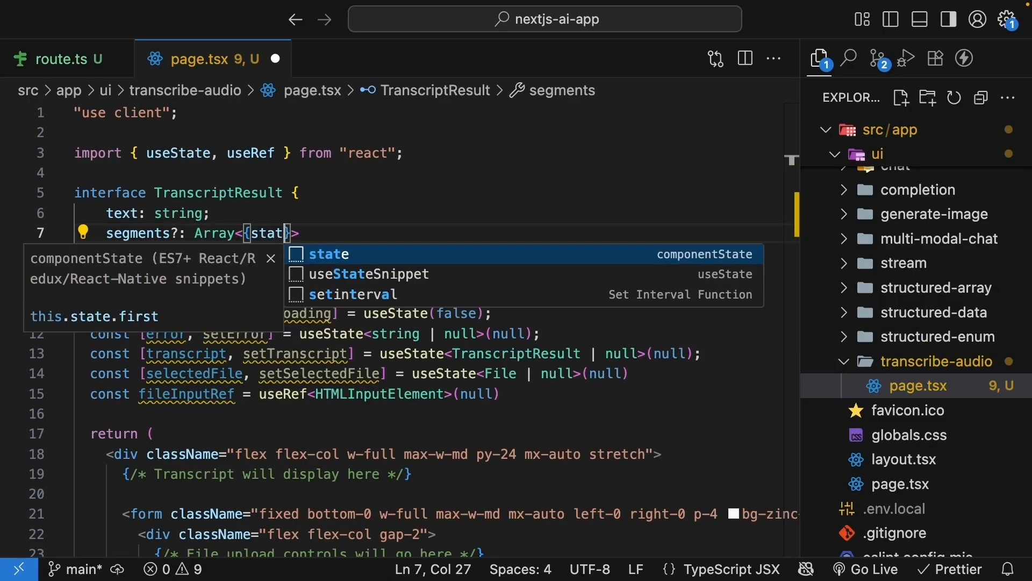
text(start: number)
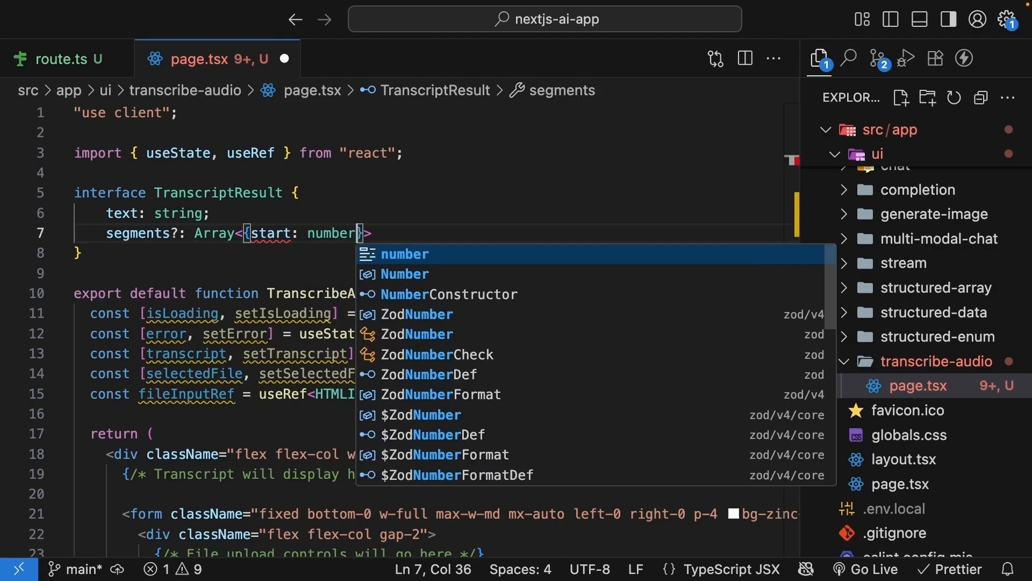
text(; end: number; text: string)
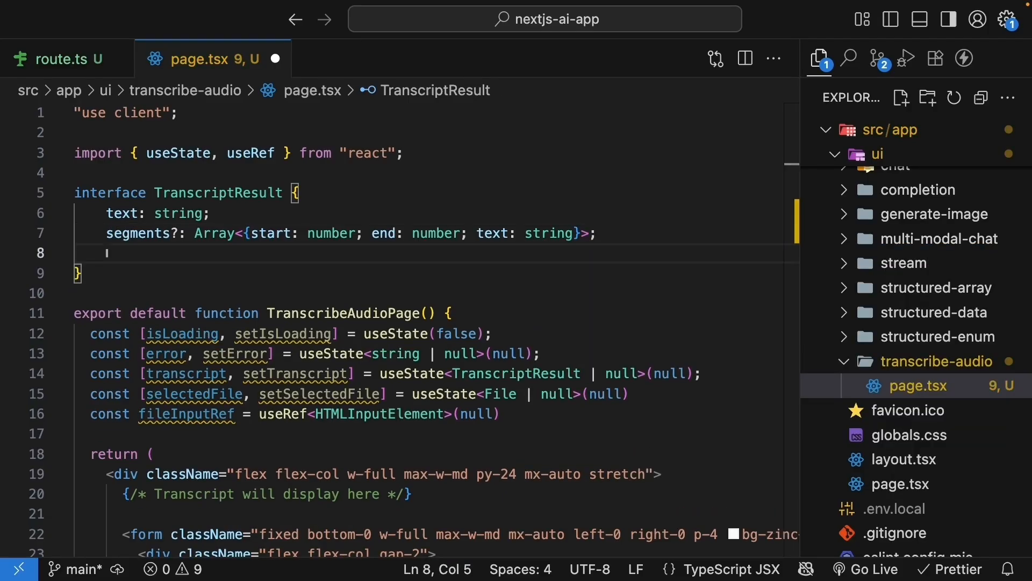
text(language?: string;)
text(durationInSeconds: number;)
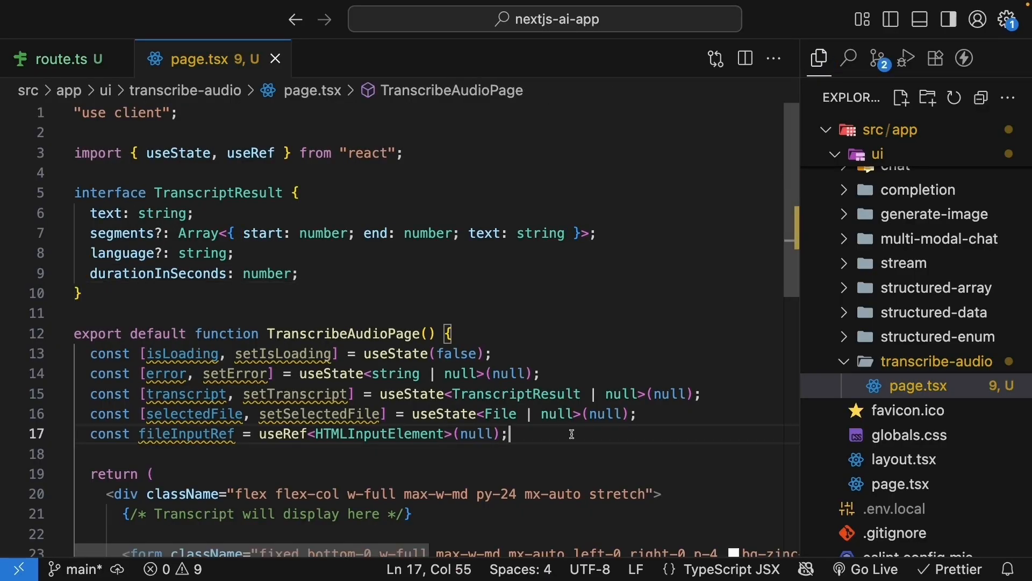
Replace the upload comment with a hidden audio/* file input, ref fileInputRef, id audio-upload.
scroll(down, 3)
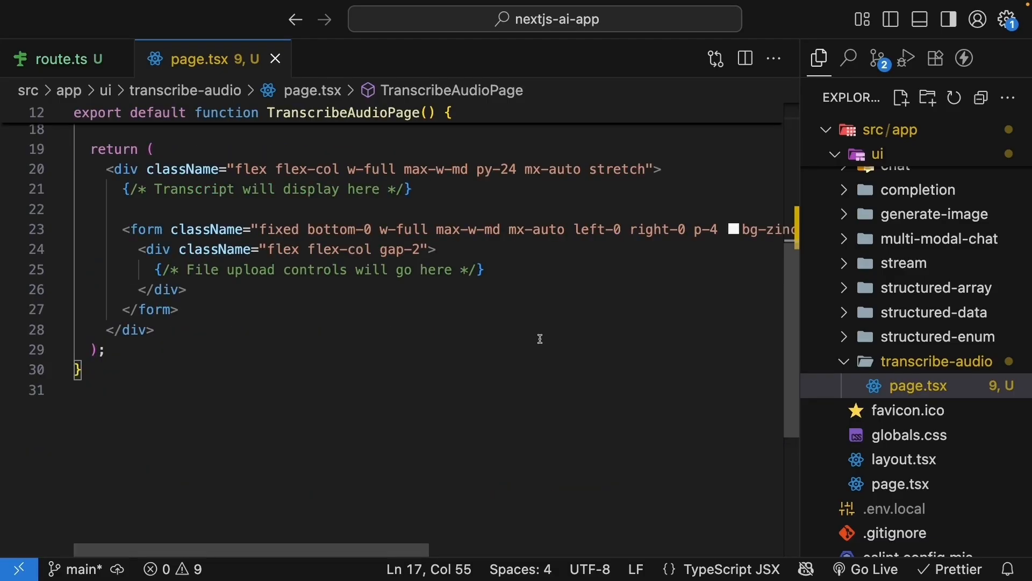
mouse_move(153, 269)
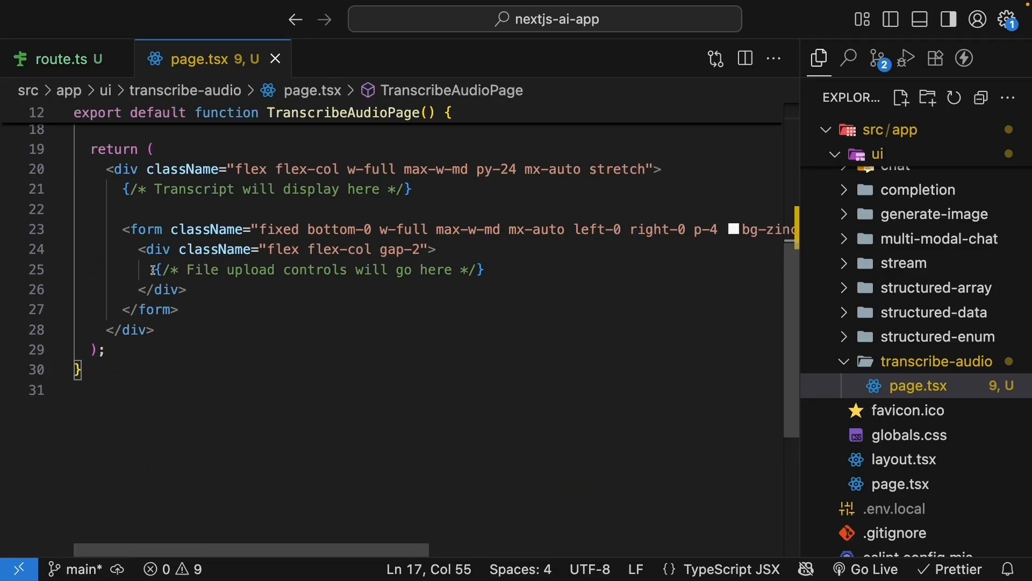
text(<input/>)
text(className=")
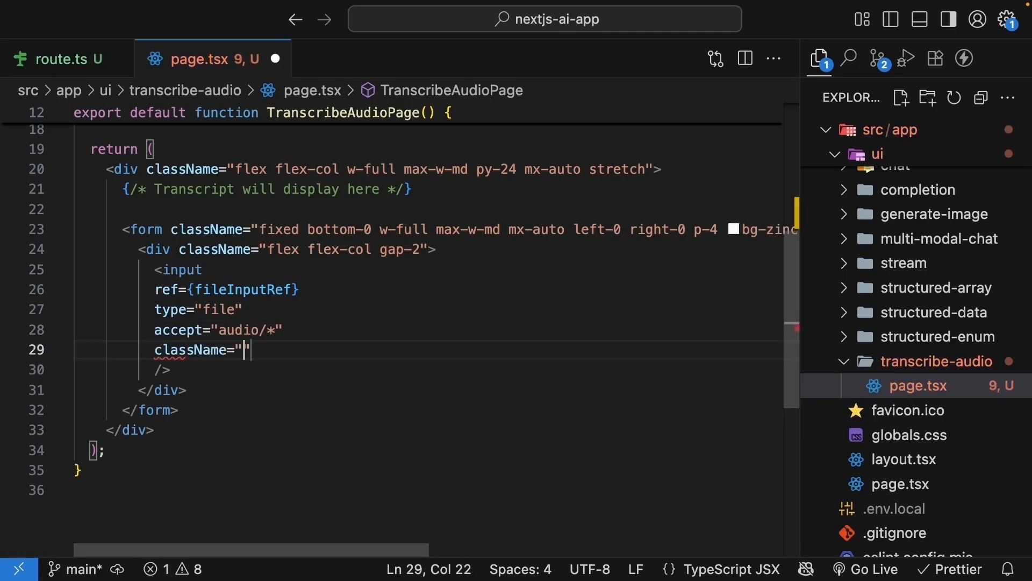
text(hidden)
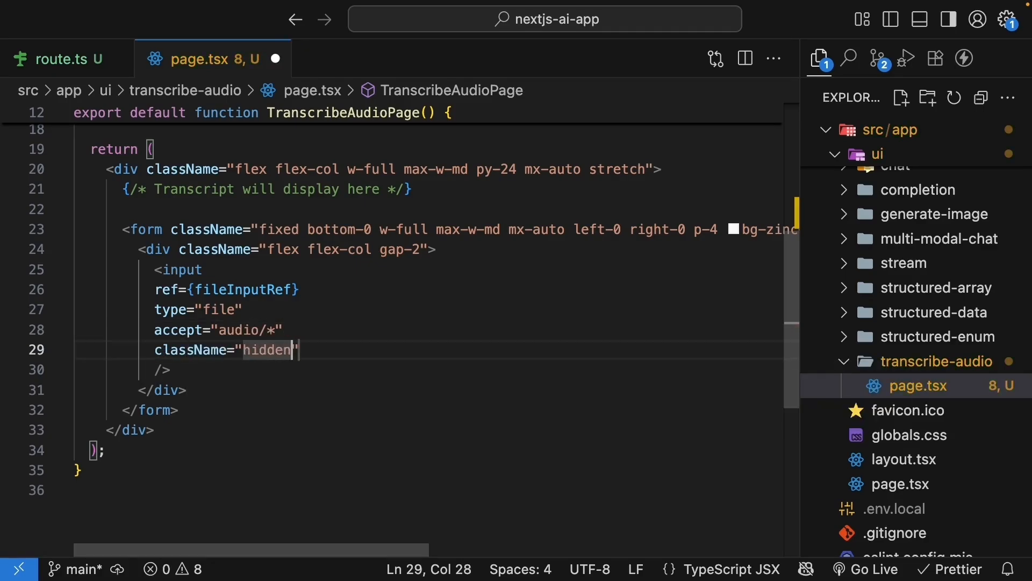
text(id=")
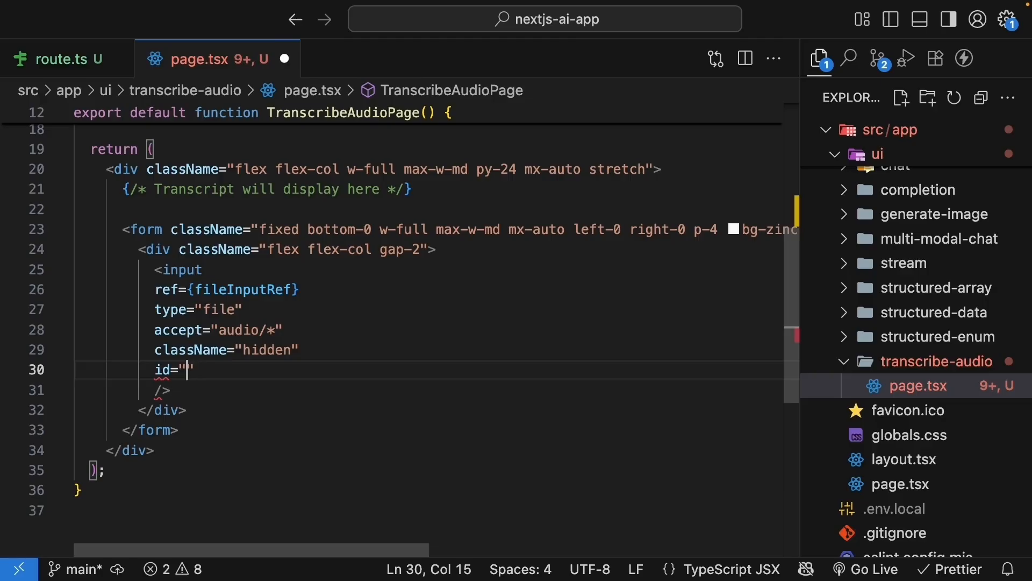
text(audio-upload)
text(<label>)
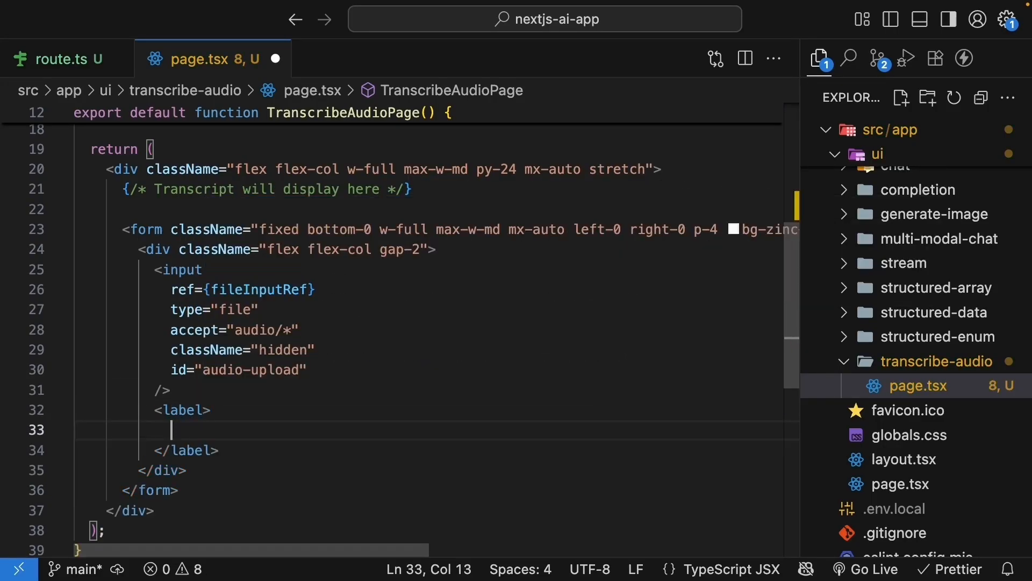
Label targeting audio-upload shows "Change file" when selectedFile is set, otherwise "Select audio file".
text({selectedFile ? "")
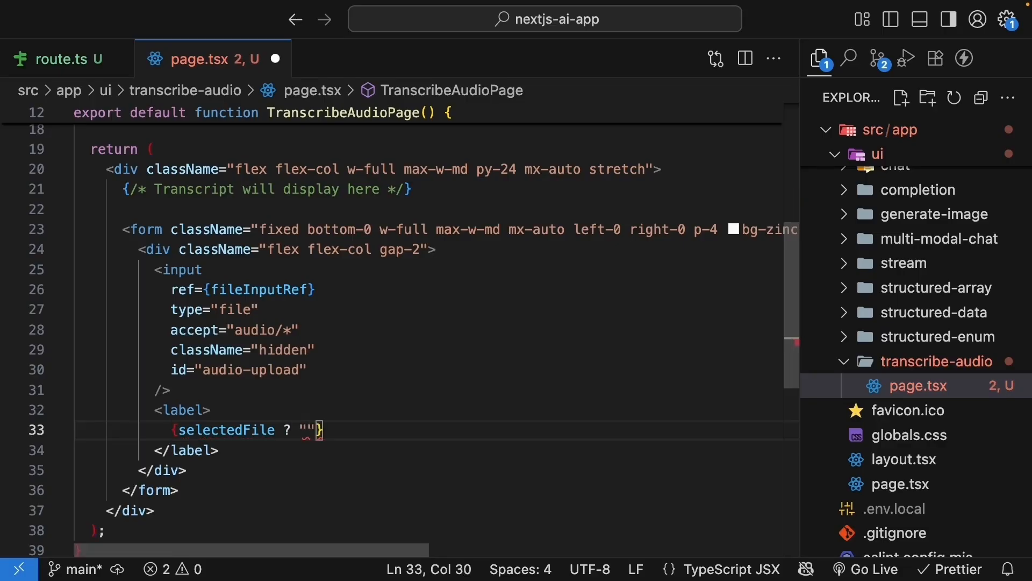
text(Change file)
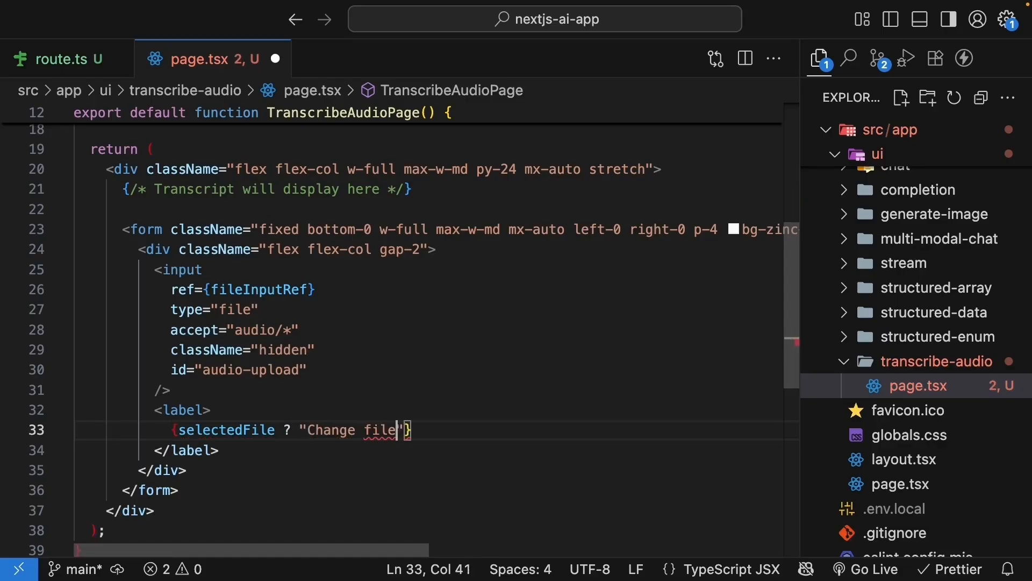
text(: "Select audio file")
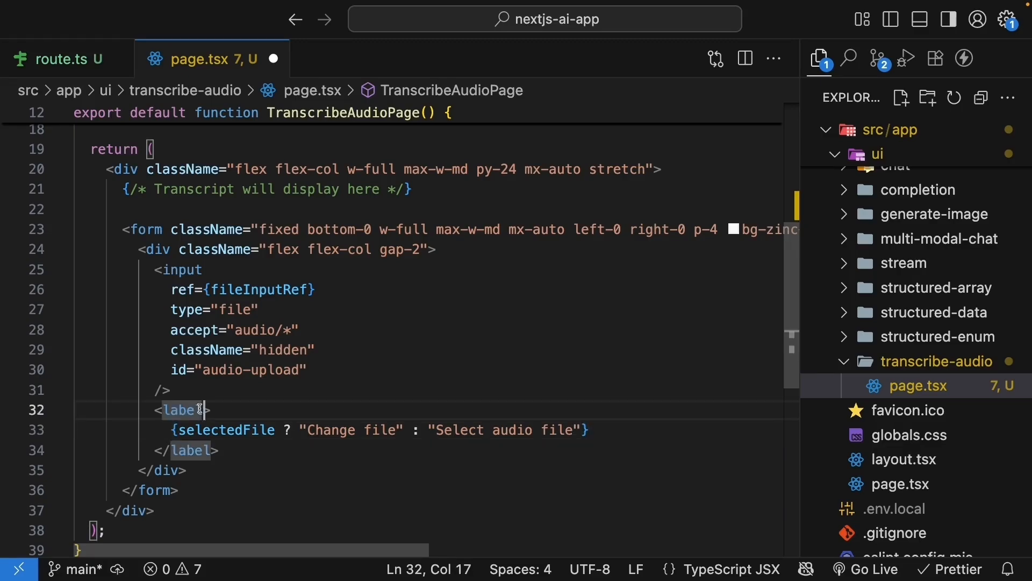
text(htmlFor="")
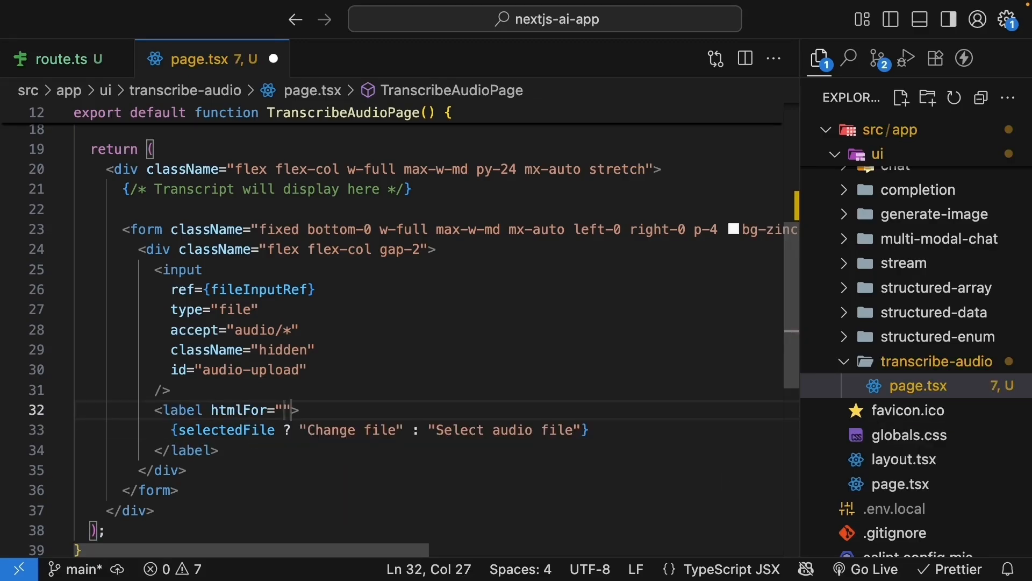
text(a)
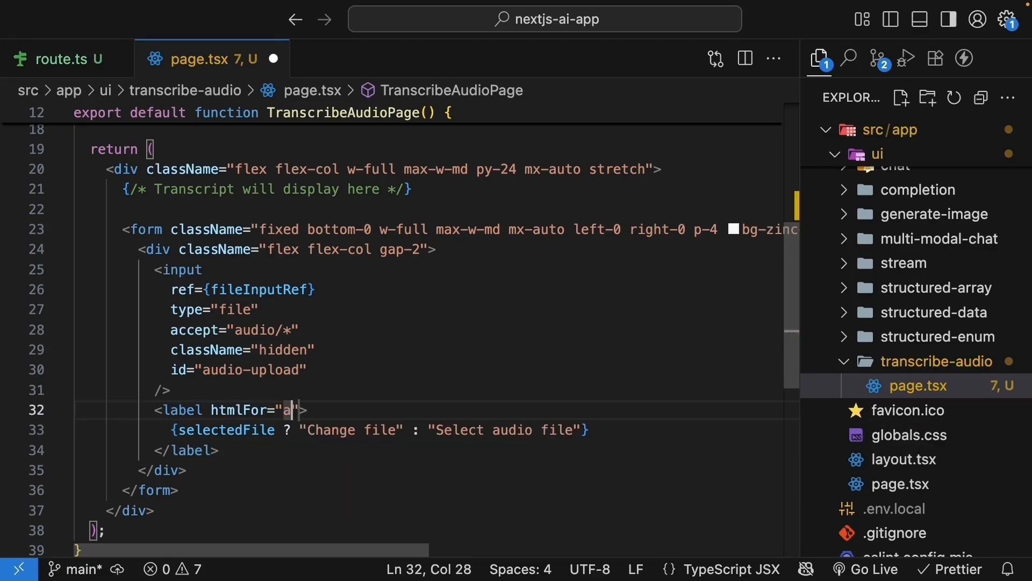
text(udio-up)
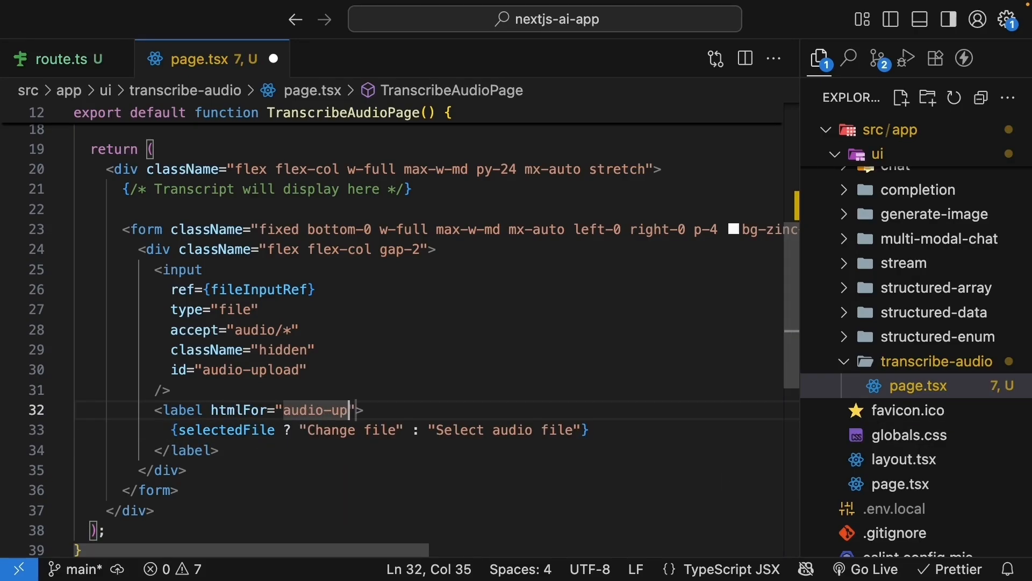
text(load)
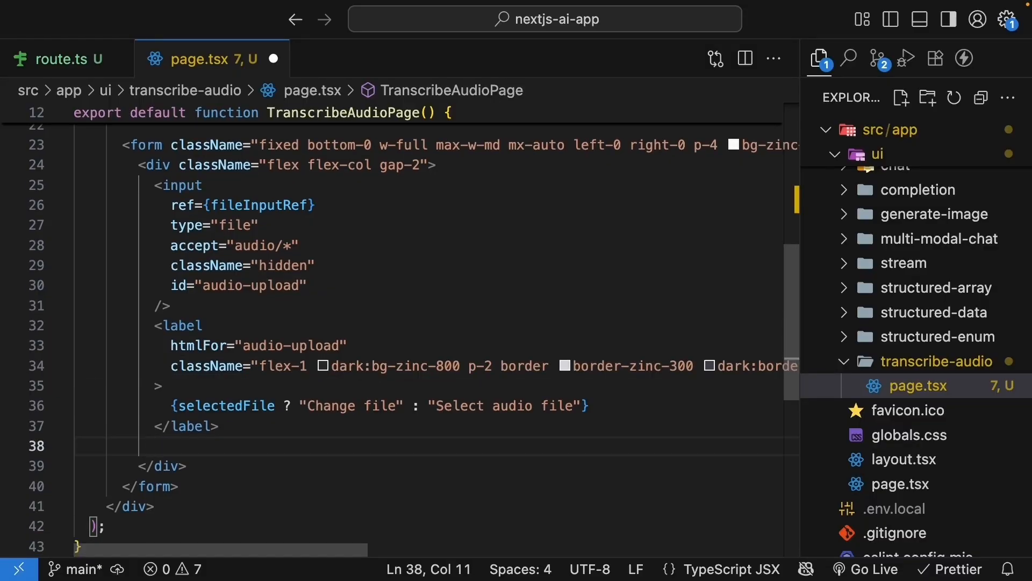
Add a blue-styled Transcribe submit button, disabled={isLoading || !selectedFile}.
text(<button >Transcribe</button>)
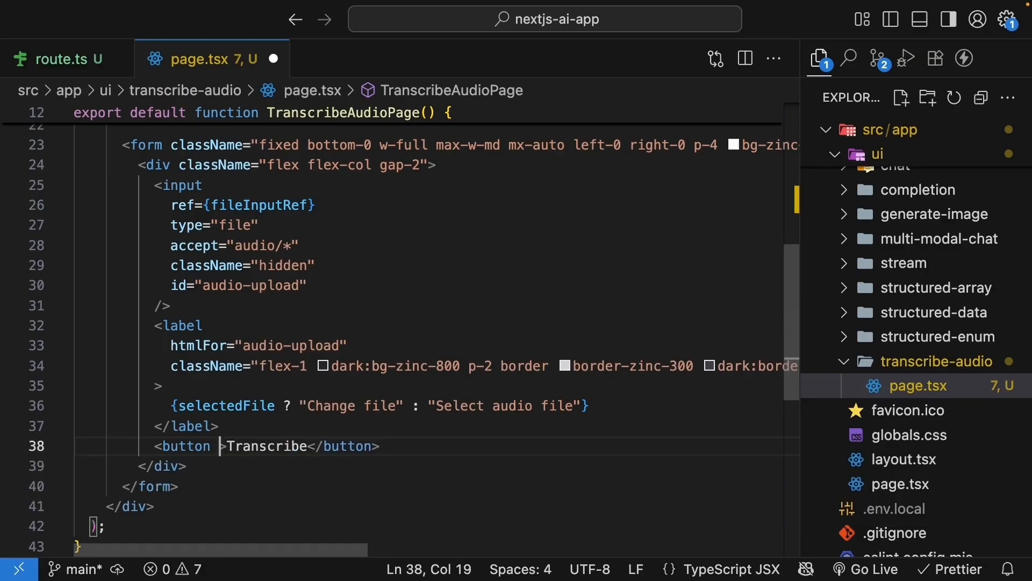
text(type="submit")
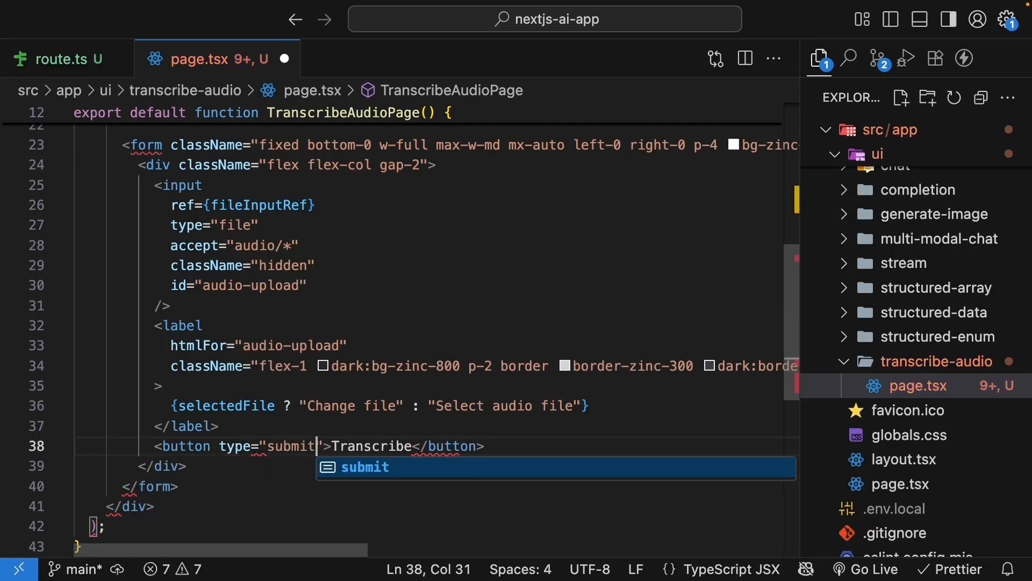
text(disabled=)
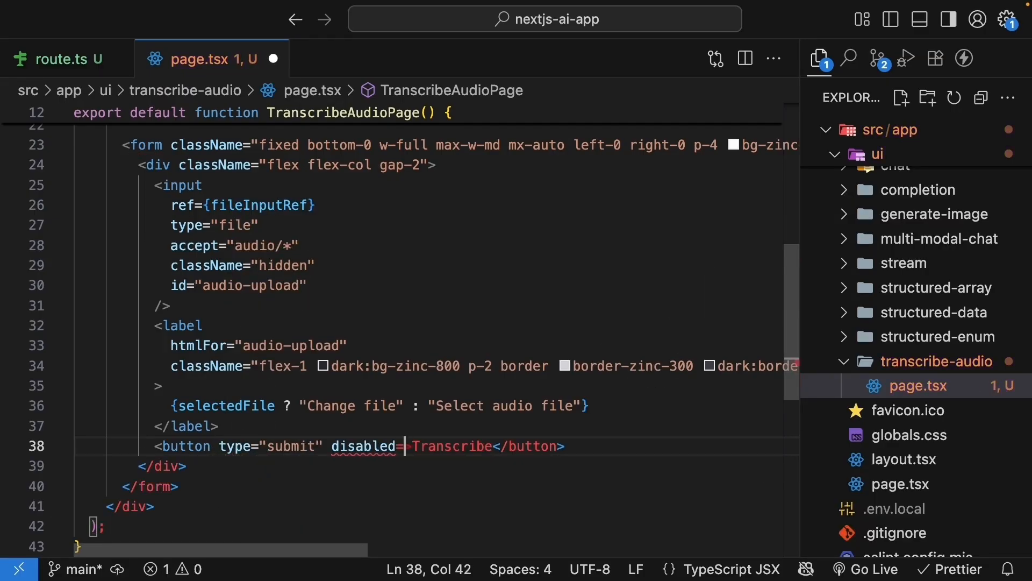
text({})
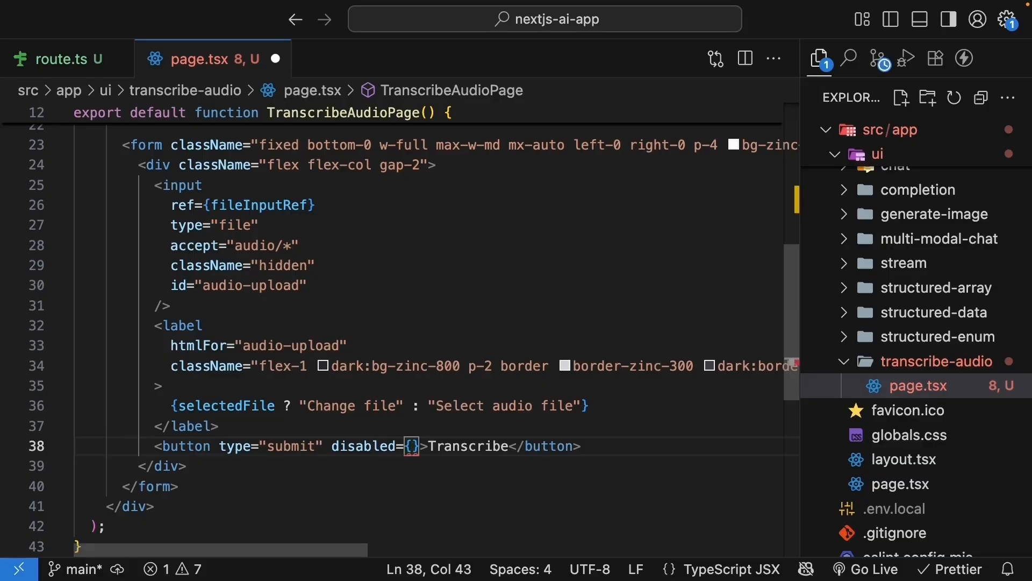
text(isLoading)
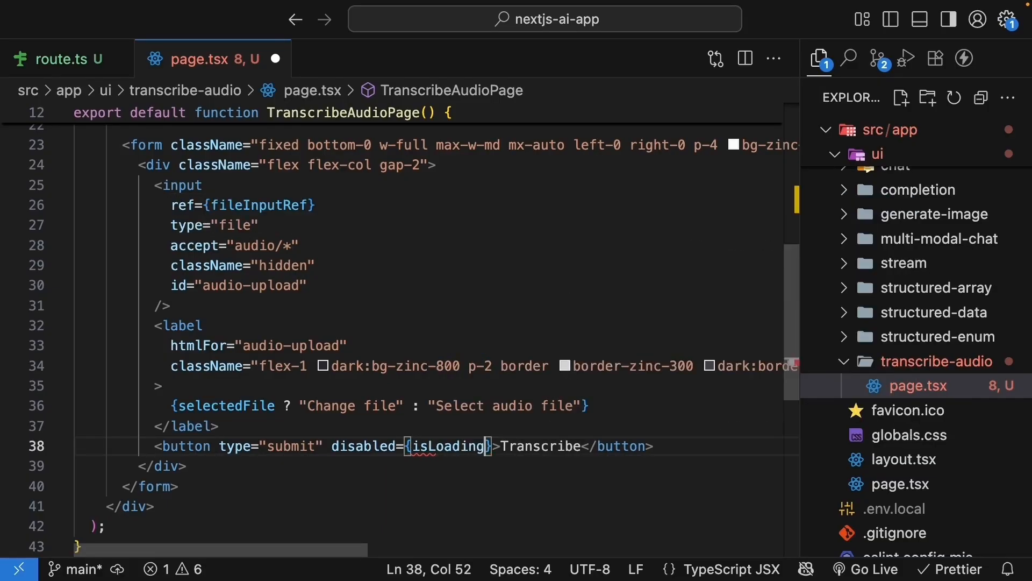
text(||)
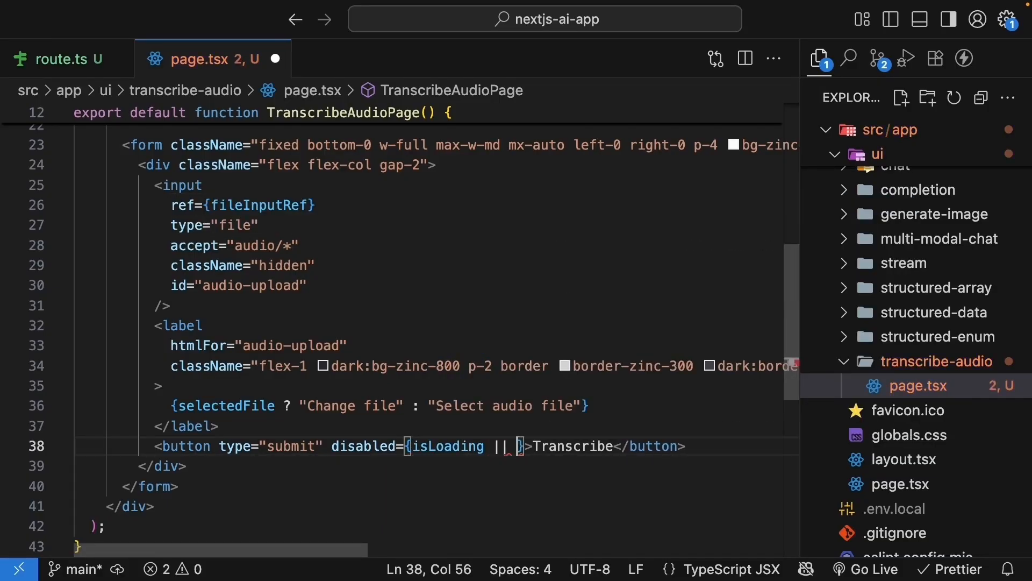
text(selectedFile)
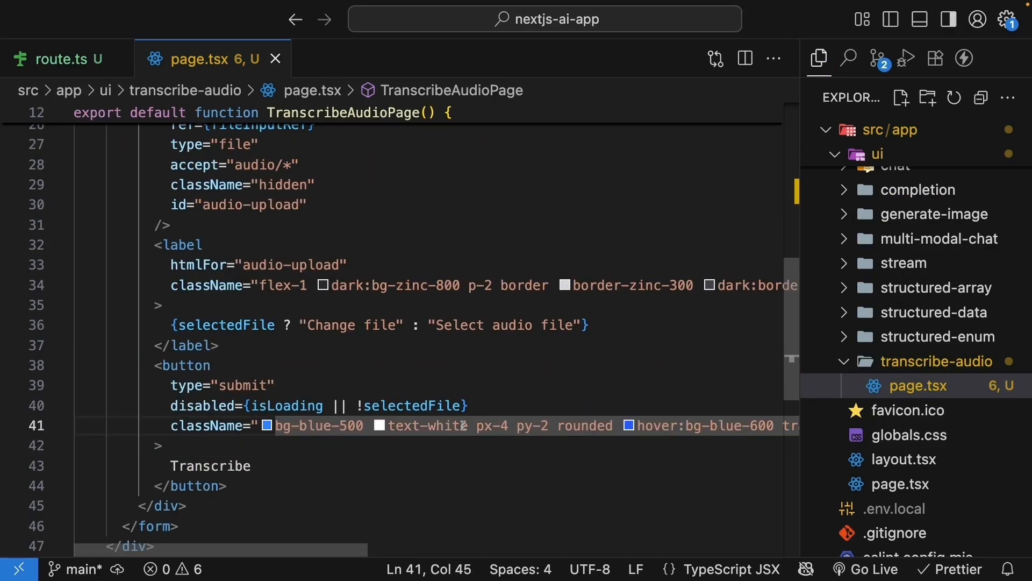
Wrap the file input, label and Transcribe button in a 'flex gap-2' div.
scroll(up, 3)
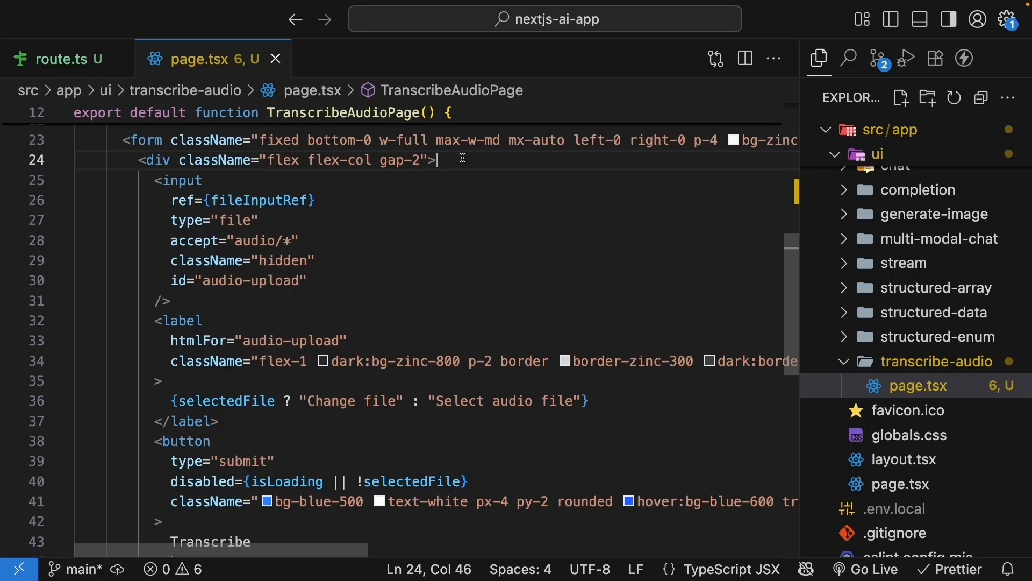
key(enter)
text(<div className="flex">)
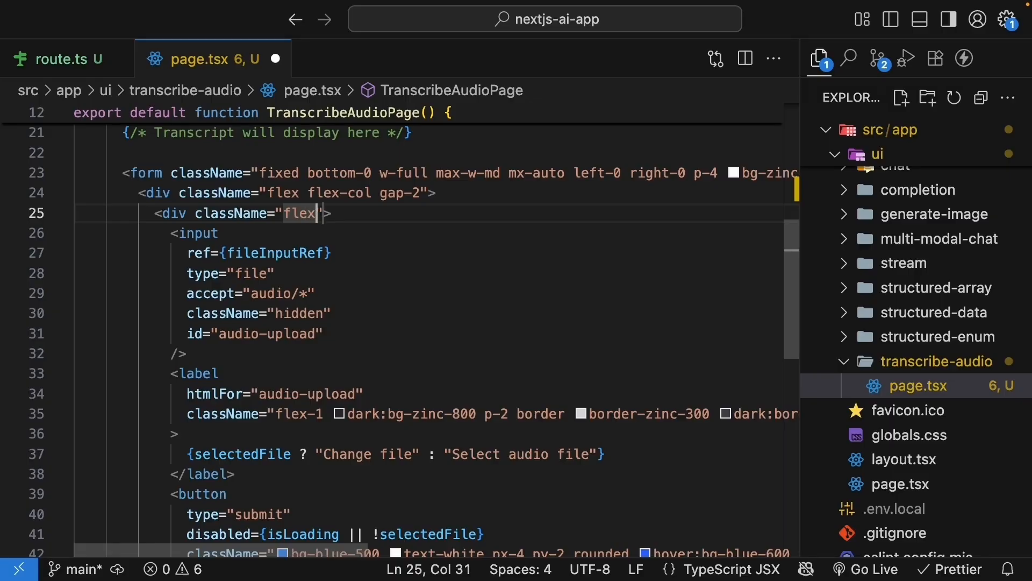
text(gap-2)
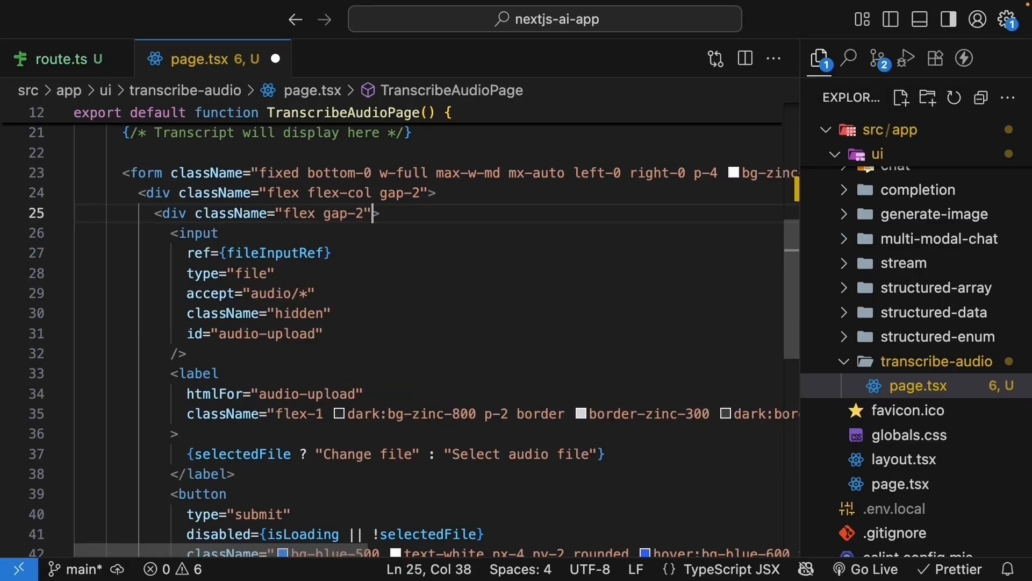
scroll(down, 3)
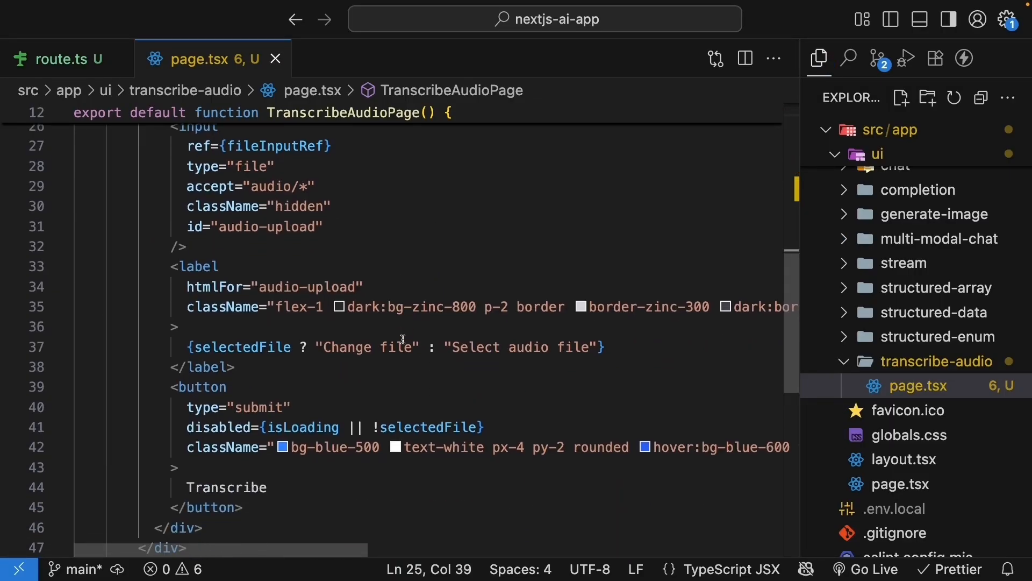
scroll(up, 3)
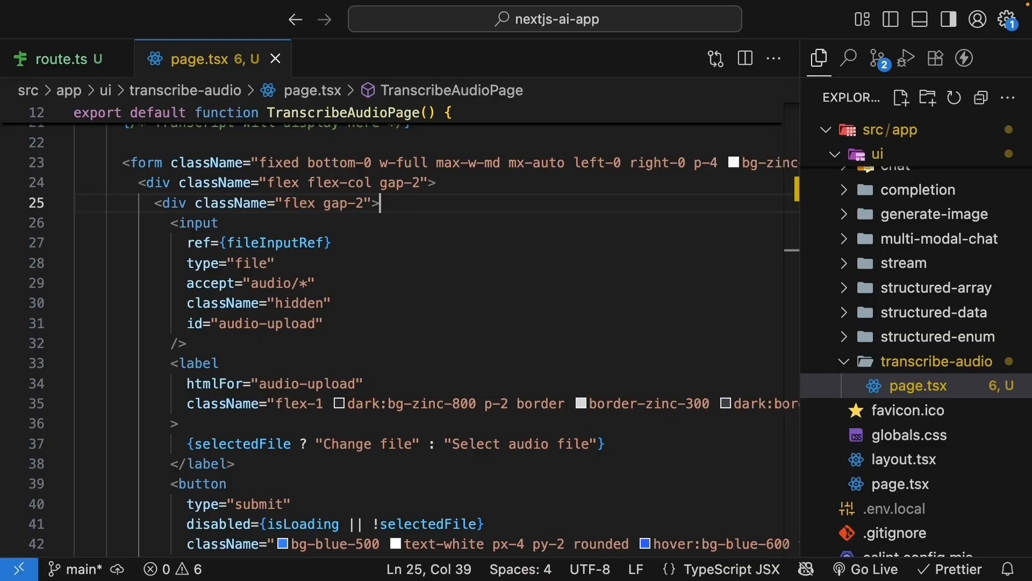
Write async handleSubmit(event: React.FormEvent<HTMLFormElement>) with preventDefault, no-file error, setIsLoading(true), setError(null).
text(handleSubmit = async (event: ) =>{)
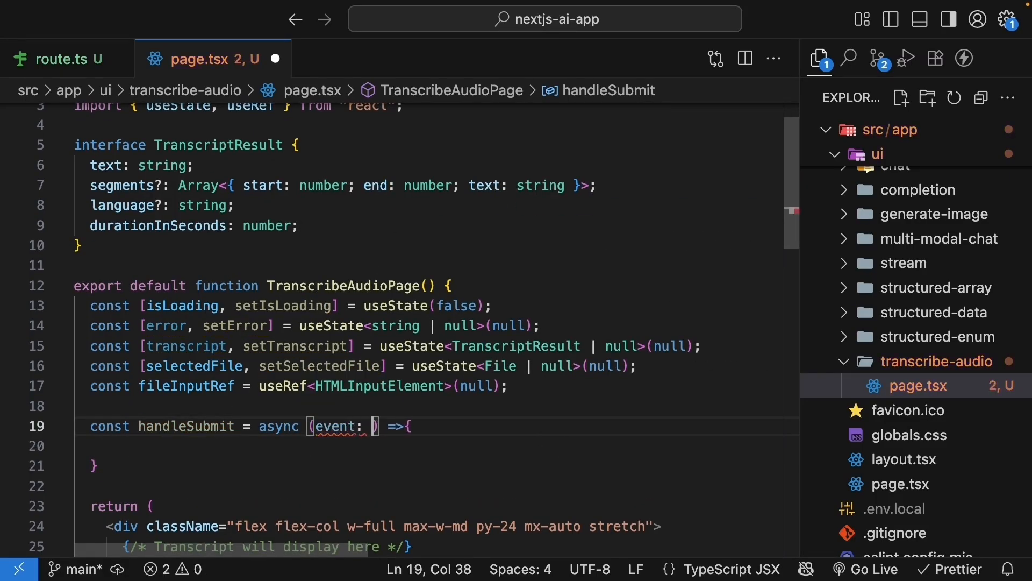
text(React.FormEv)
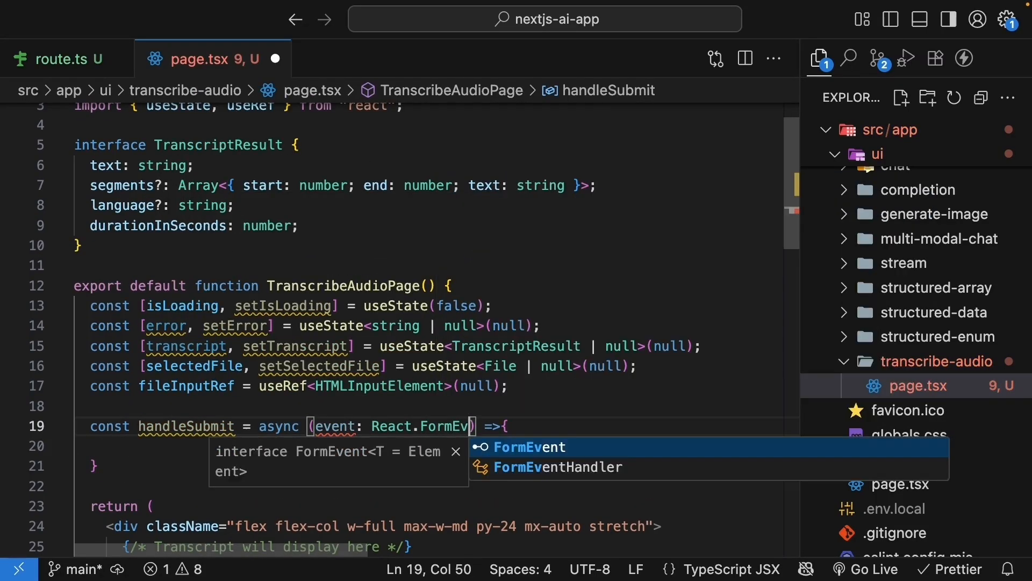
text(<HTMLO)
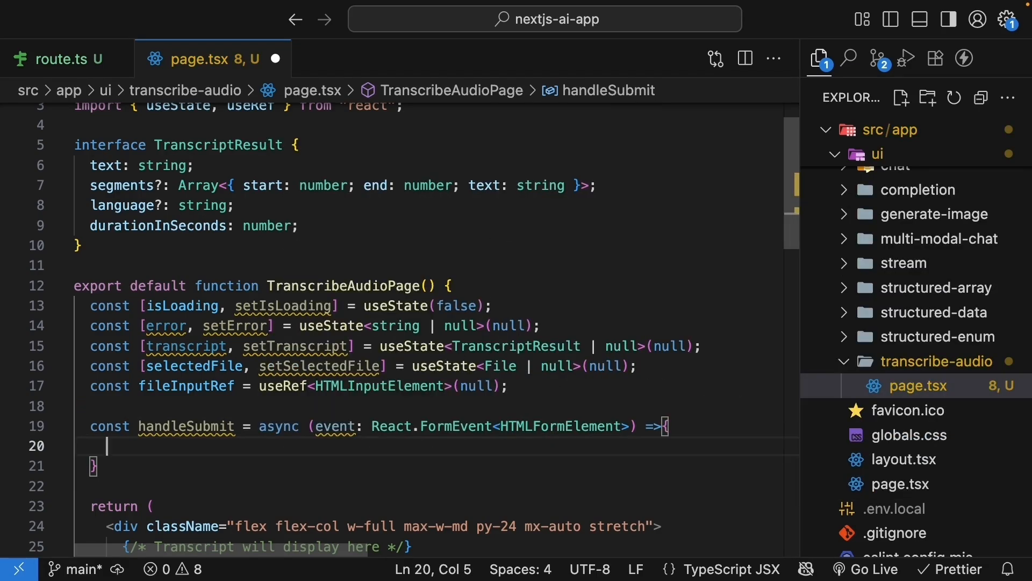
text(event.preventDefault()
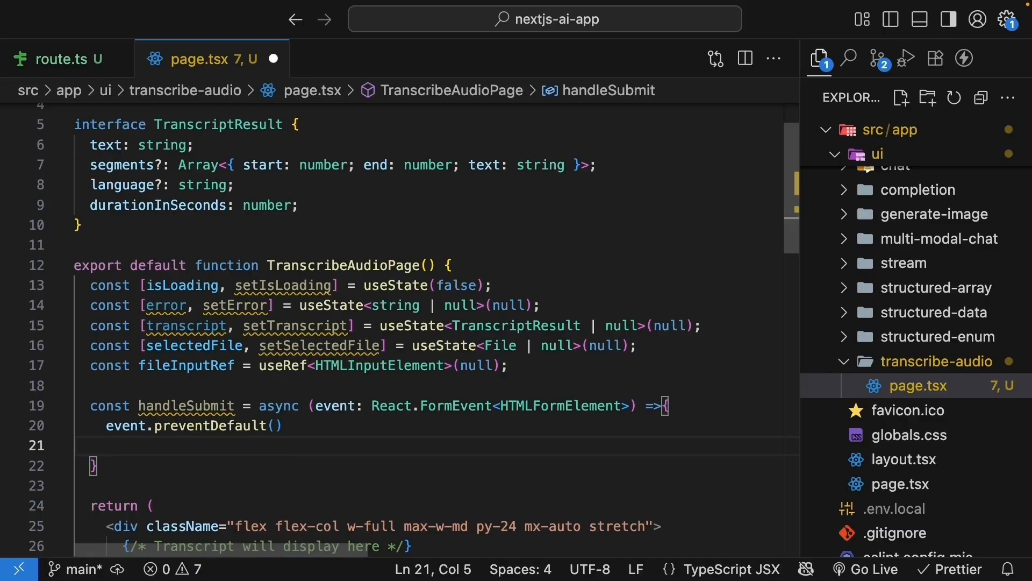
text(if)
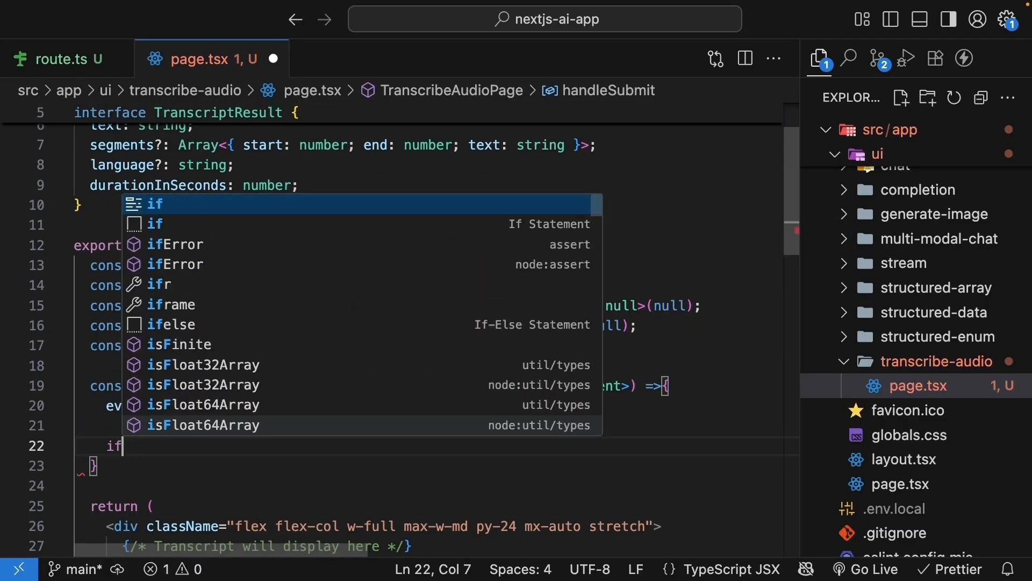
text((!sele)
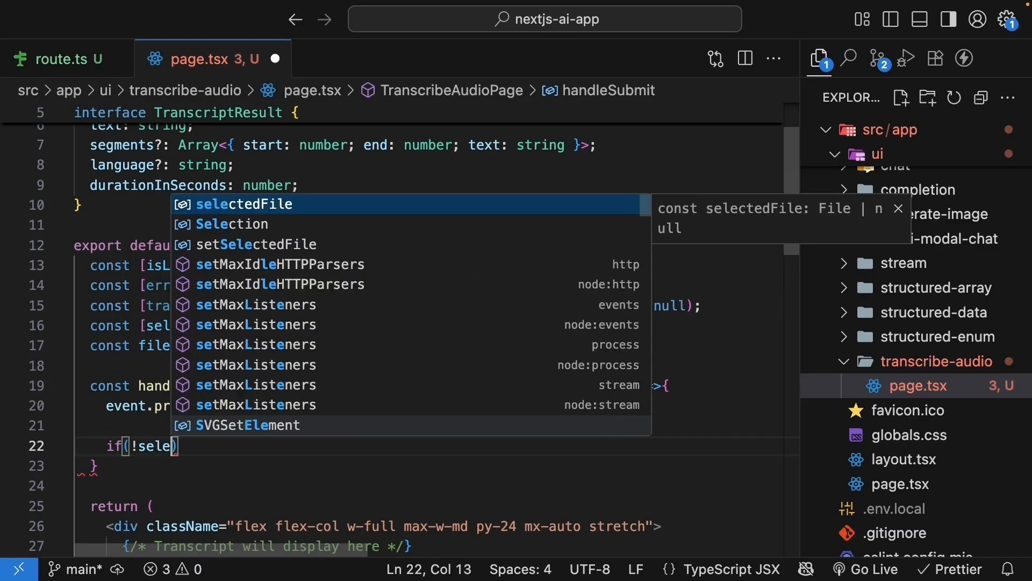
text(setError("Please select an audio file)
text(return;)
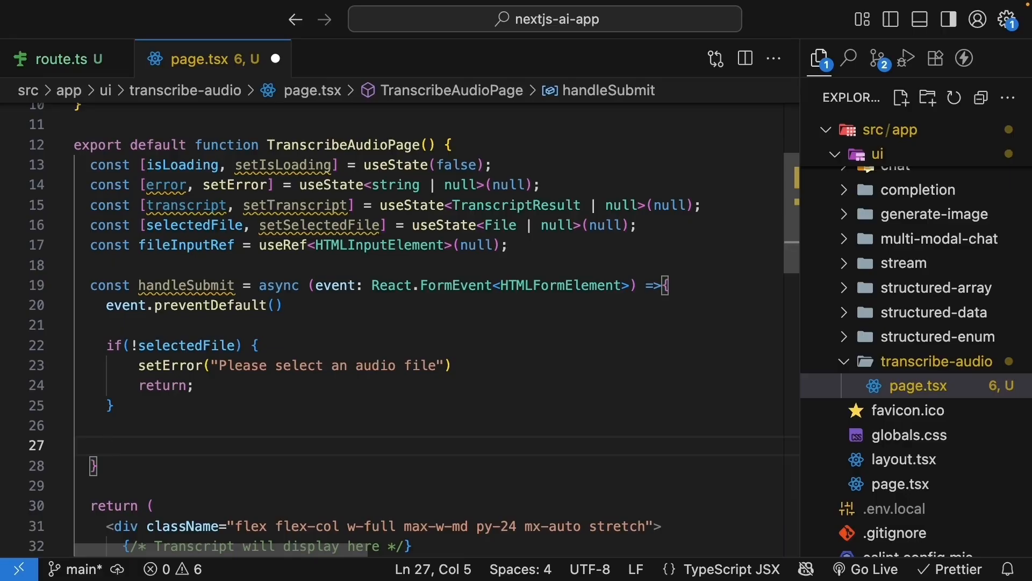
text(setIsLoading(true);)
text(setError(null);)
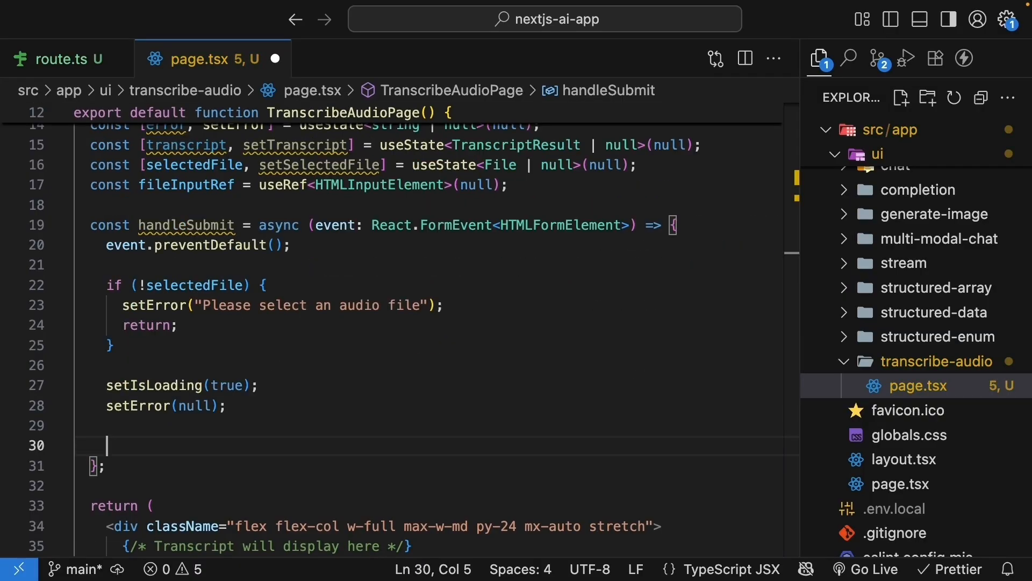
Open a try block that builds FormData and appends selectedFile as 'audio'.
text(try {)
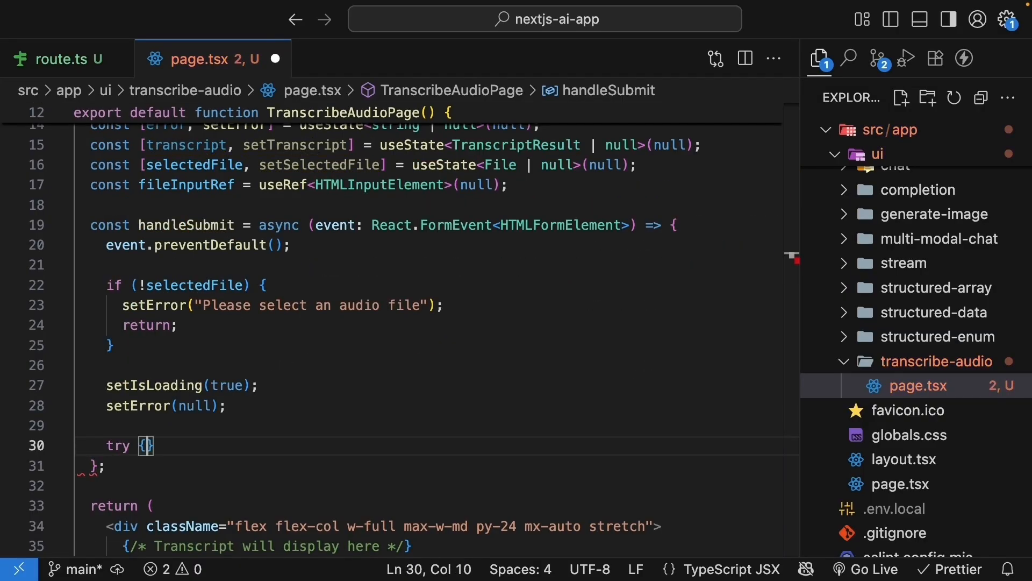
text(c)
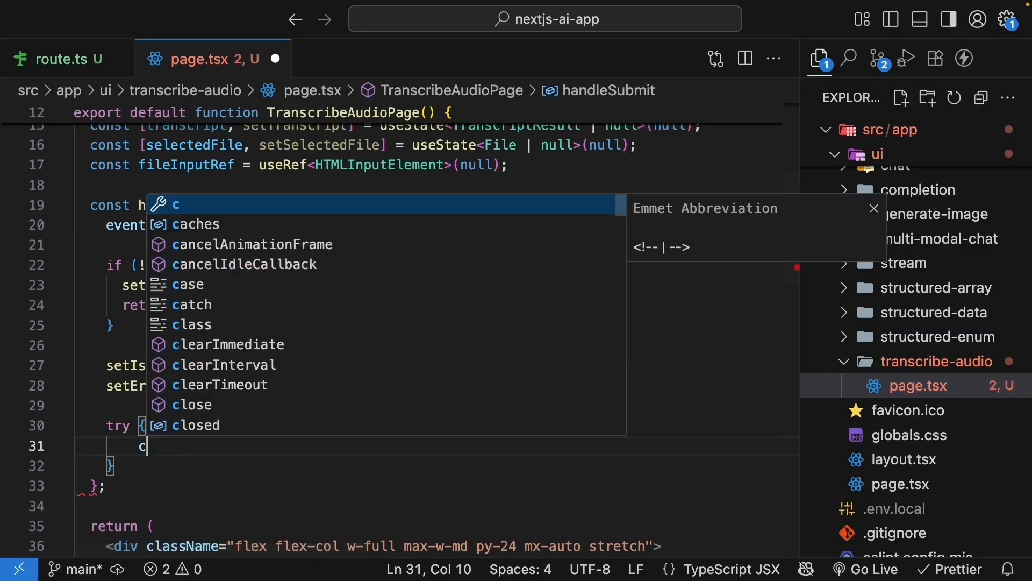
text(onst formData = new Fo)
text(formData.append("audio)
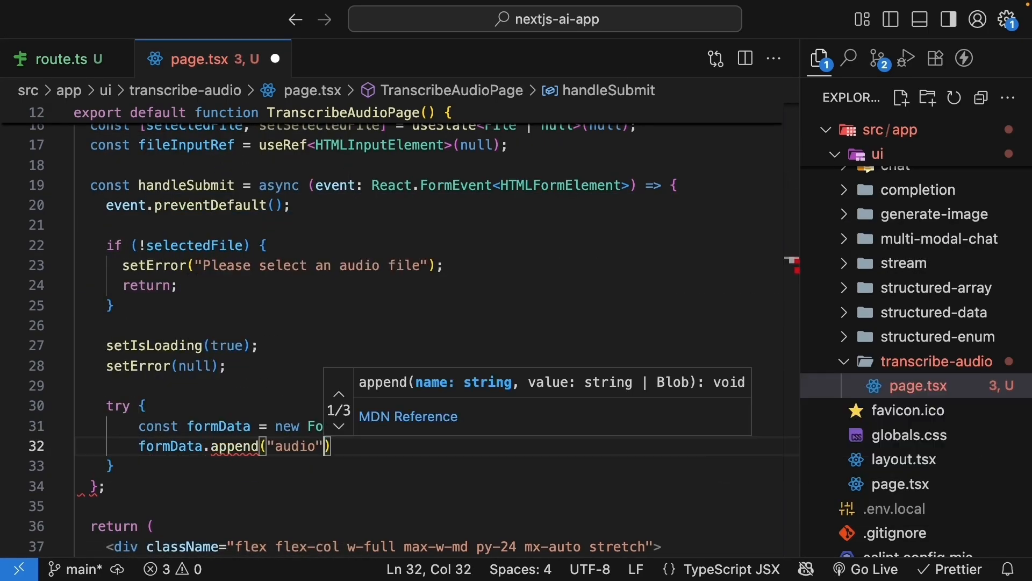
text(,)
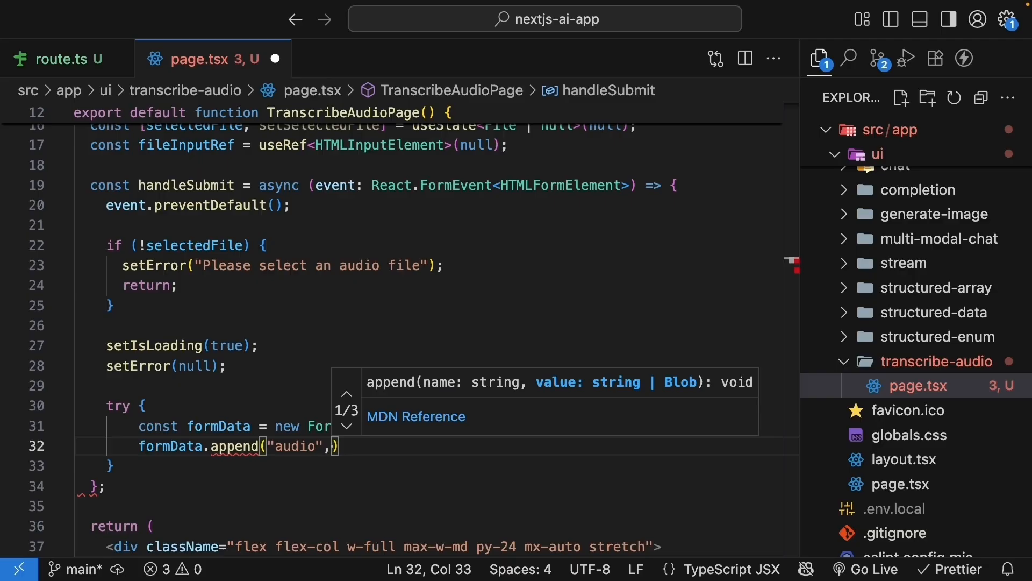
text(selectedFile)
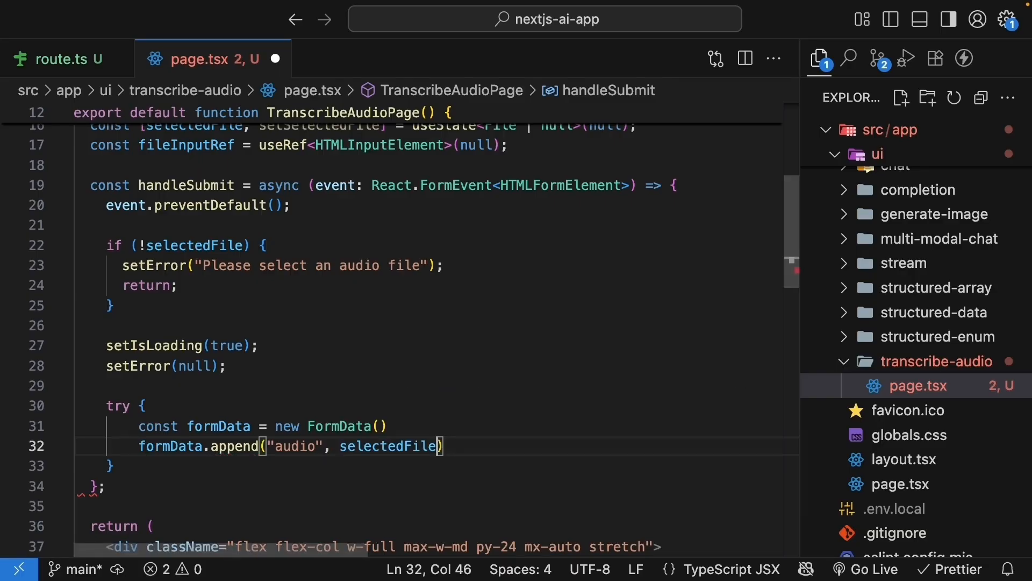
key(Enter)
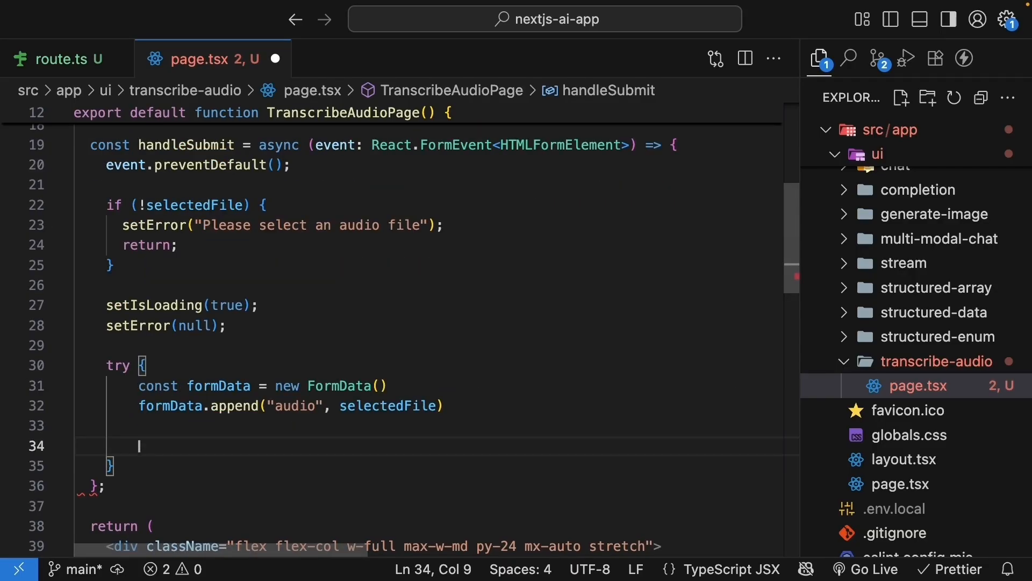
Await a POST fetch to /api/transcribe-audio with formData as the body.
text(const response = await fetch(")
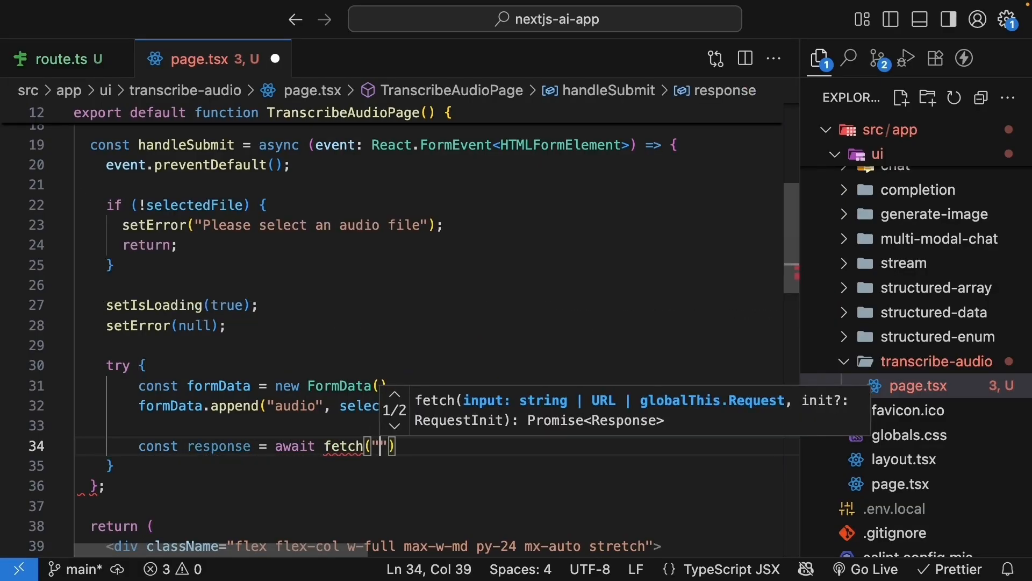
text(/api)
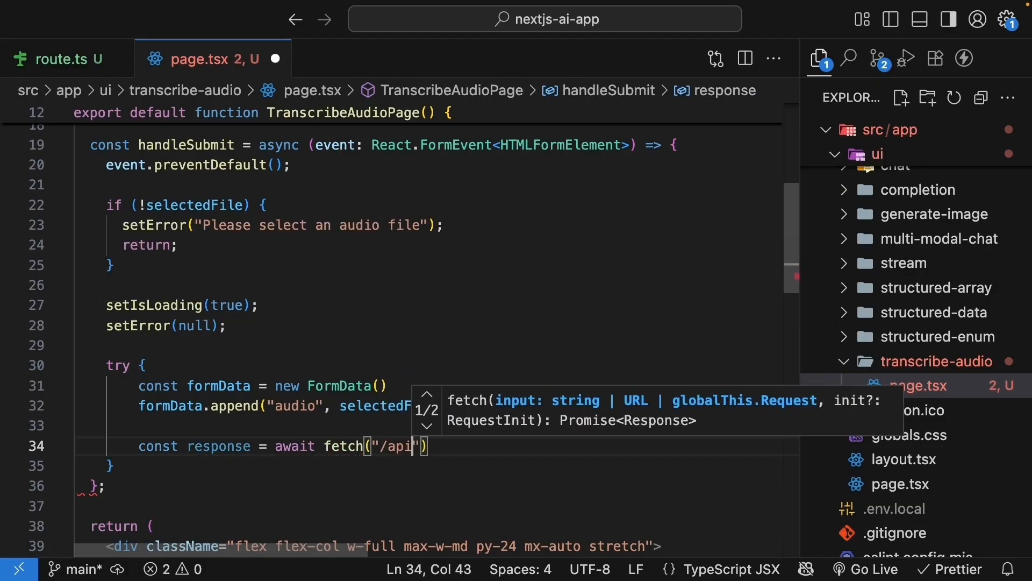
text(/transcribe-au)
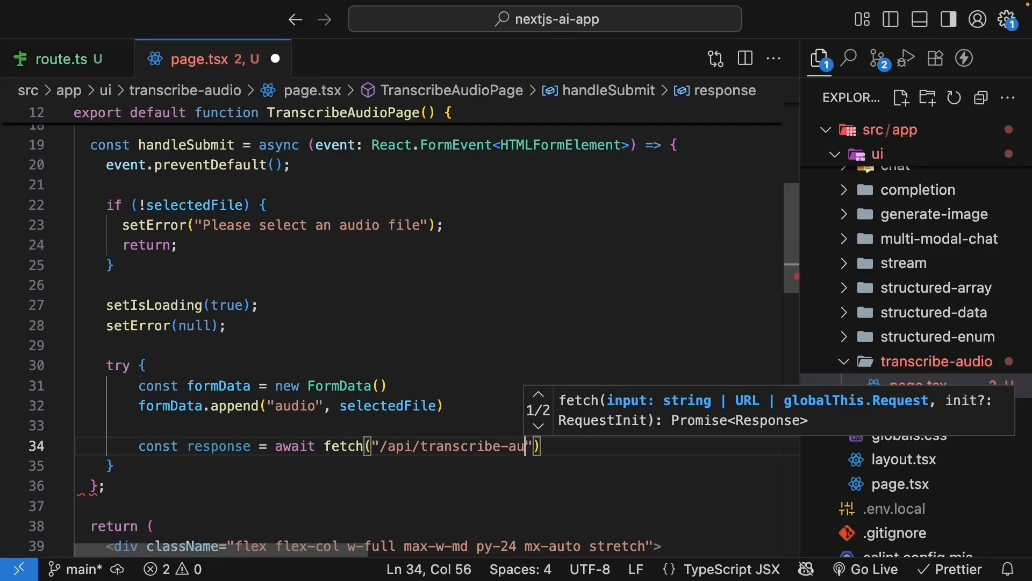
text(dio)
text(method:)
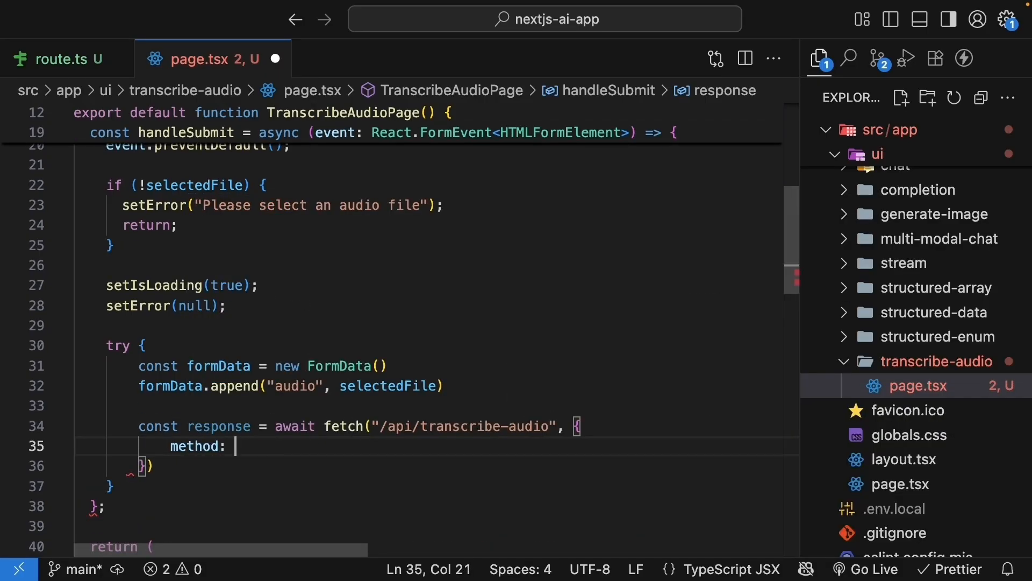
text("POST",)
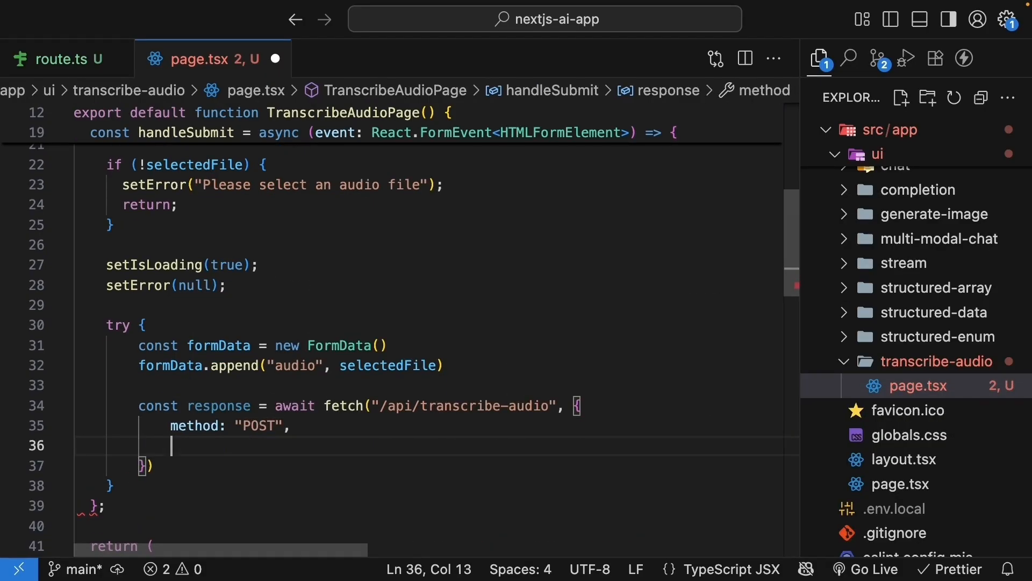
text(body:formData)
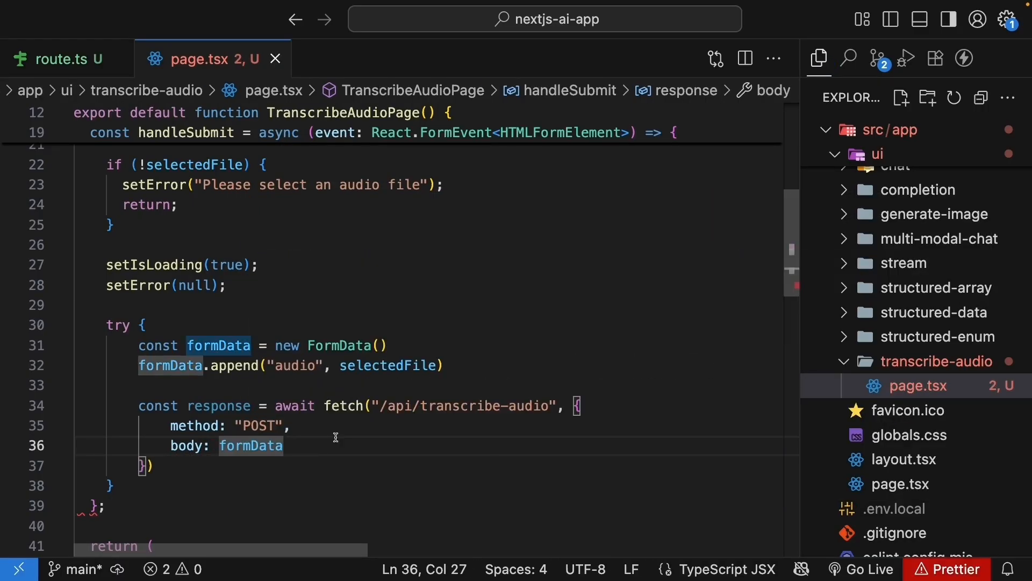
text(if)
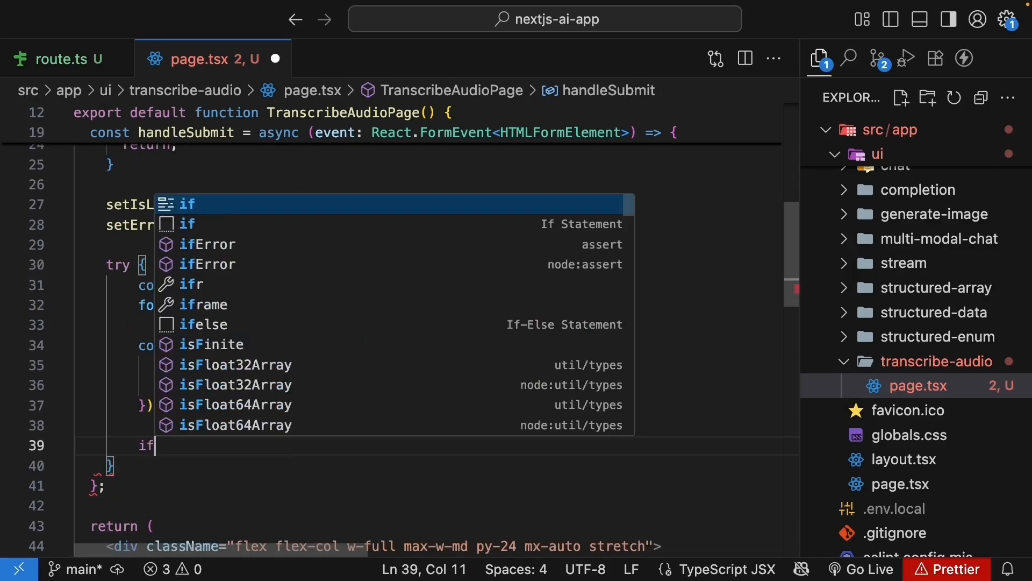
Check the response, parse JSON into setTranscript, and reset selectedFile and the file input.
text((!response.ok) {)
text(throw new Error("Failed to transcribe audio)
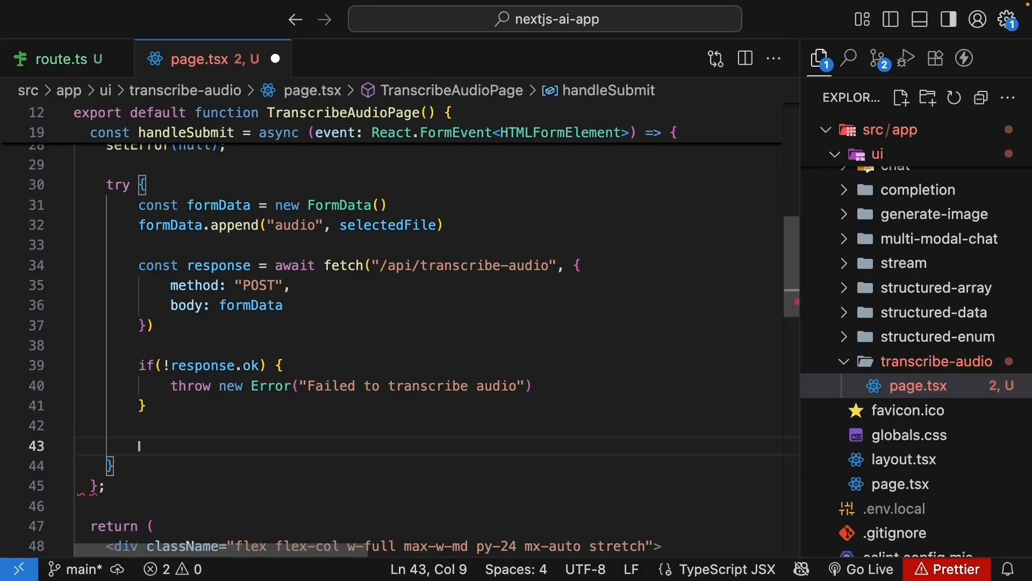
text(const data = await response.json()
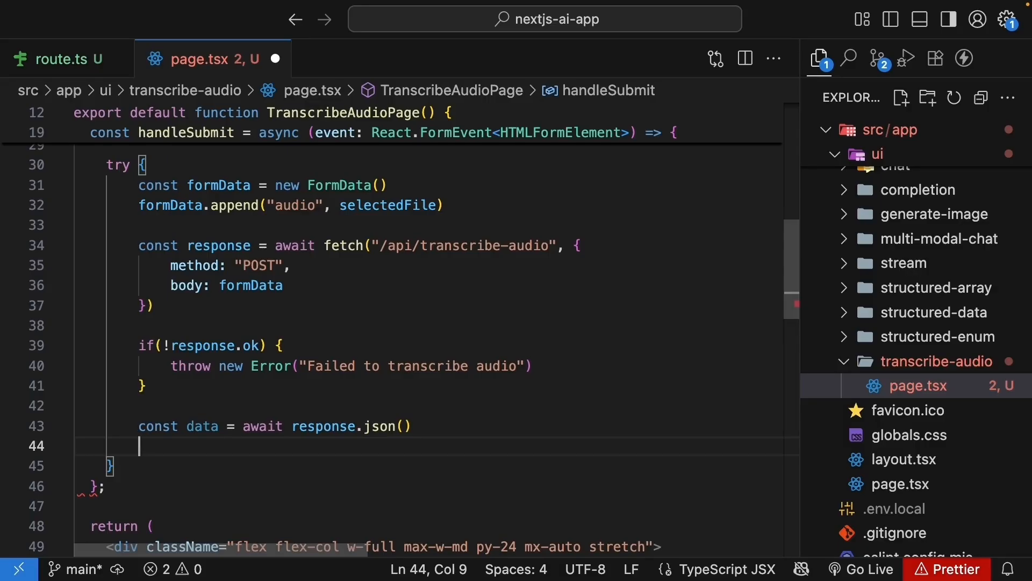
text(setTranscript(da)
text(setSelectedFile()
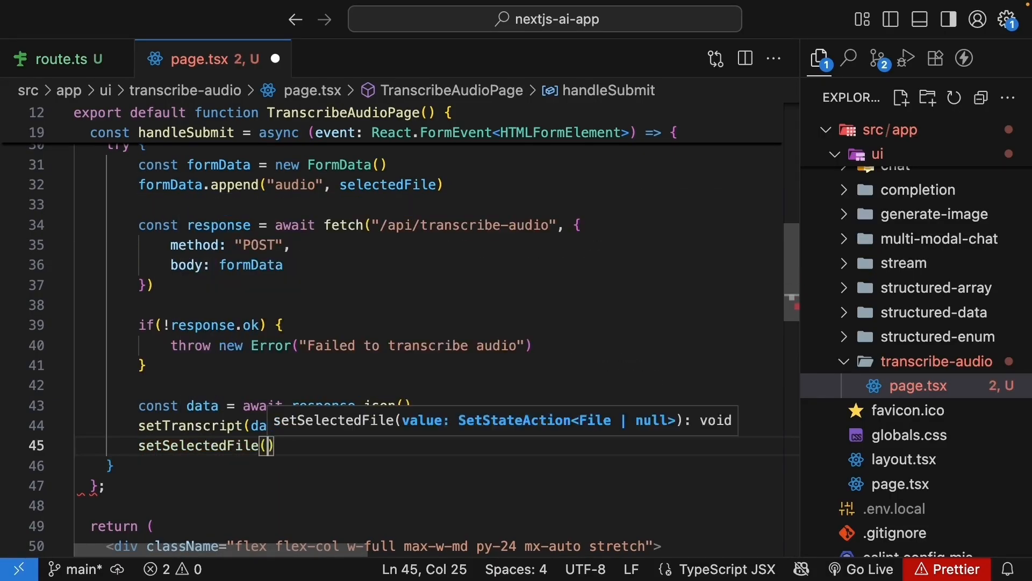
text(if(fileInputRef.current) {)
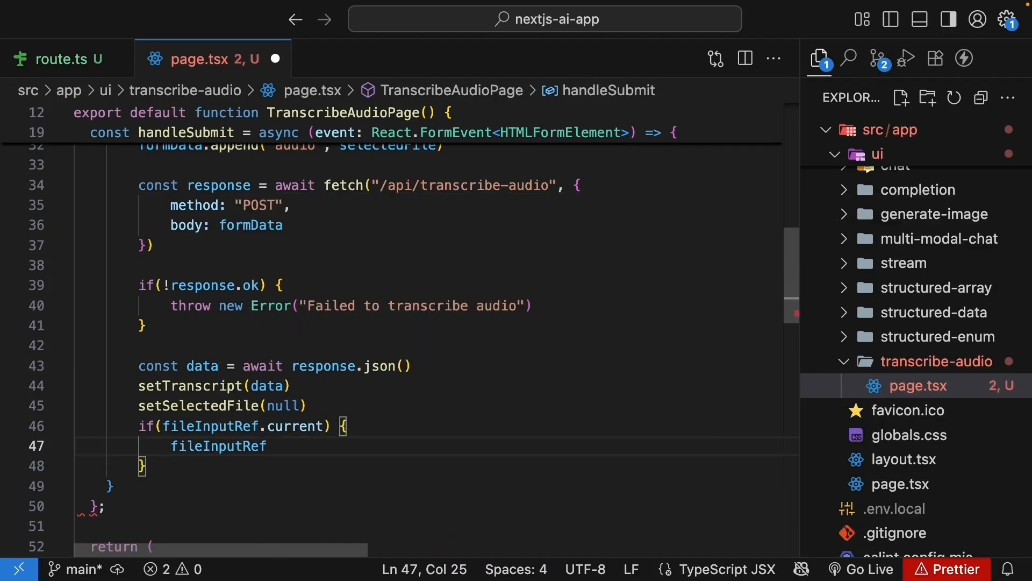
text(.current.value = ")
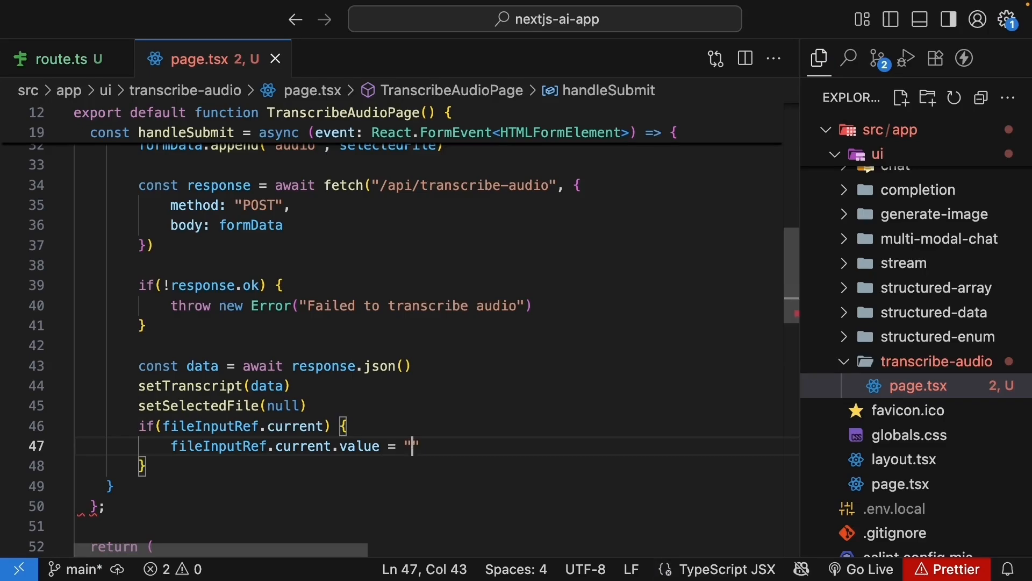
Add a catch calling setError and a finally calling setIsLoading(false).
text(catch (error) {)
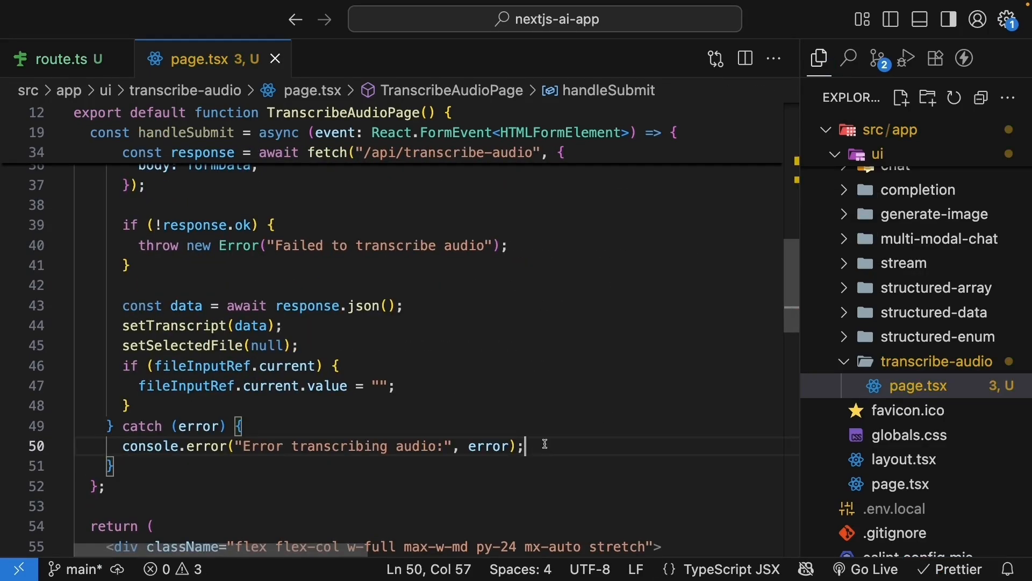
text(setError()
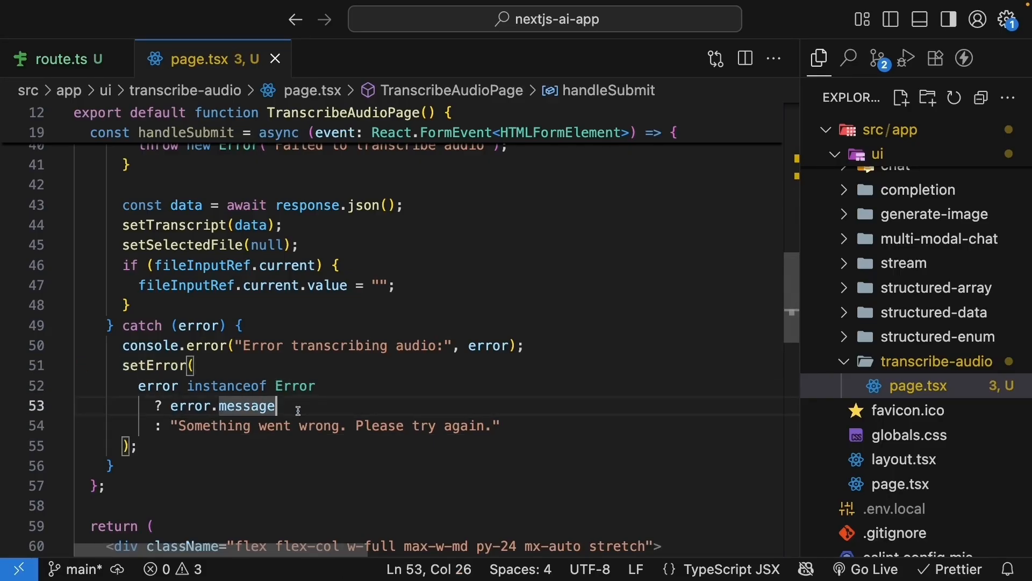
click(507, 426)
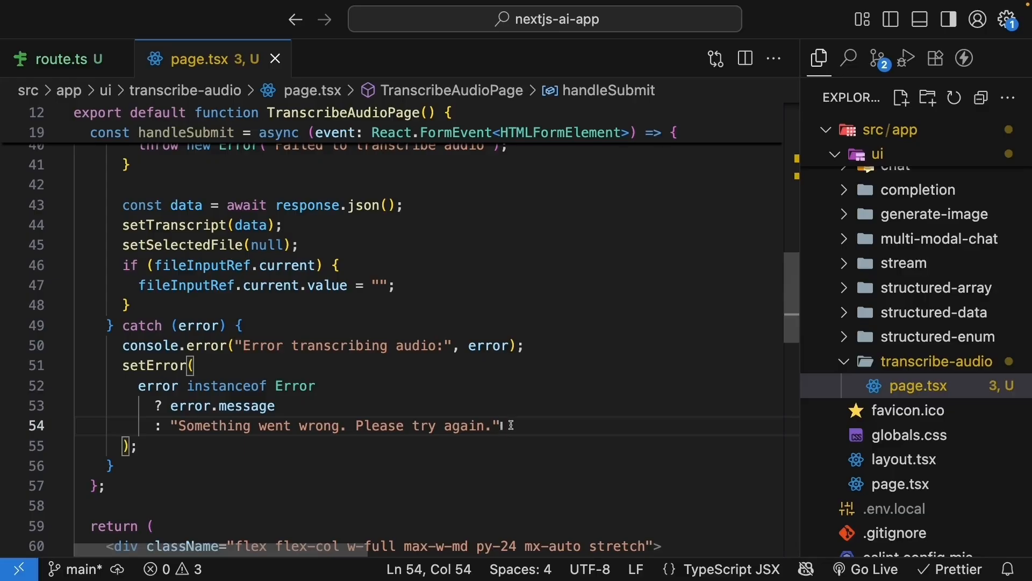
text(f)
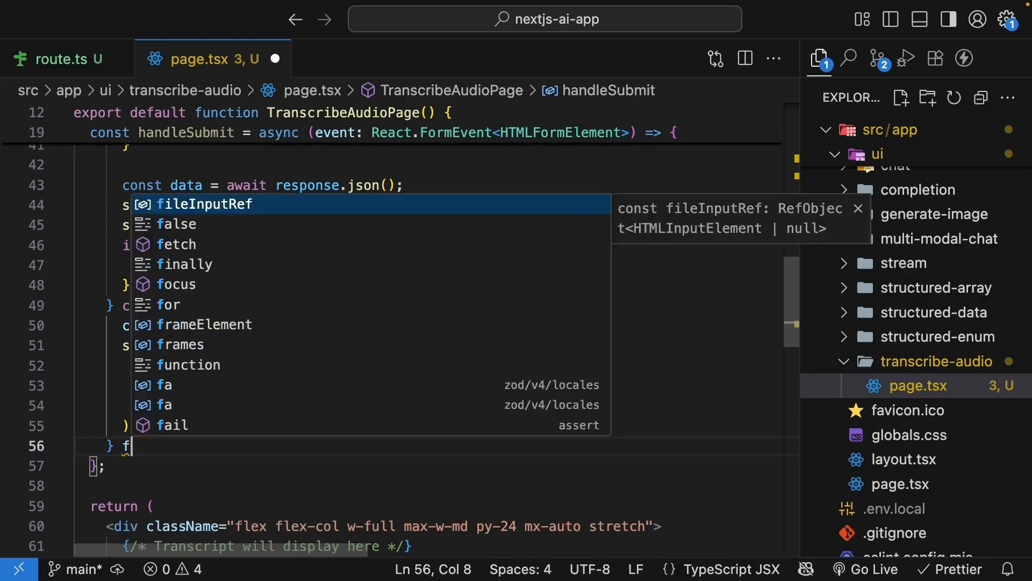
text(setIsLoading(false);)
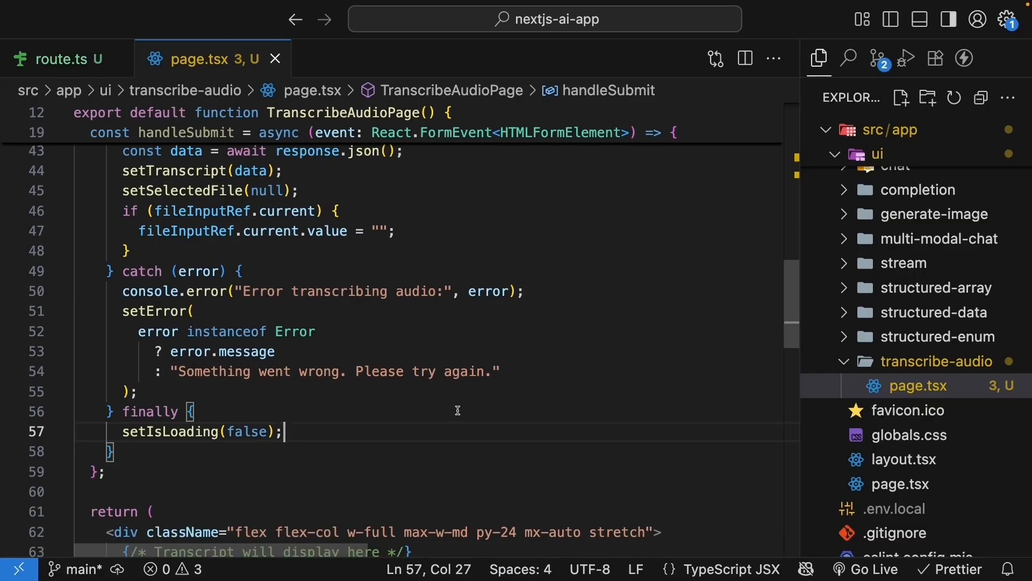
Add onSubmit={handleSubmit} to the upload <form> element in page.tsx.
scroll(down, 3)
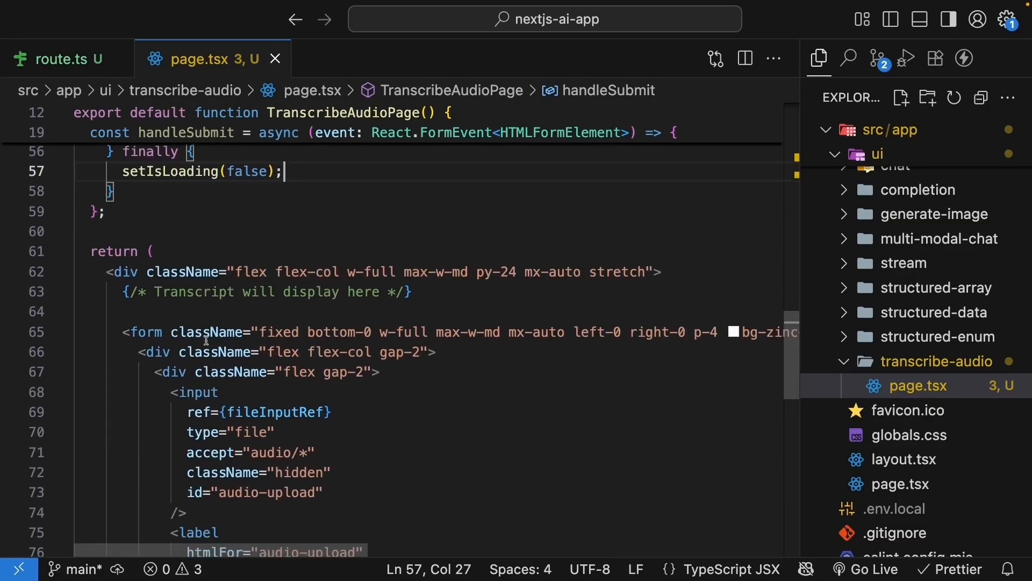
text(onsubmit={handleSubmit)
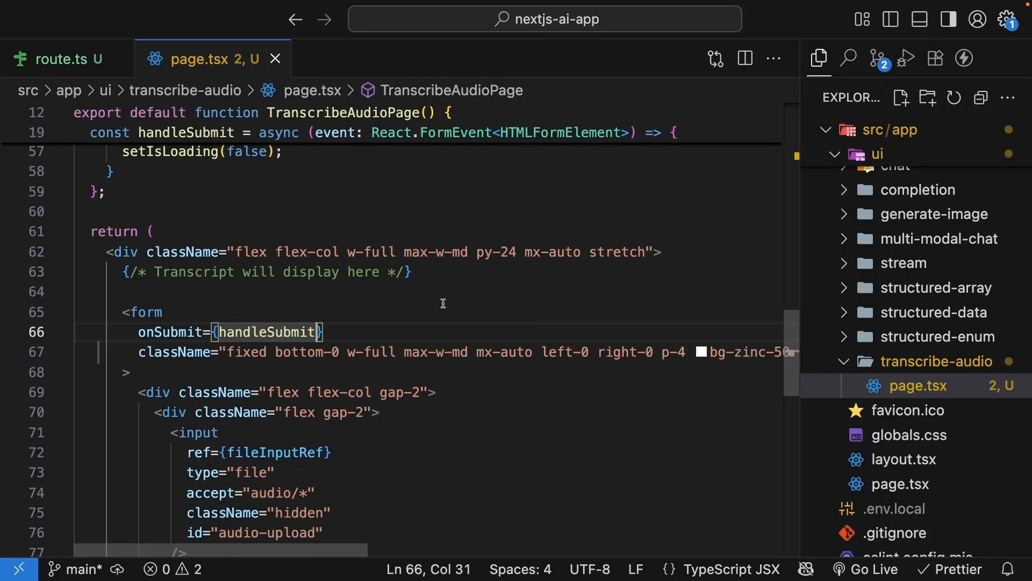
scroll(up, 3)
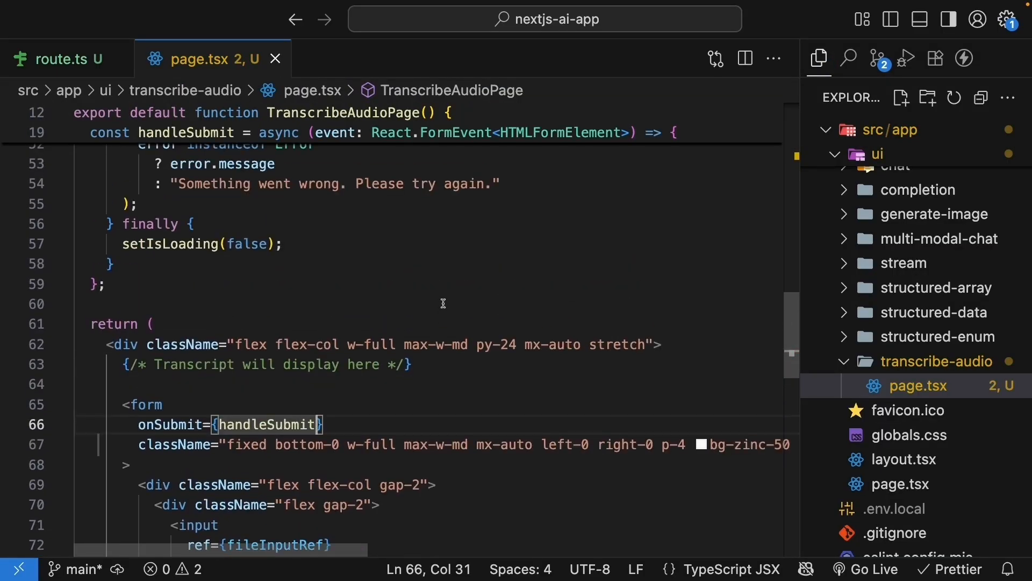
scroll(up, 3)
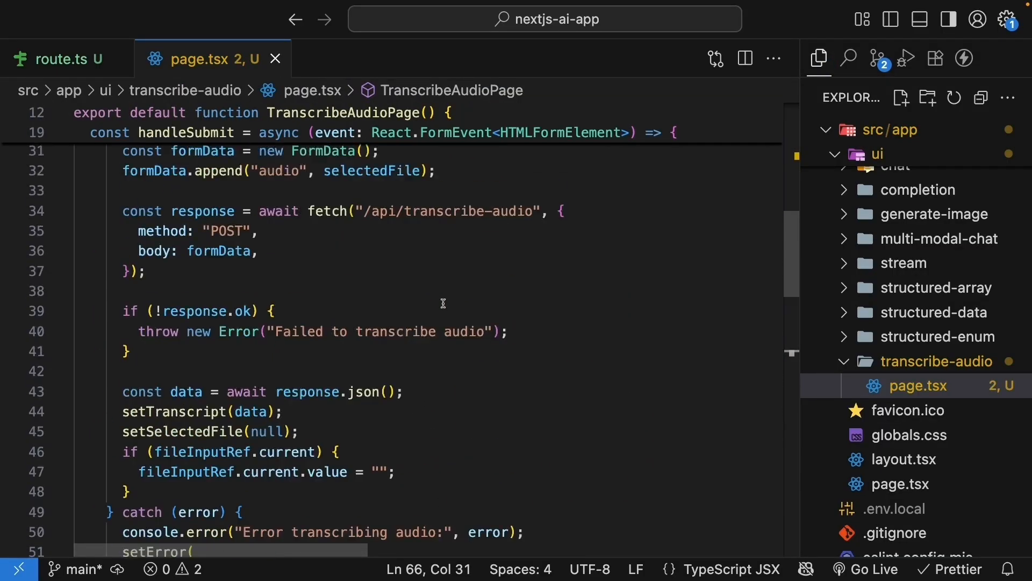
Render a 'Transcript:' block with text, language and durationInSeconds when transcript exists and not loading.
scroll(down, 3)
text(transcript)
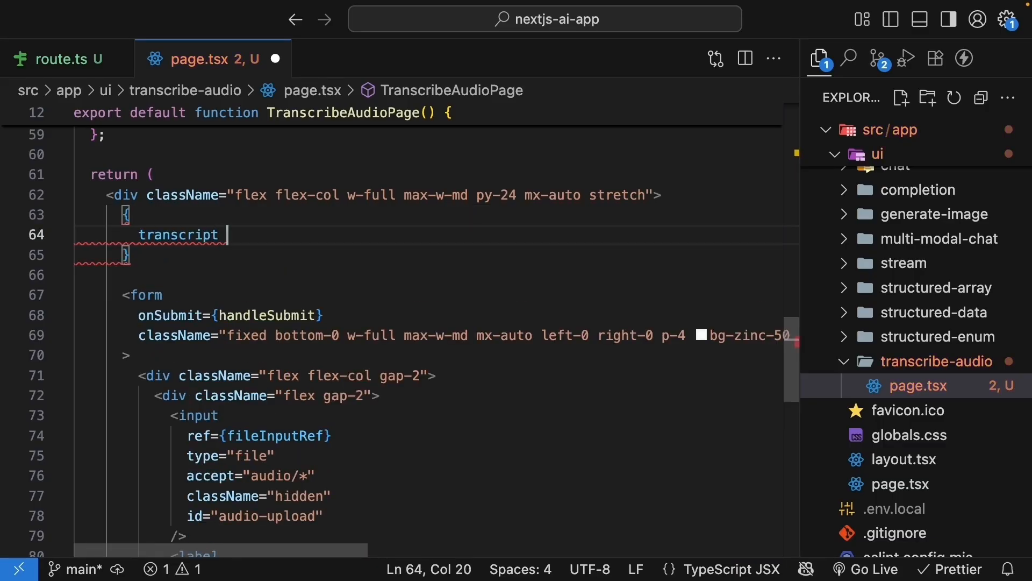
text(&& !isl)
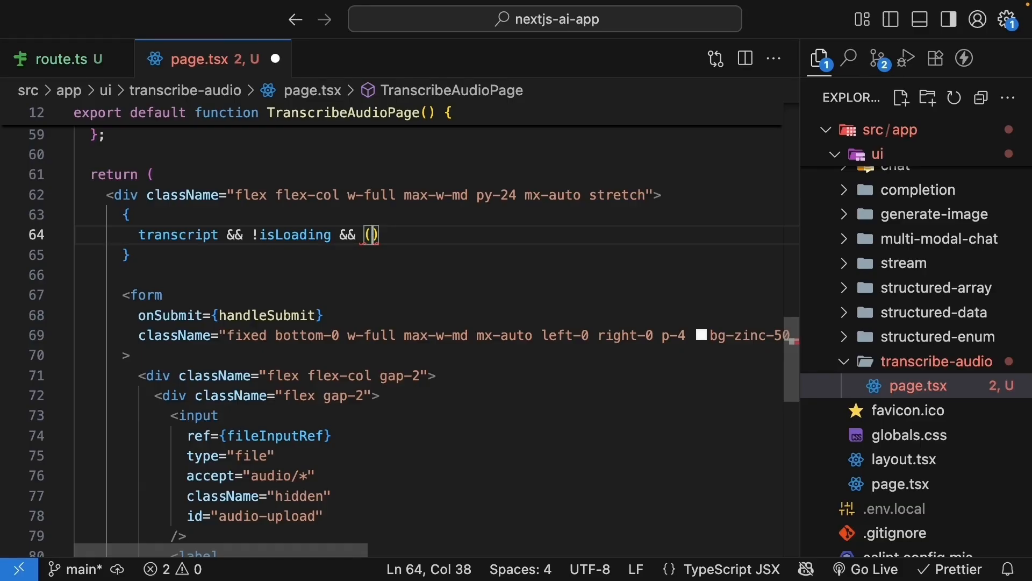
text(<div>)
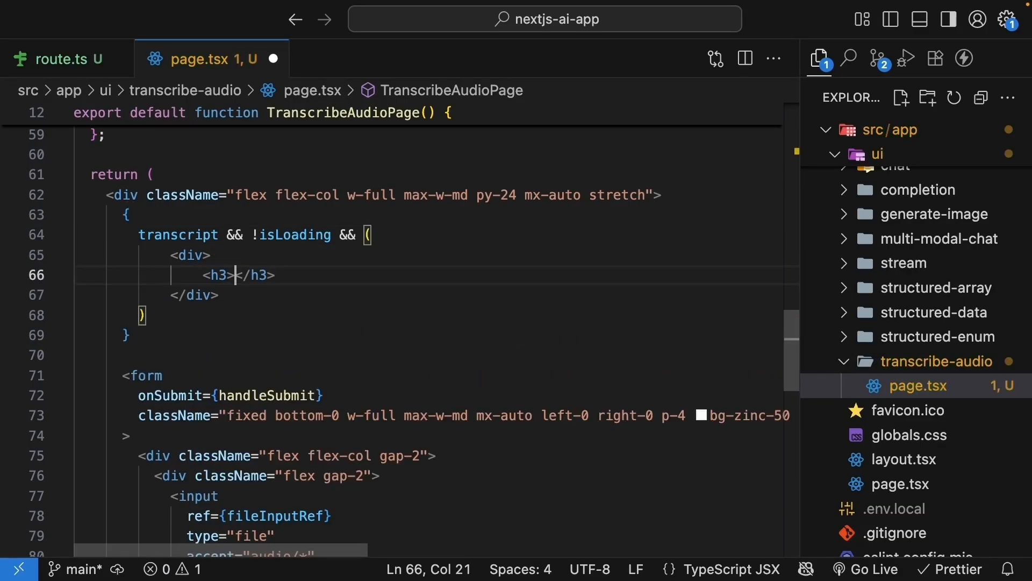
text(Transcript:)
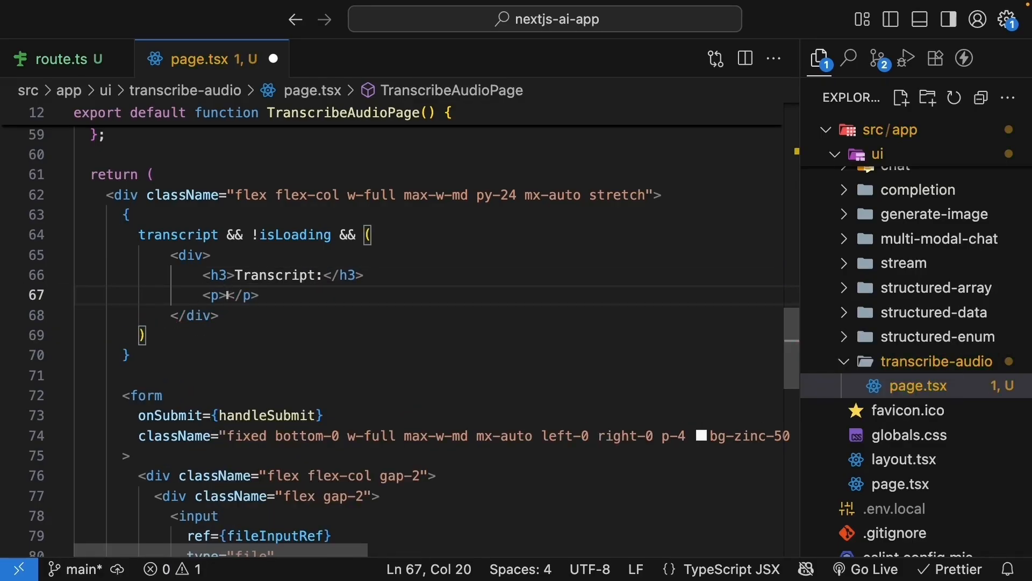
text({transcript.text)
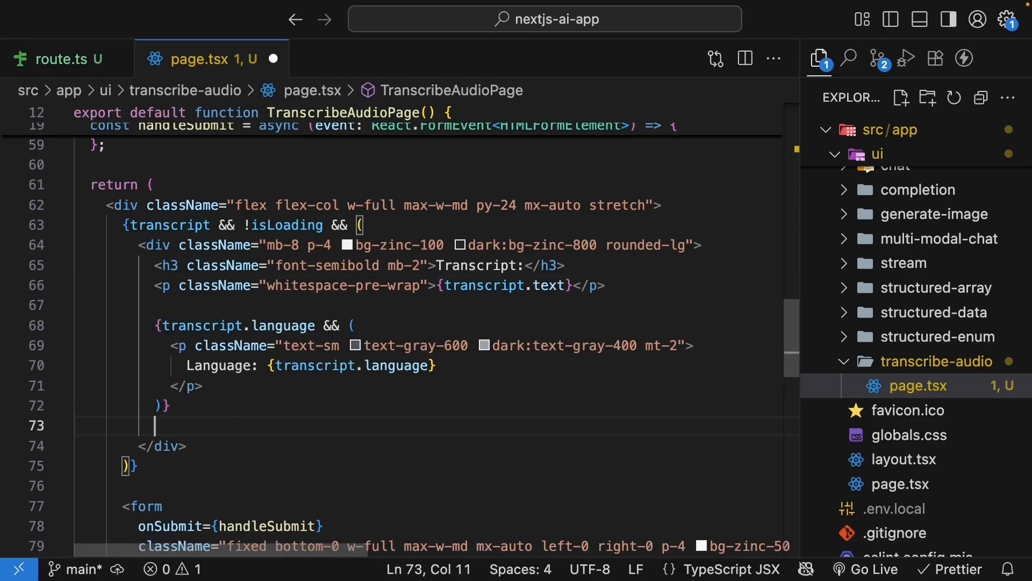
text({transcript.durationInSeconds && ()
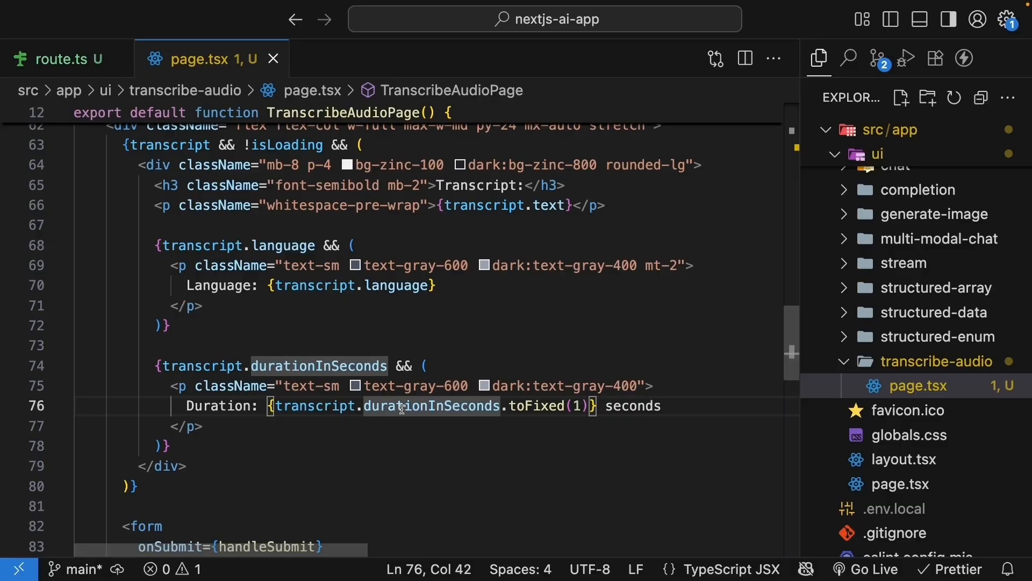
scroll(up, 3)
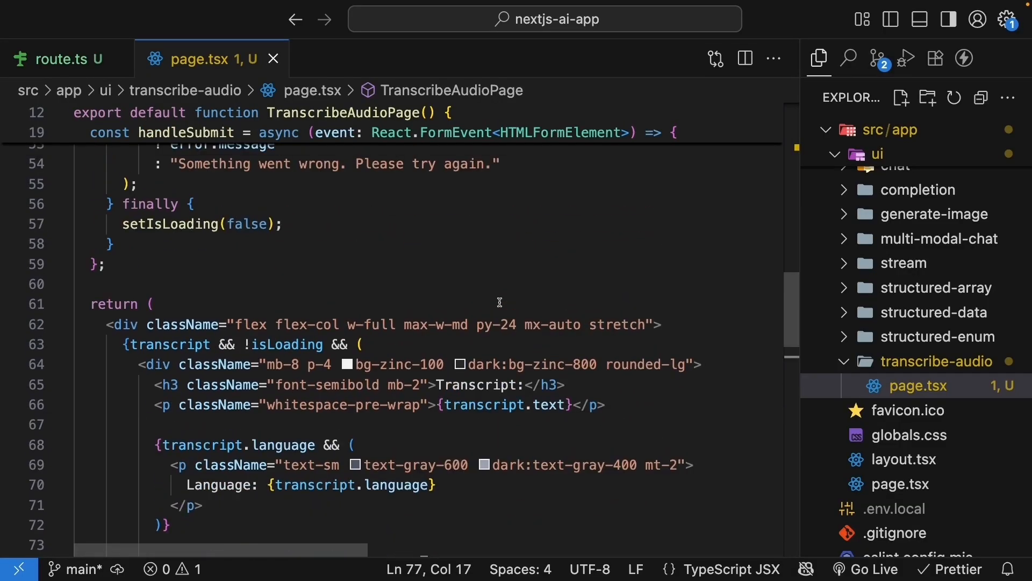
mouse_move(670, 319)
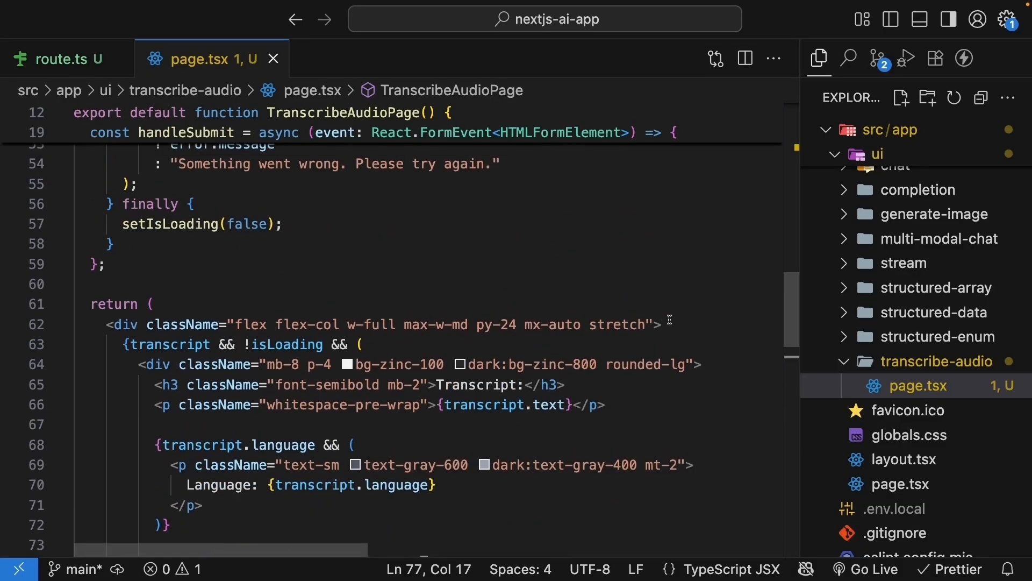
Add a text-red-500 error div and an isLoading 'Transcribing audio...' notice.
text({error })
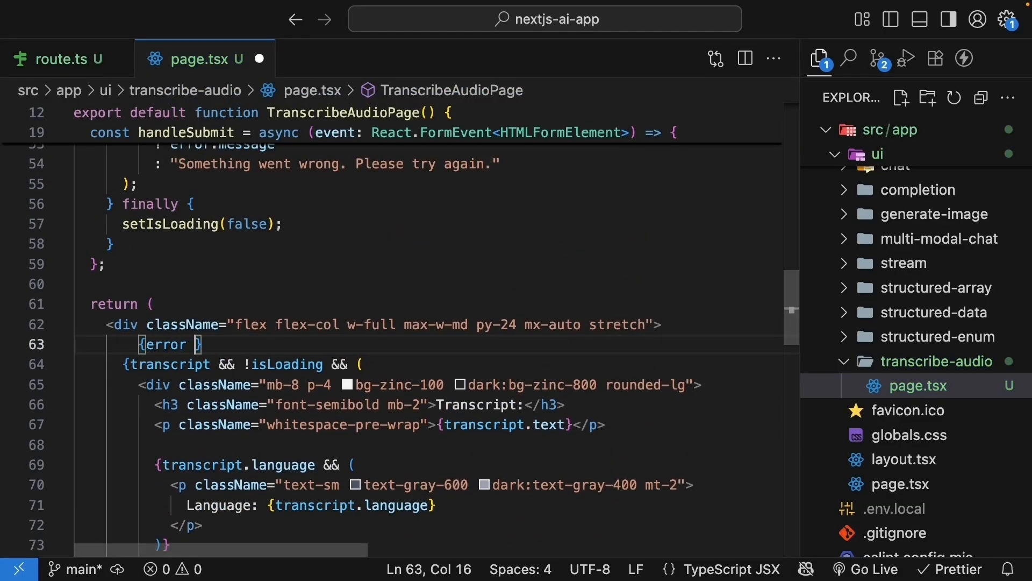
text(&& <div className="text-red-500 mb-4">{error}</div>})
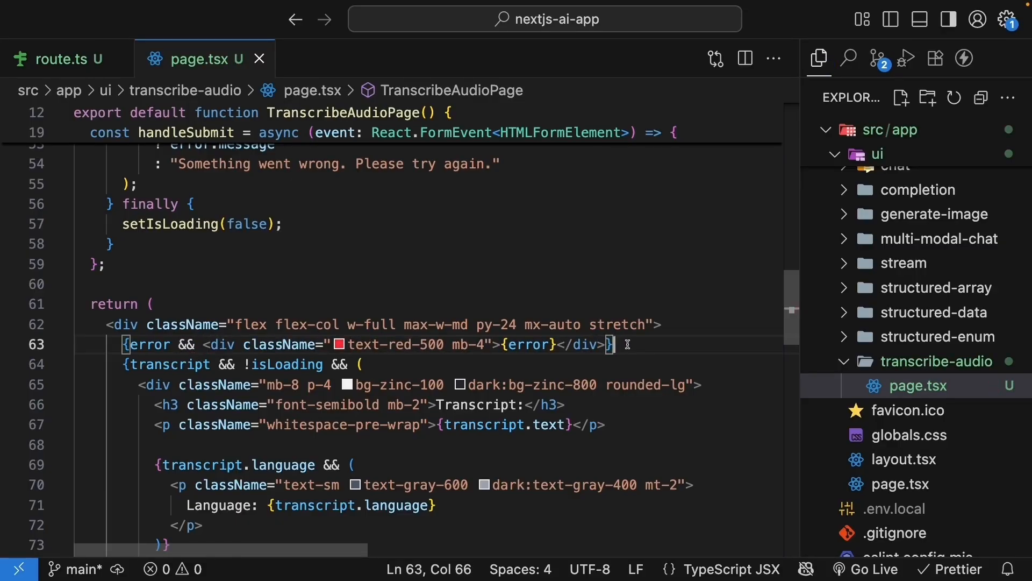
text(isLoading && ()
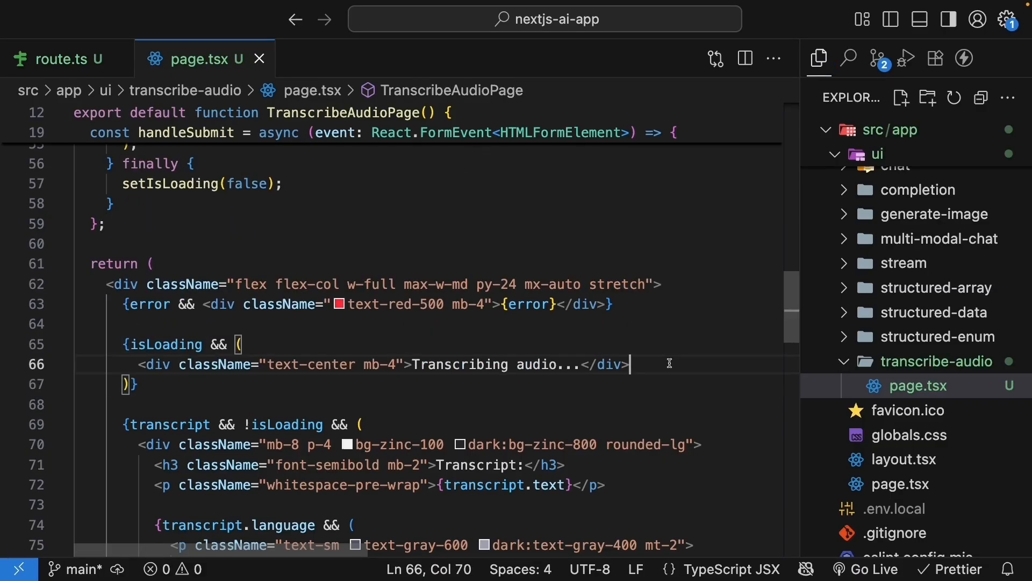
scroll(down, 3)
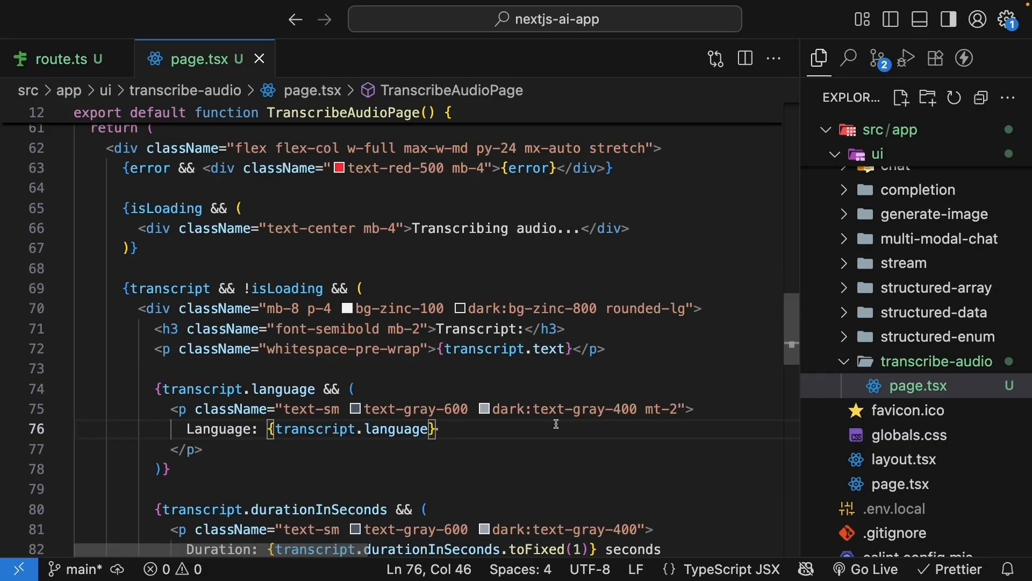
Show 'Selected: {selectedFile.name}' with a type="button" Remove button using onClick={resetForm}.
scroll(down, 3)
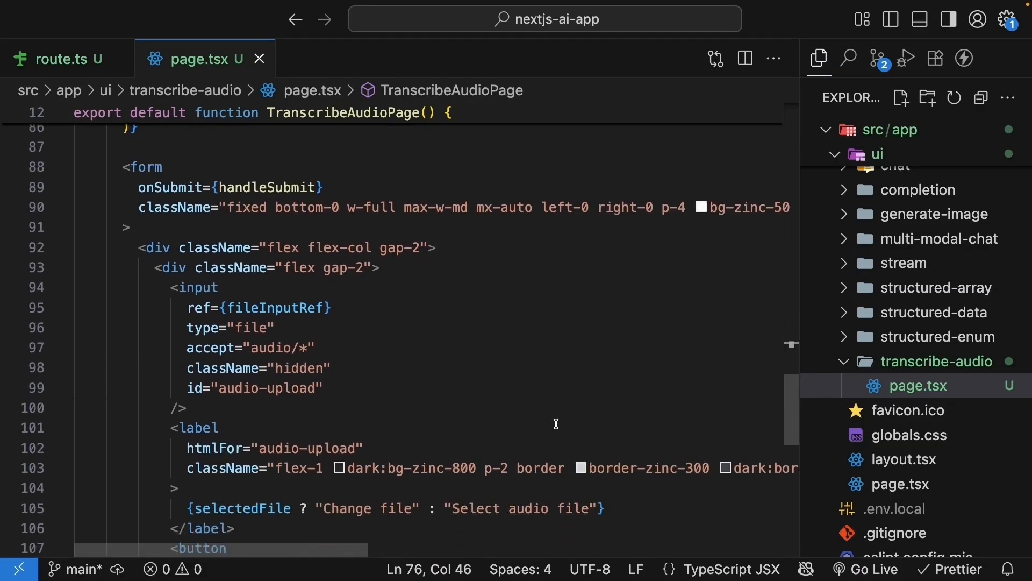
scroll(down, 3)
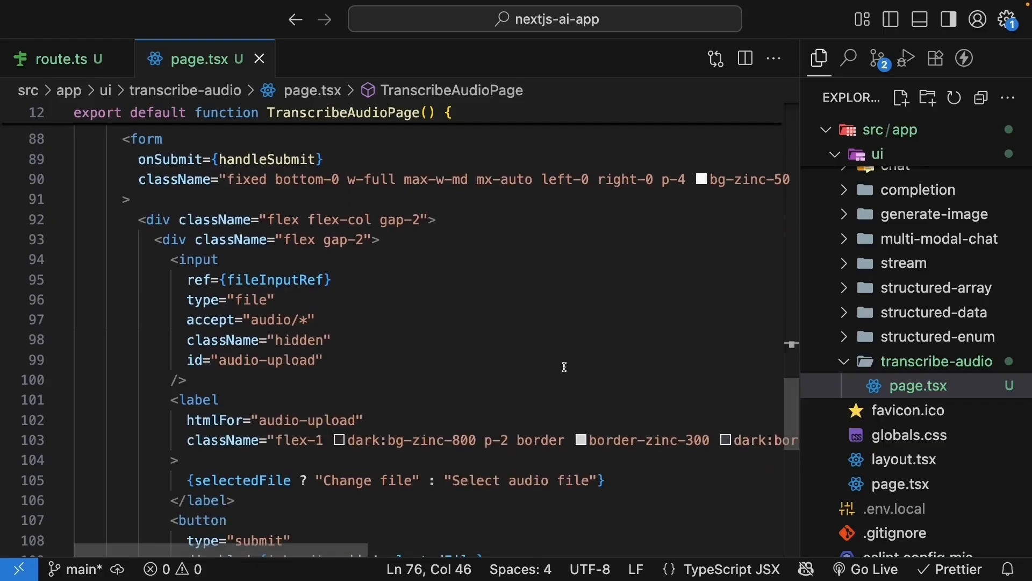
mouse_move(478, 342)
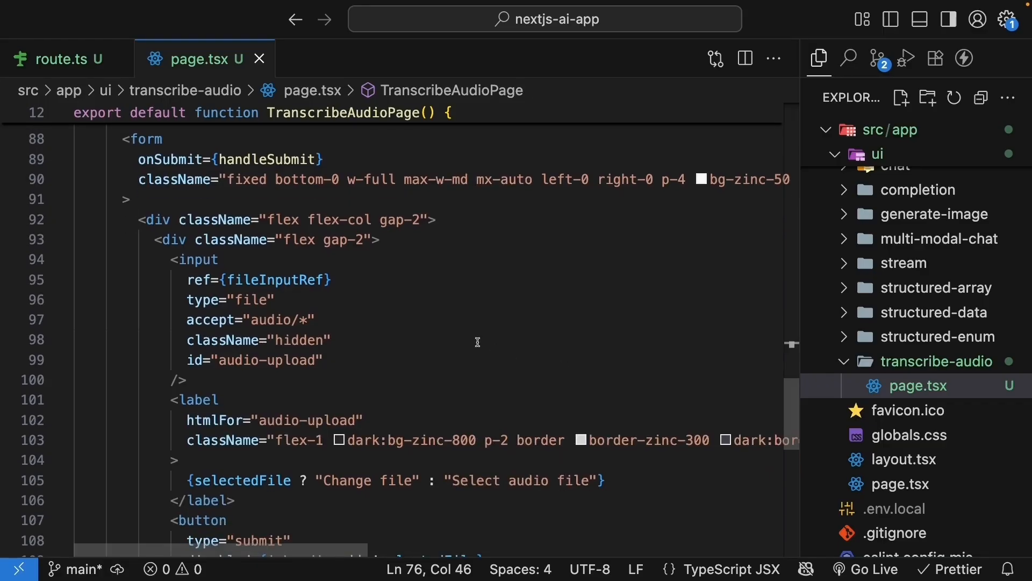
mouse_move(463, 285)
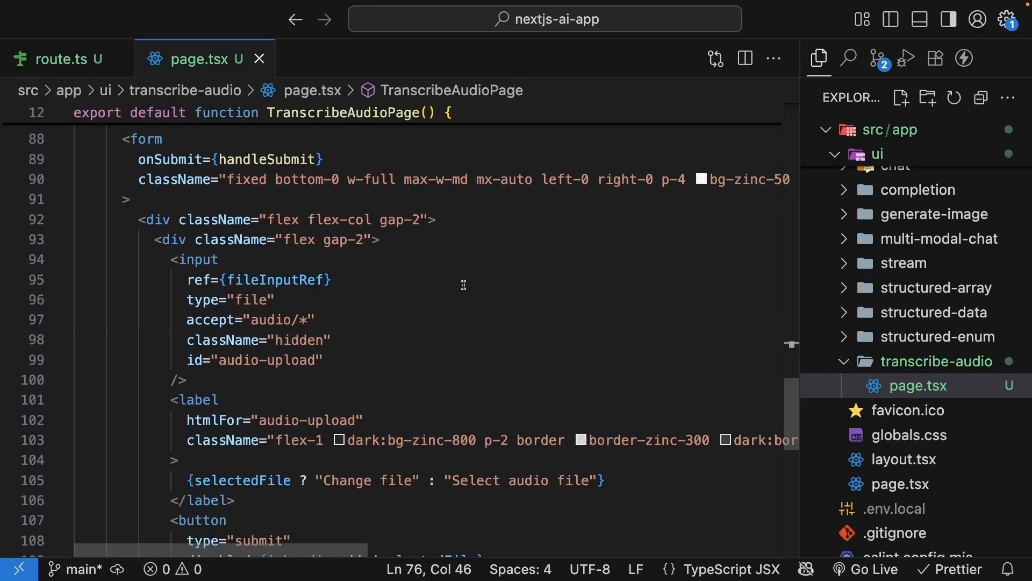
text(selectedFile && ()
text(<span></span>)
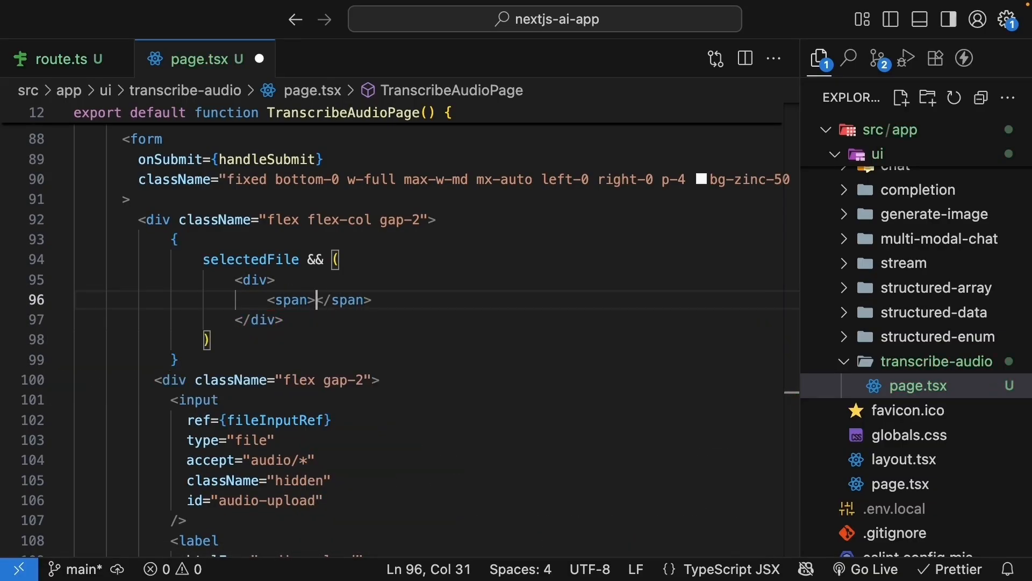
text(Selected: {})
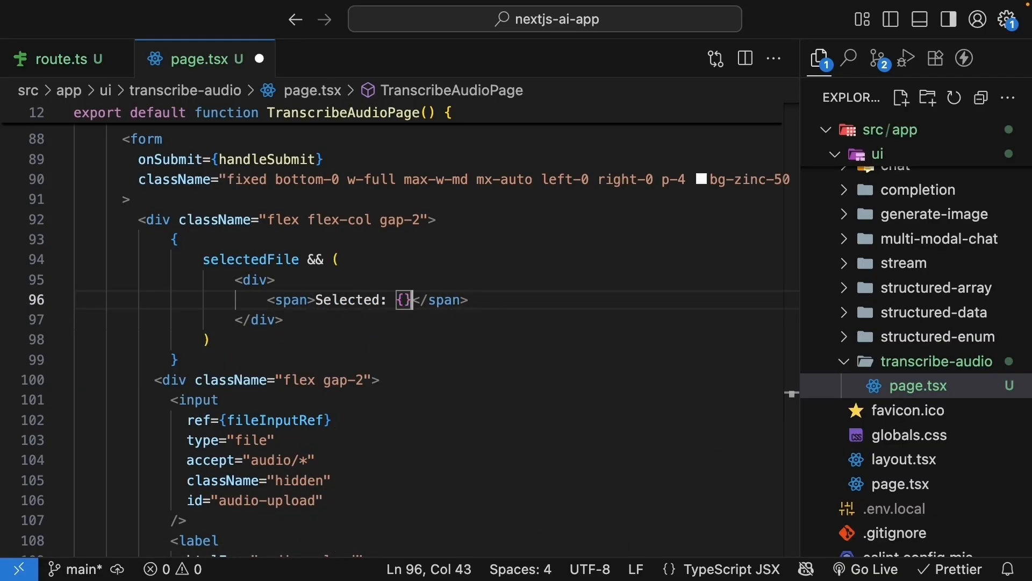
text(selectedFile.name)
text(<button type=>Remove</button>)
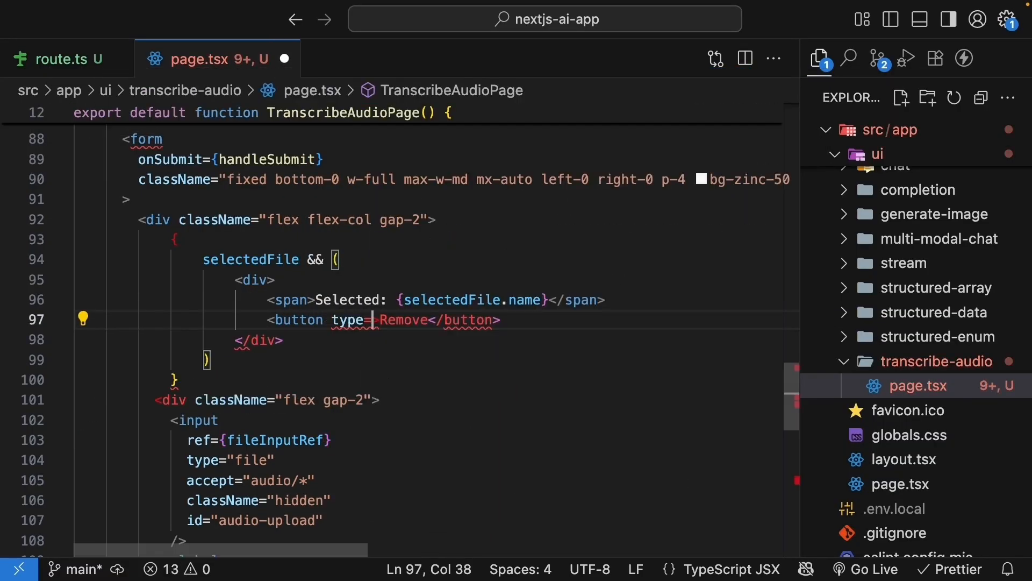
text("buttpn" onClick={)
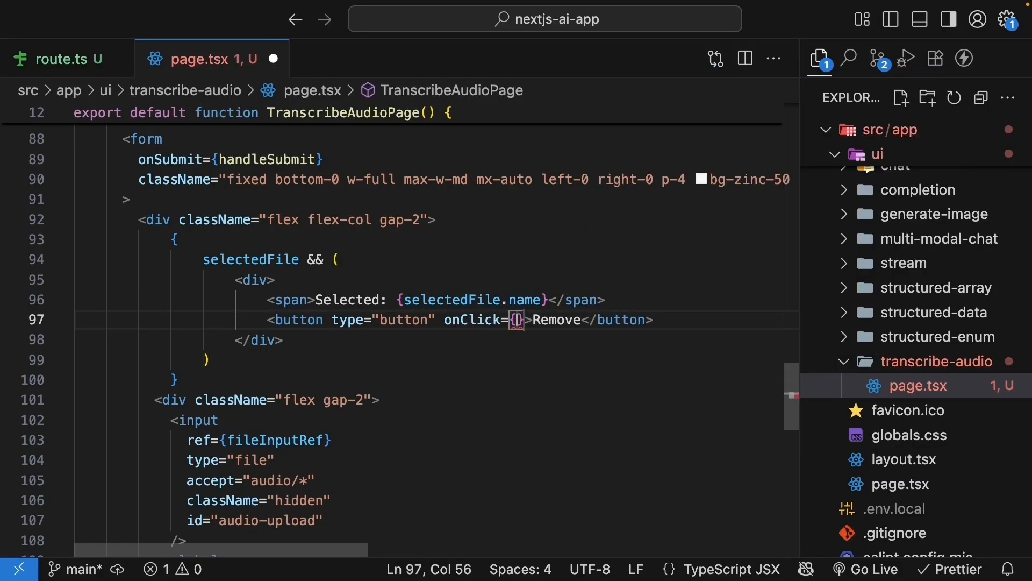
text(resetForm)
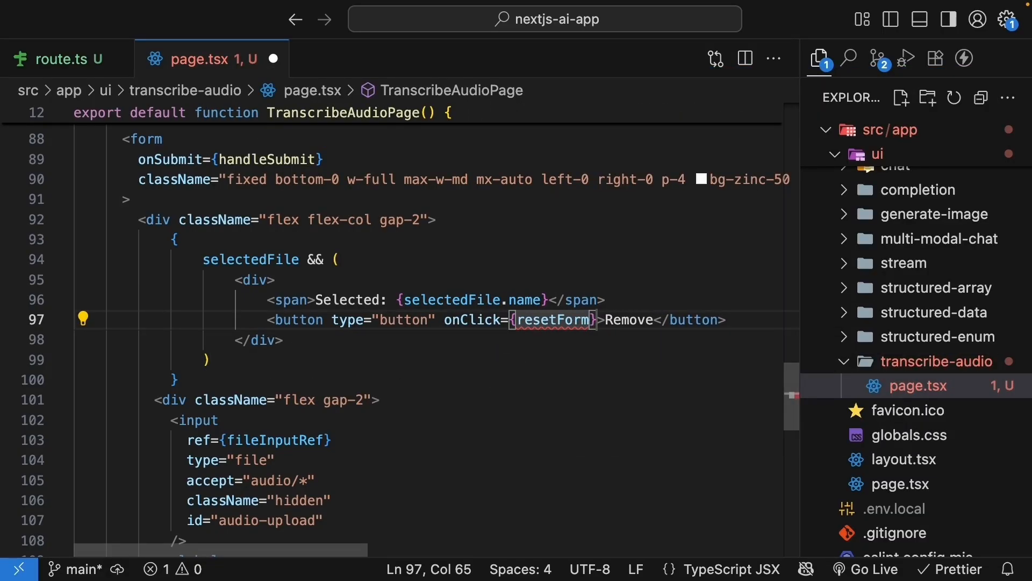
click(252, 279)
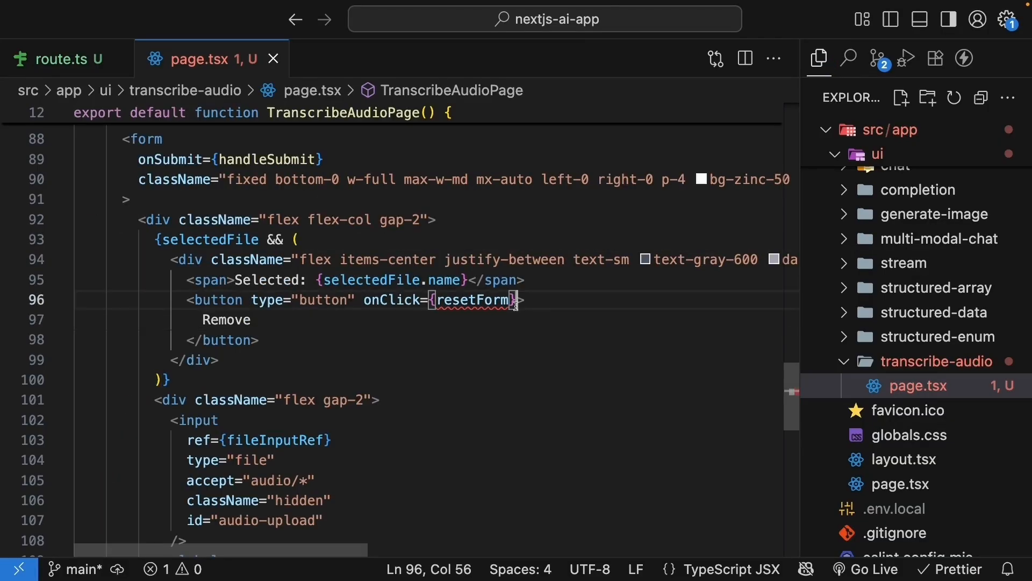
scroll(up, 3)
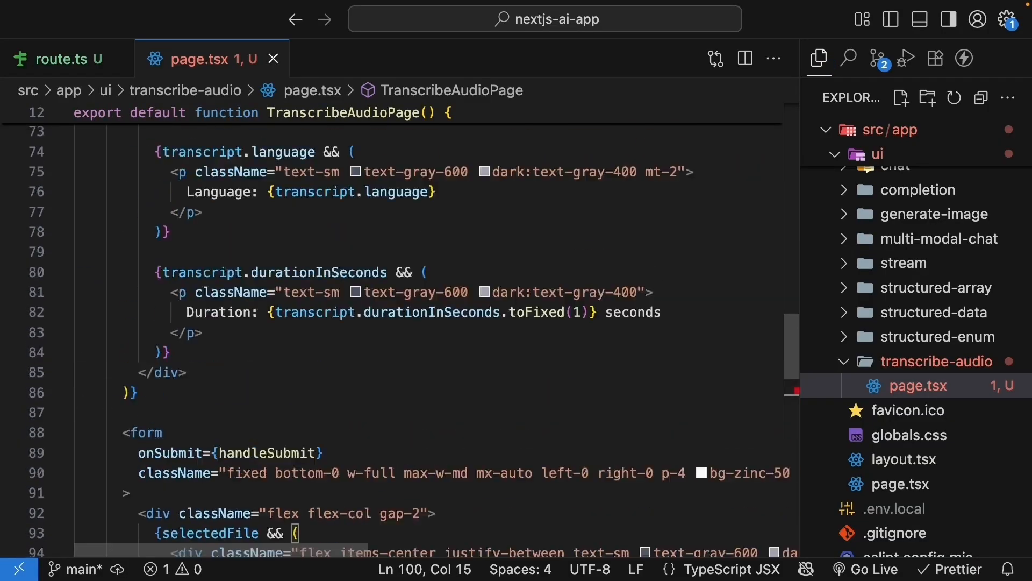
Write resetForm nulling selectedFile, transcript and error, and clearing fileInputRef.current.value.
text(resetForm = () => {)
text(setSelectedFile)
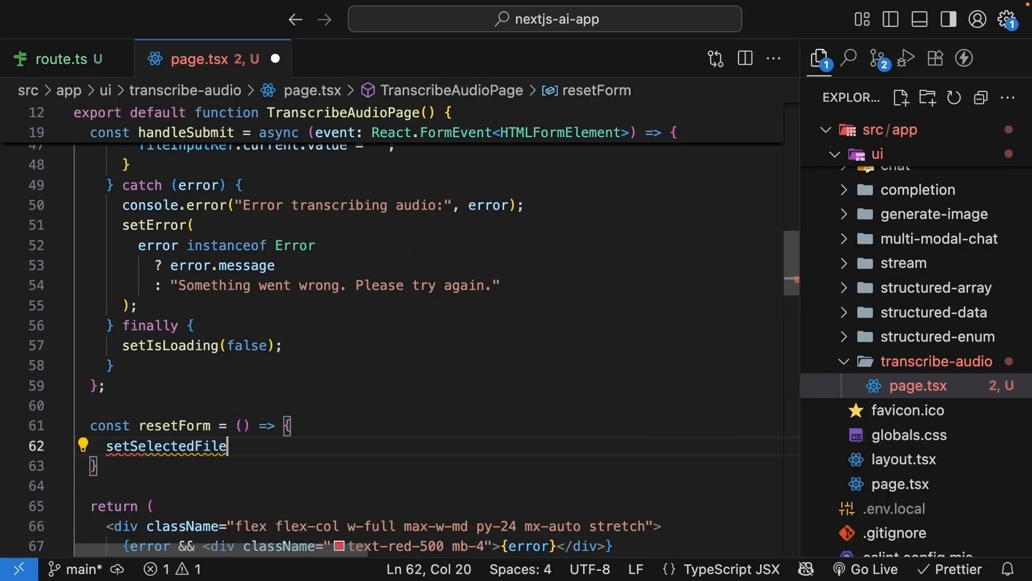
text((null))
text(setTranscript()
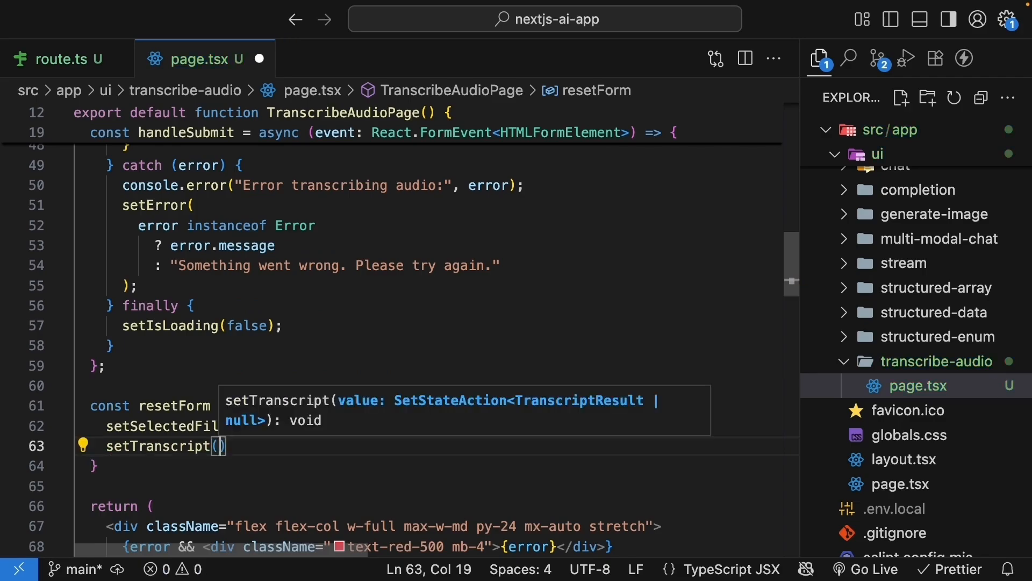
text(setError(null)
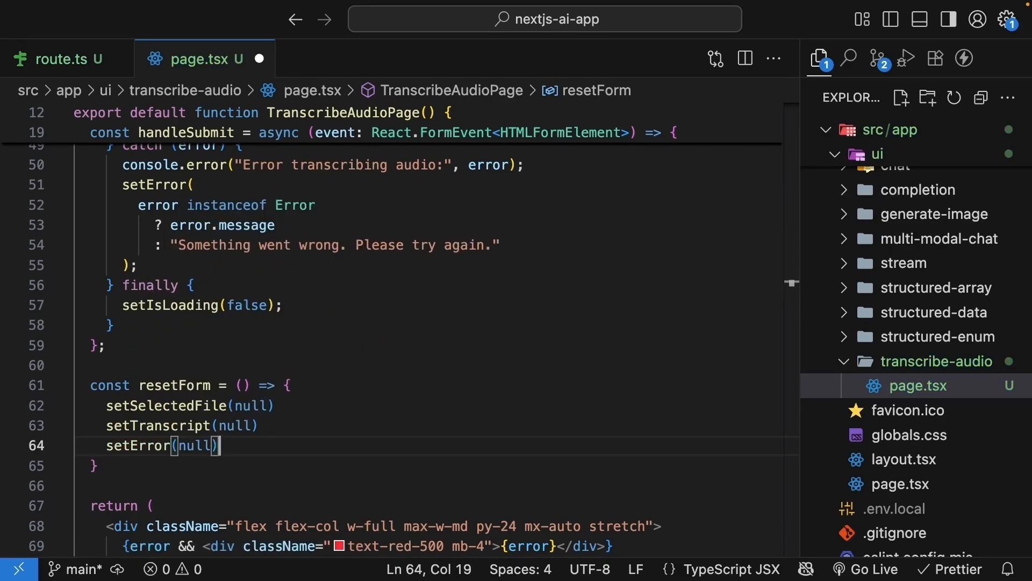
text(if(gileInputRef.current) {)
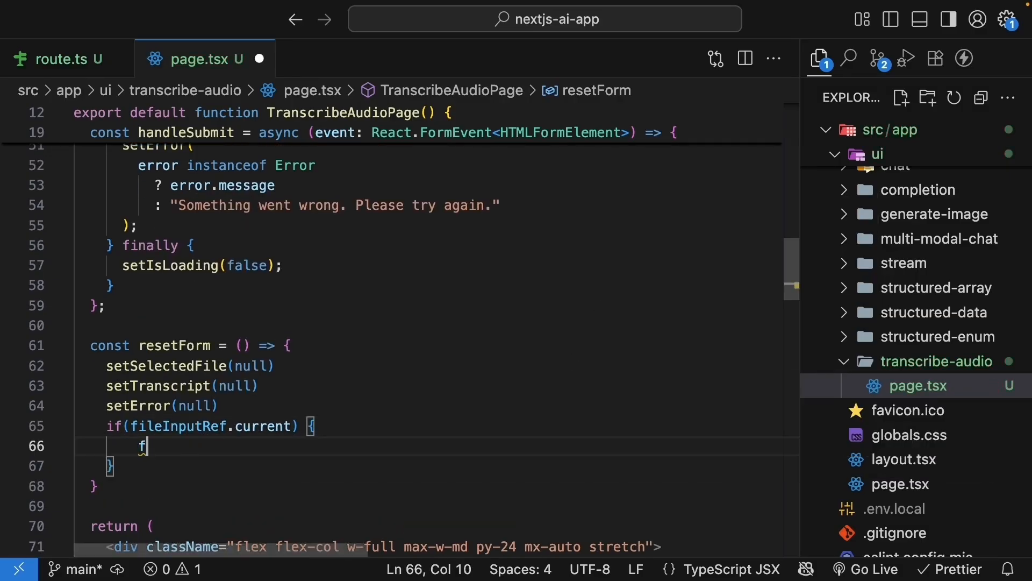
text(ileInputRef.current.value = "";)
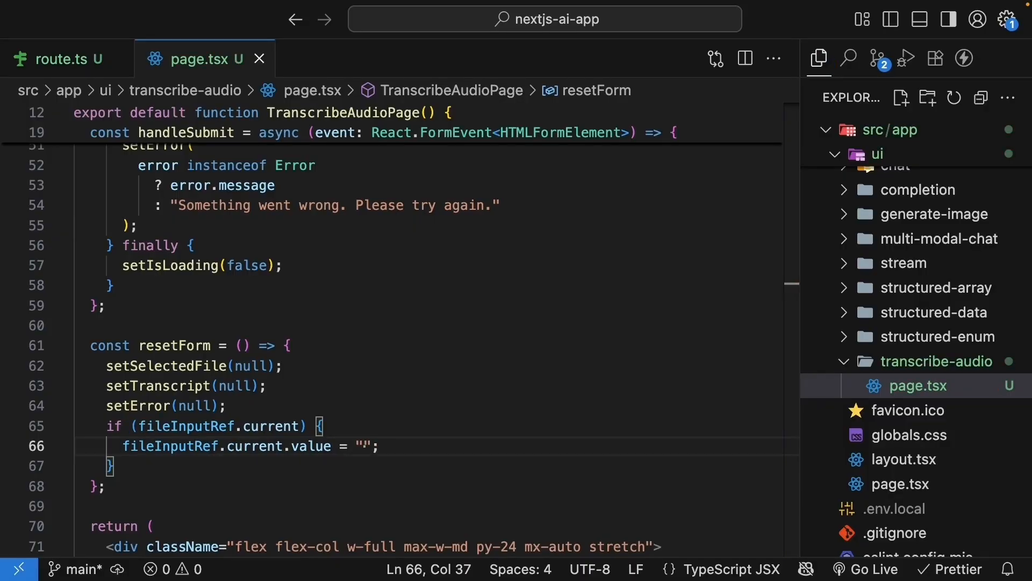
Add onChange={handleFileChange} to the audio file input.
scroll(down, 3)
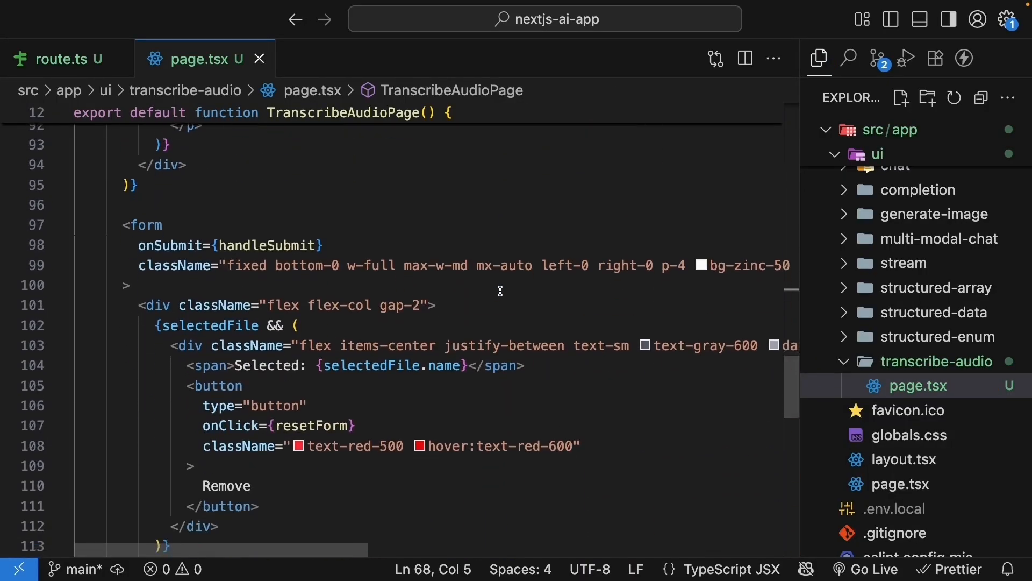
scroll(down, 3)
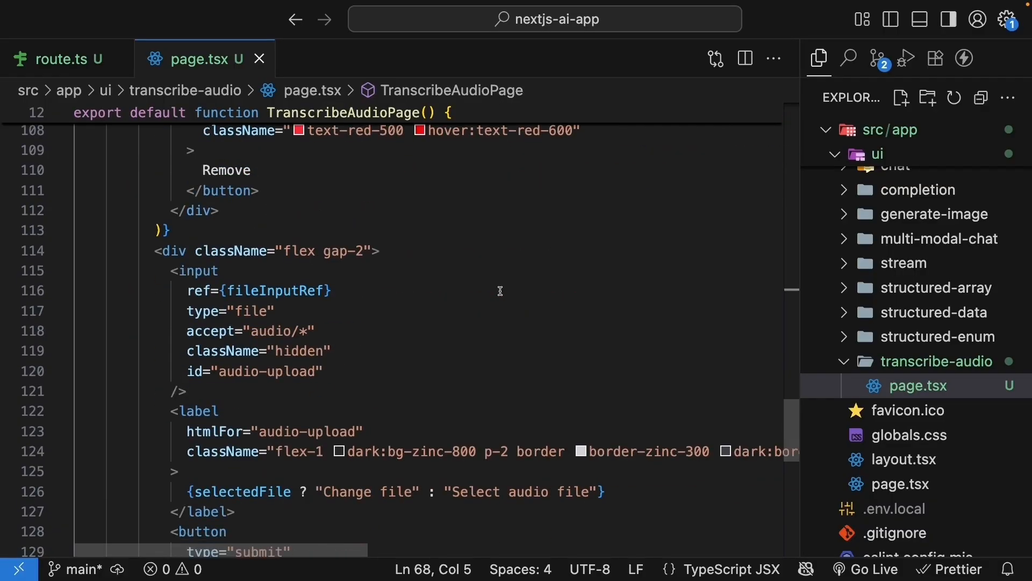
click(323, 371)
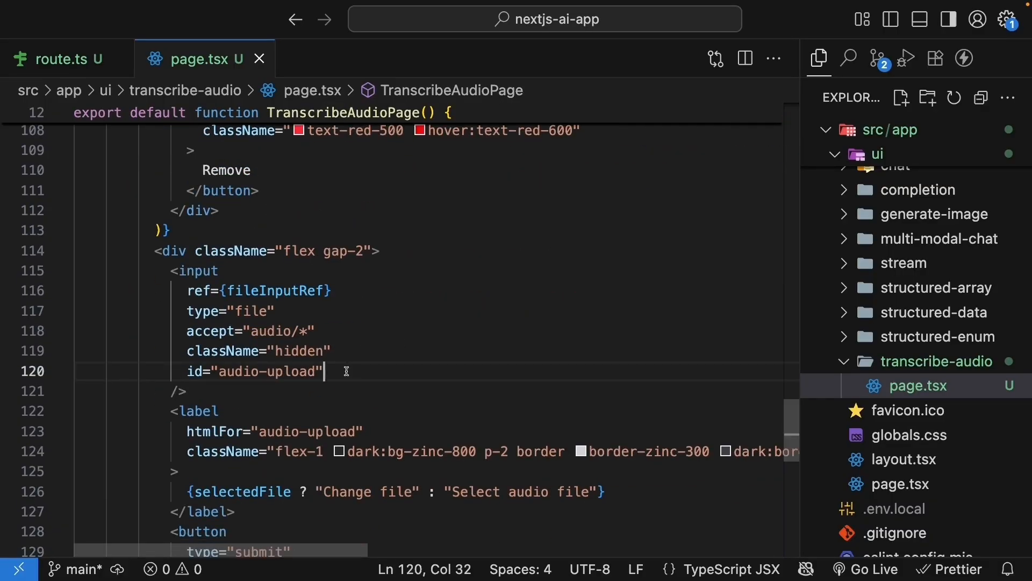
text(onChange={handleFileChange)
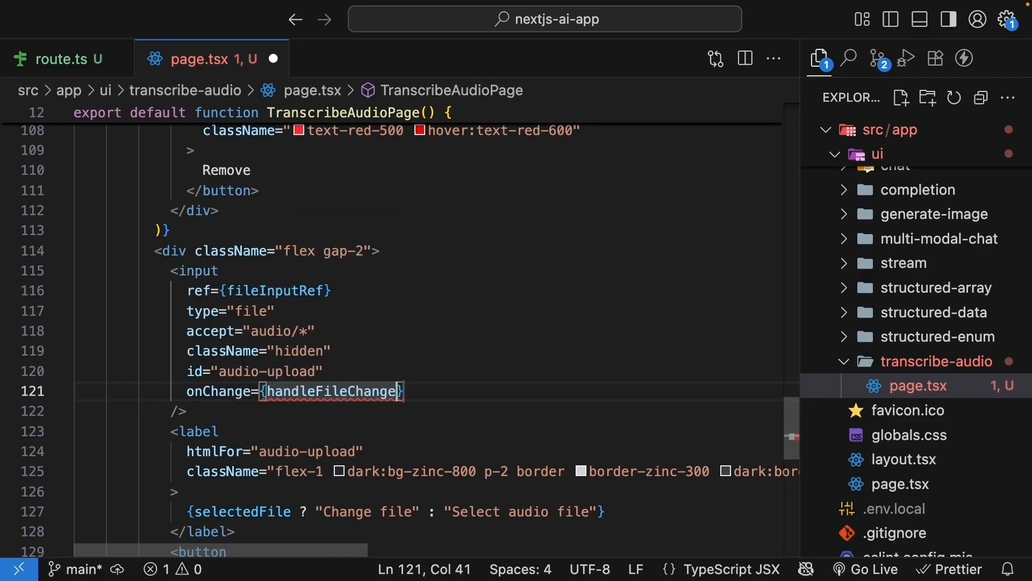
Declare handleFileChange taking an HTMLInputElement change event.
scroll(up, 3)
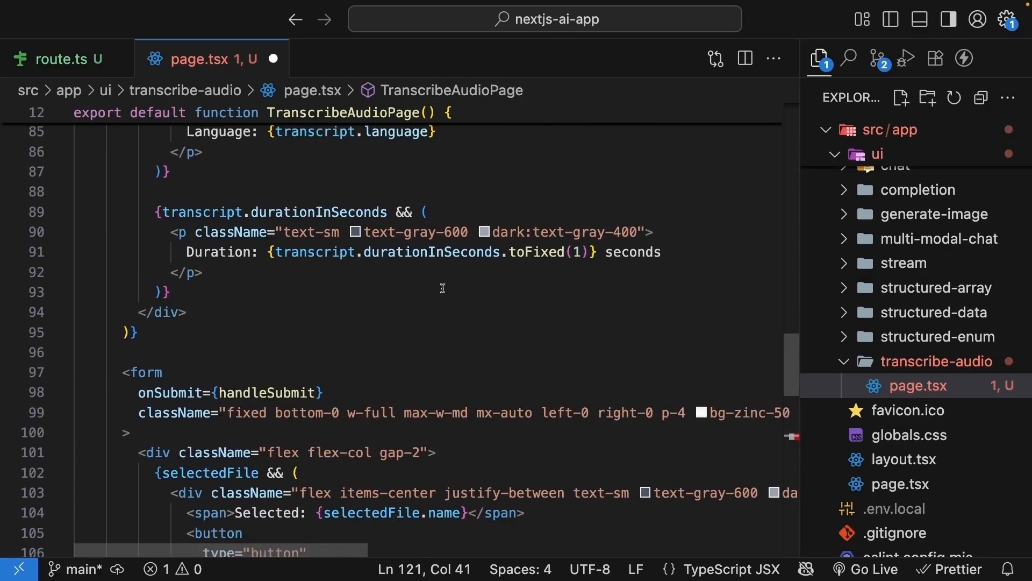
text(handleFileChange = () => {)
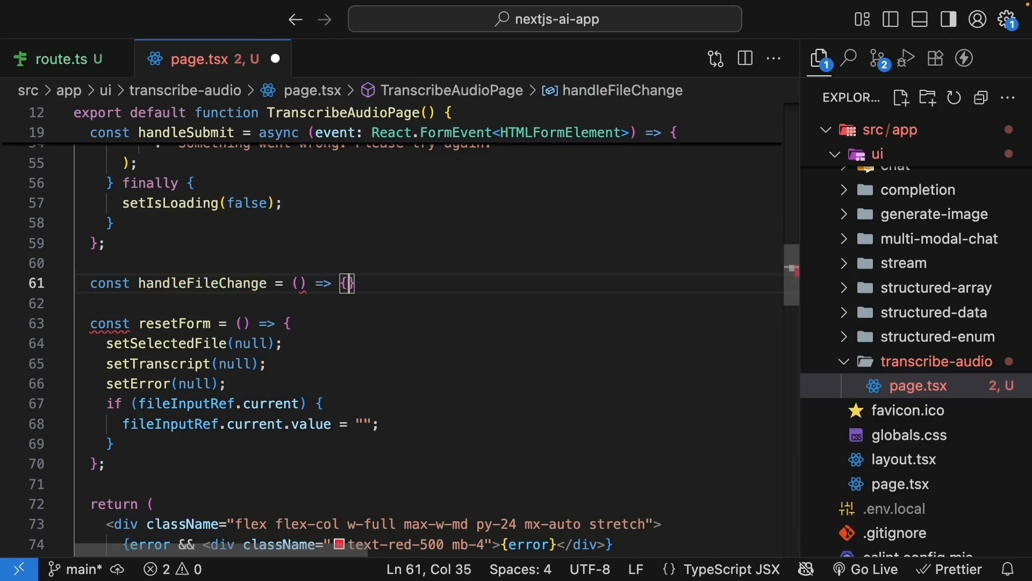
text(e)
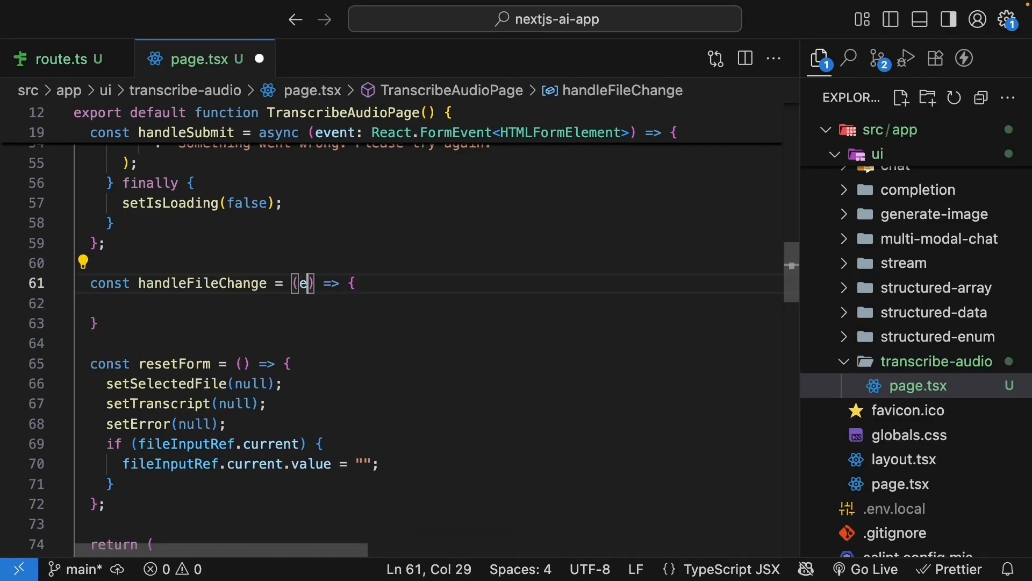
text(vent: React.Change)
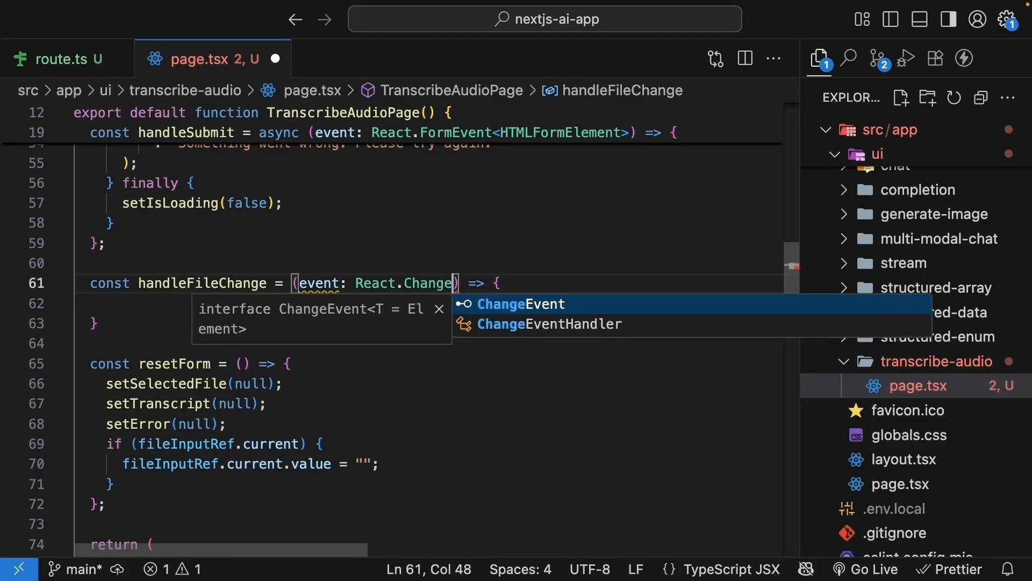
text(HTMLInputElement>)
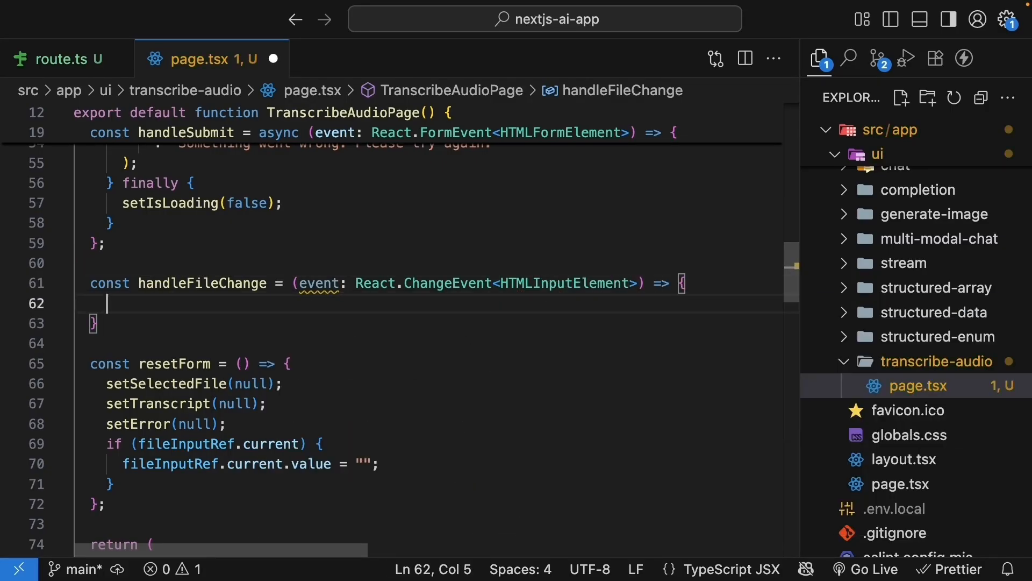
Store event.target.files?.[0] via setSelectedFile, reset transcript and error to null, and save.
text(const file)
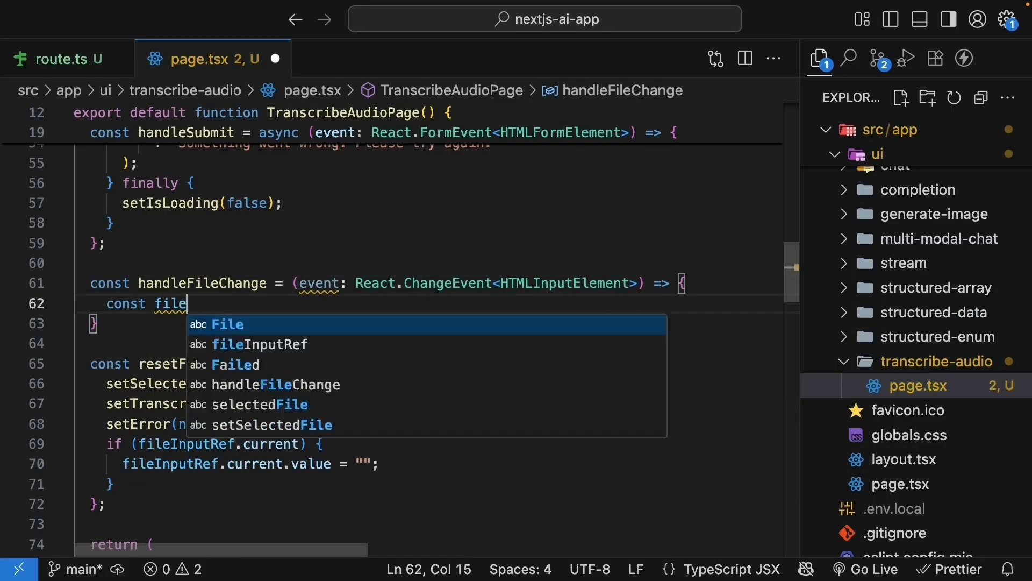
text(= event.target.files[0)
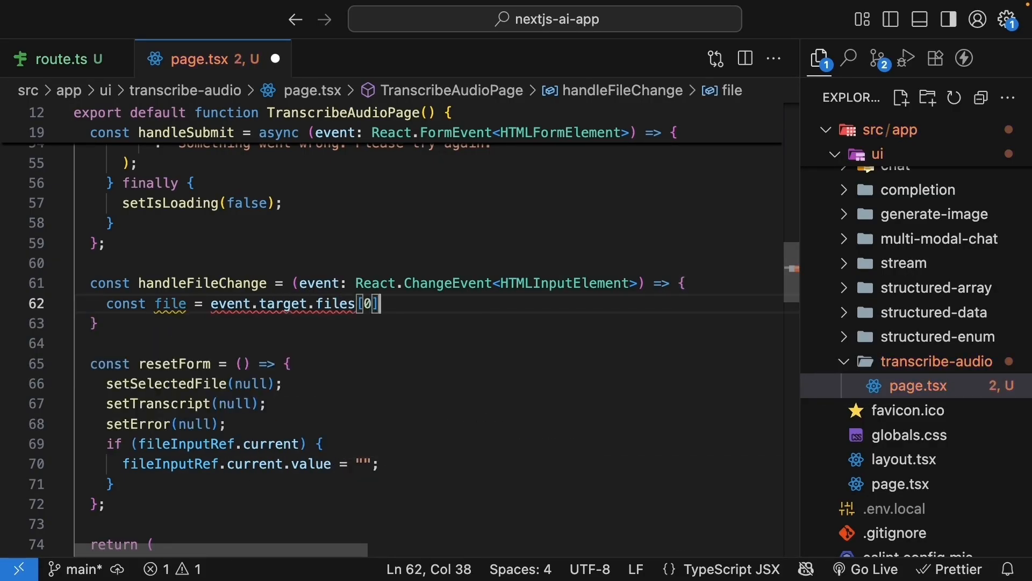
text(?)
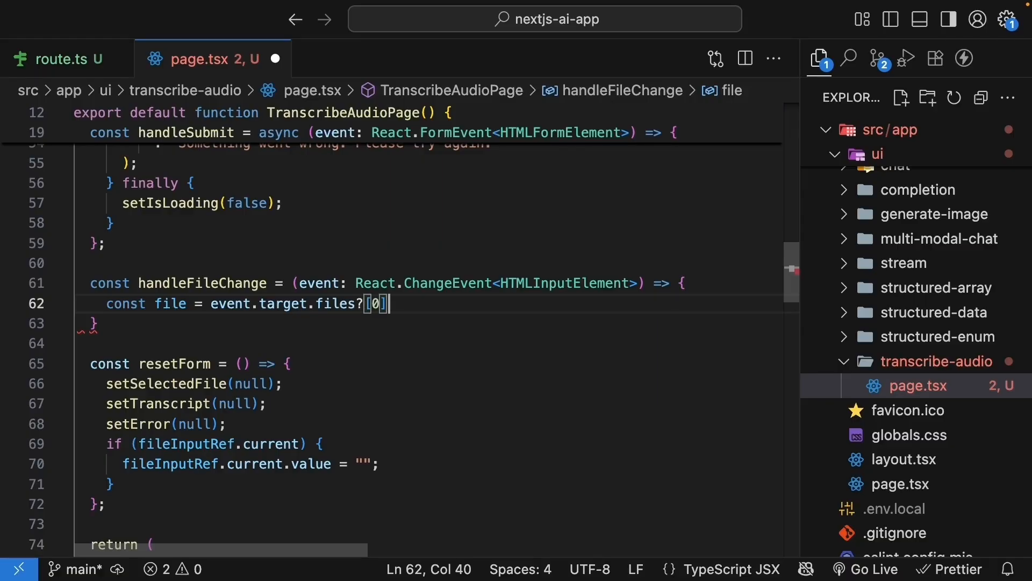
text(if(file))
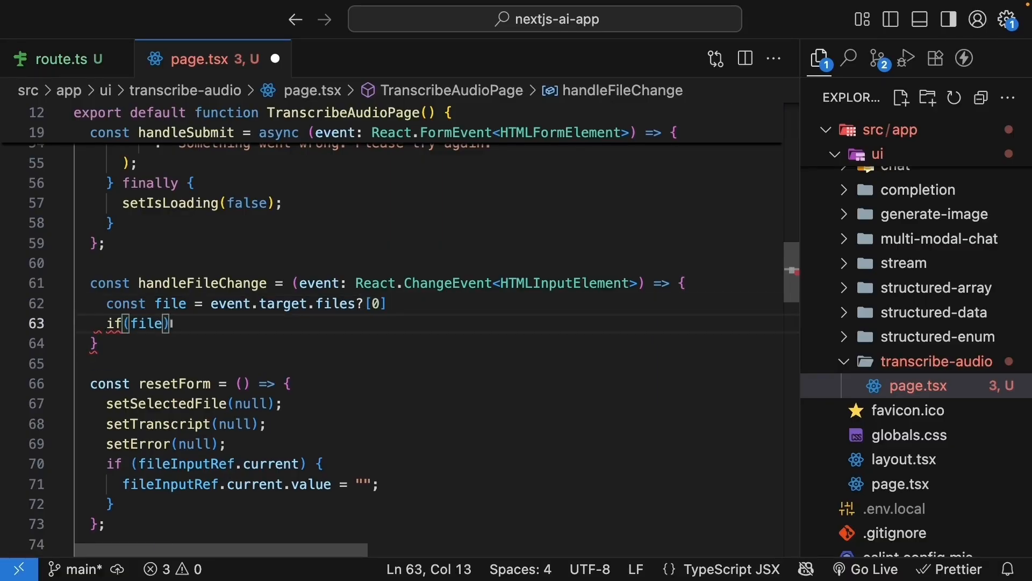
text(setSelectedFile(file)
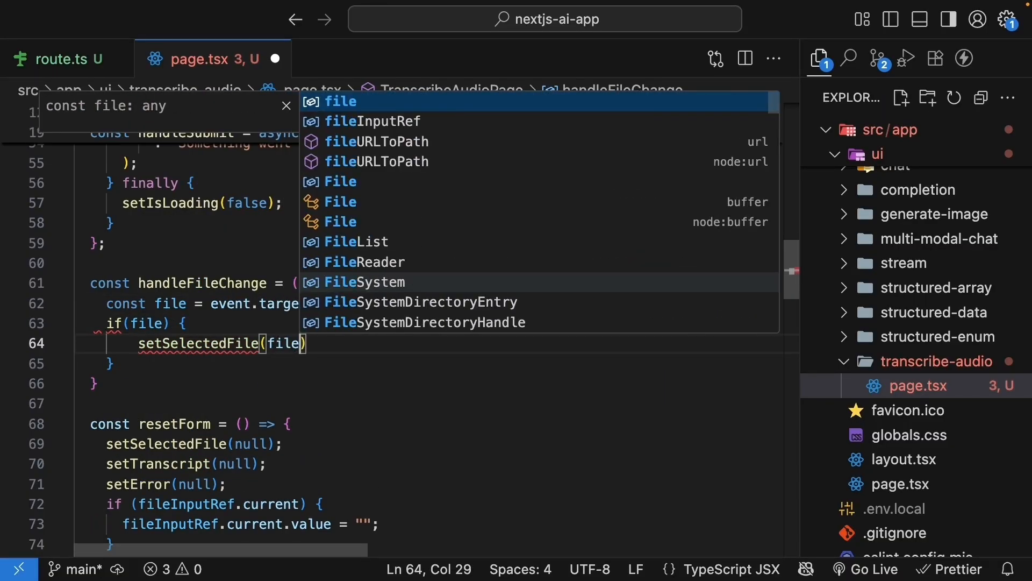
text(setTranscript)
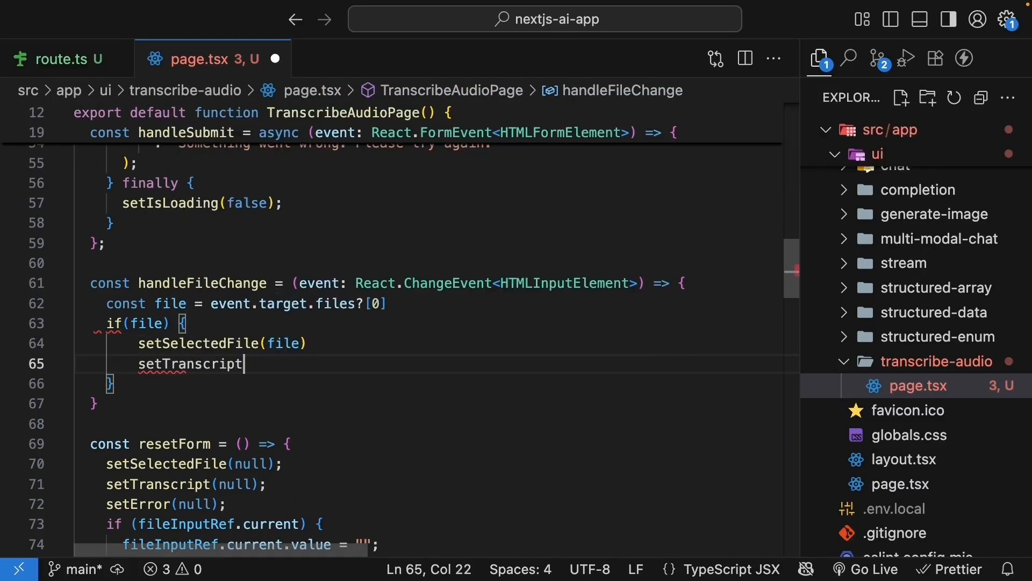
text((null))
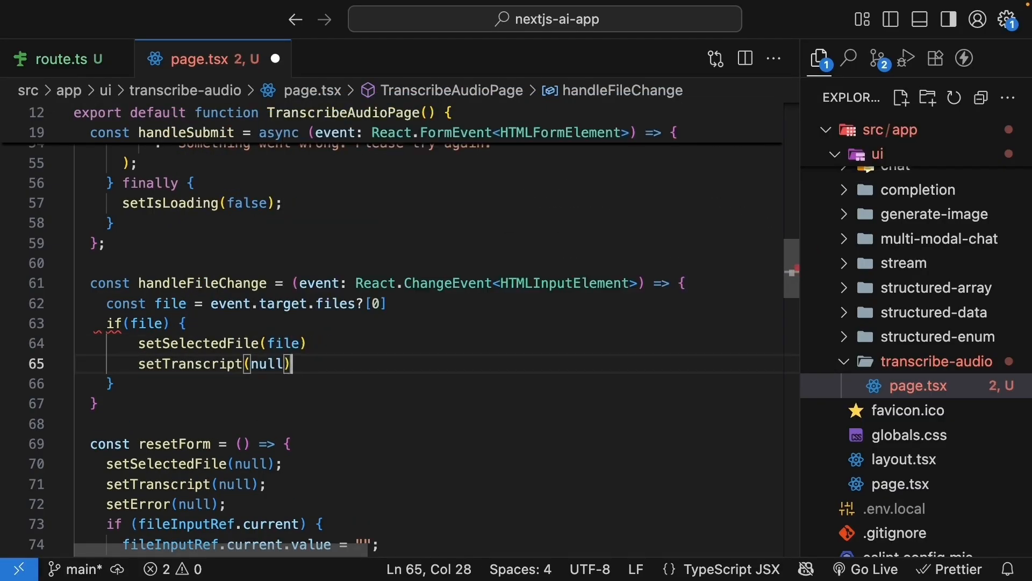
text(setError(null)
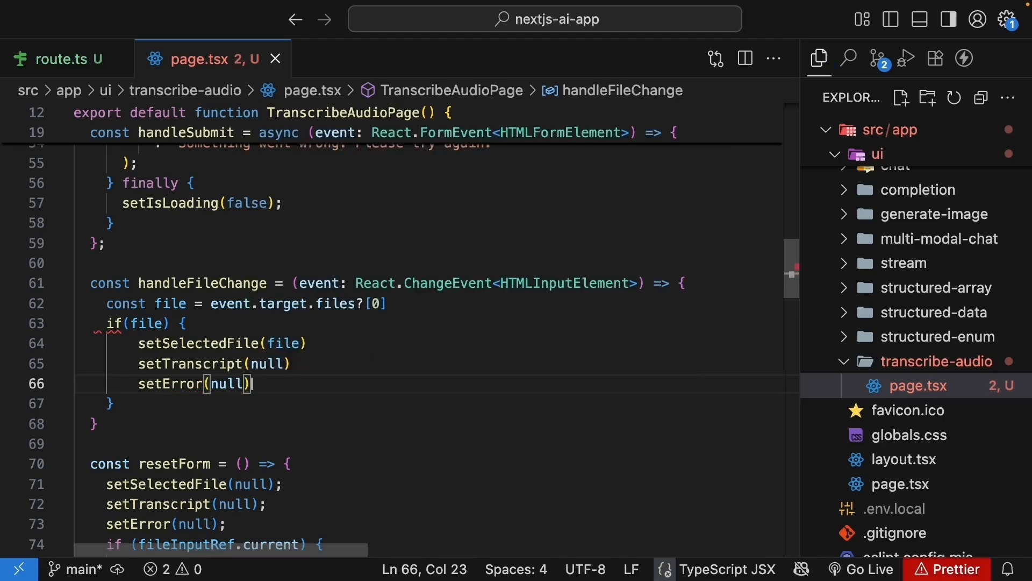
key(ctrl+s)
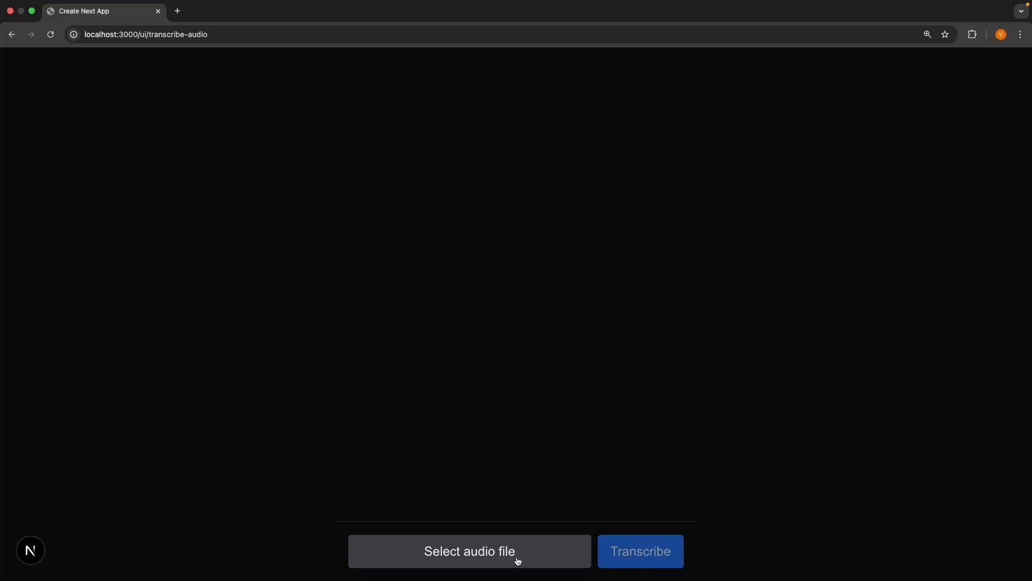
Pick Sample audio.mp3 through the Select audio file button.
click(469, 551)
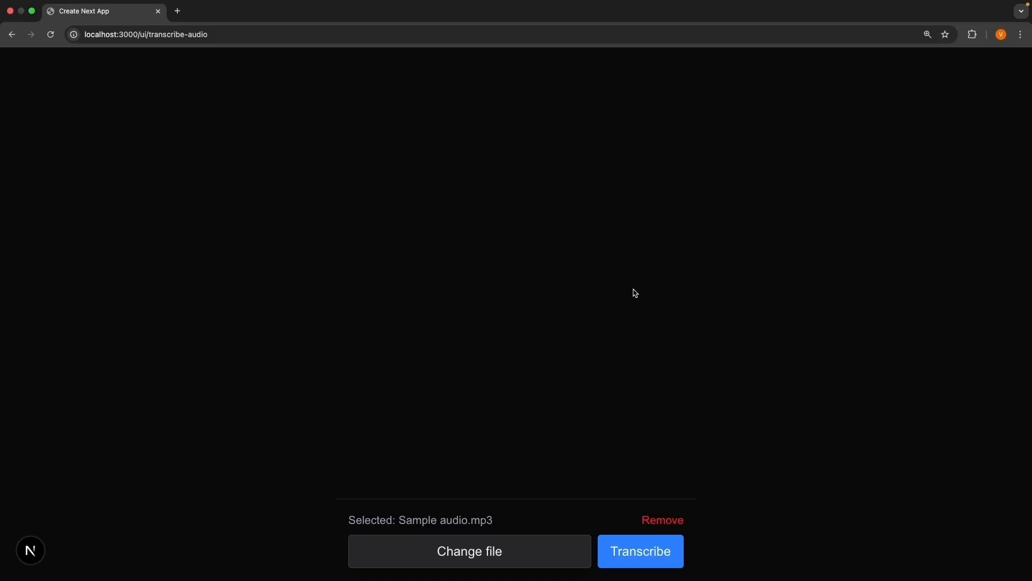
mouse_move(437, 515)
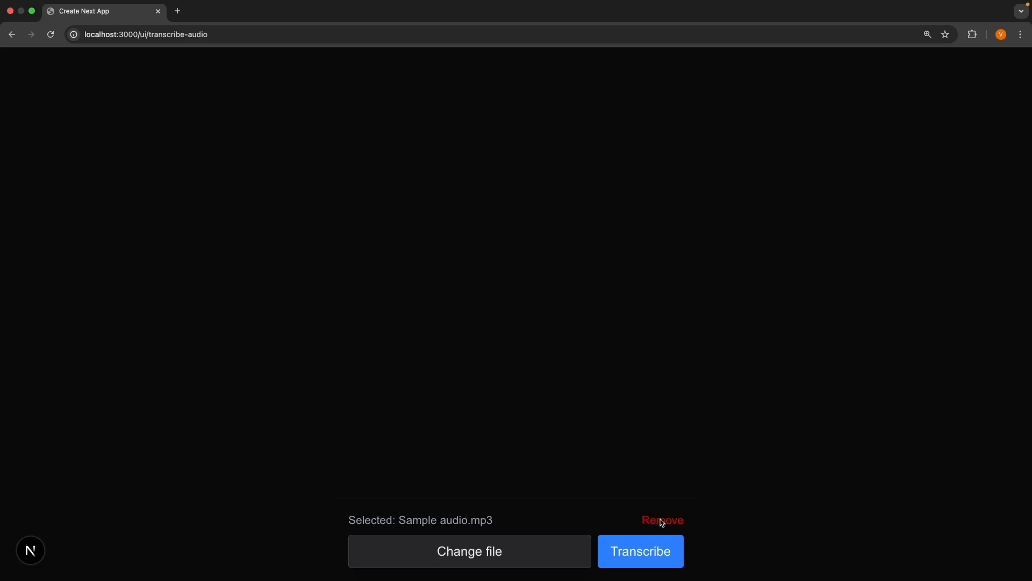
mouse_move(665, 399)
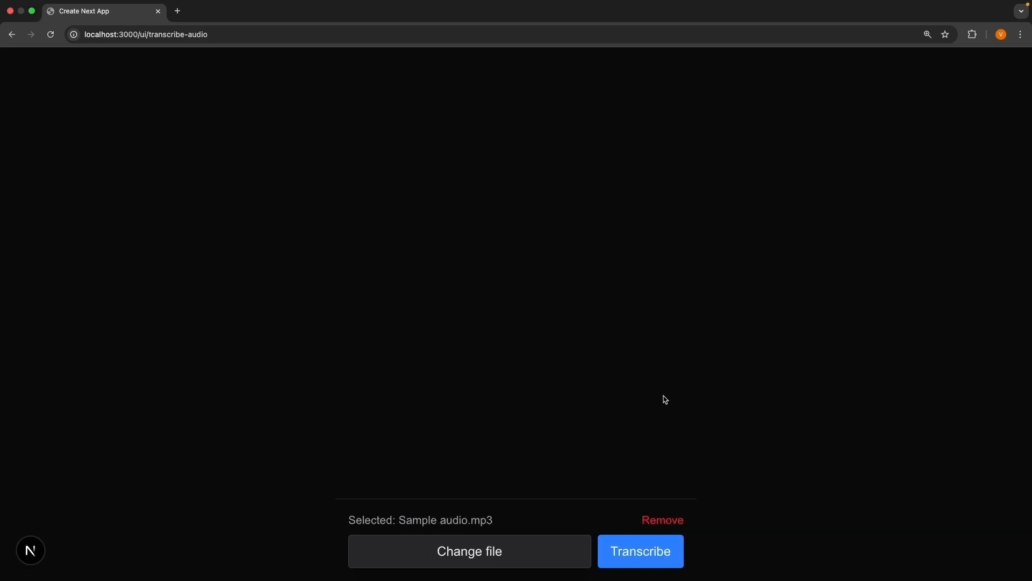
mouse_move(527, 458)
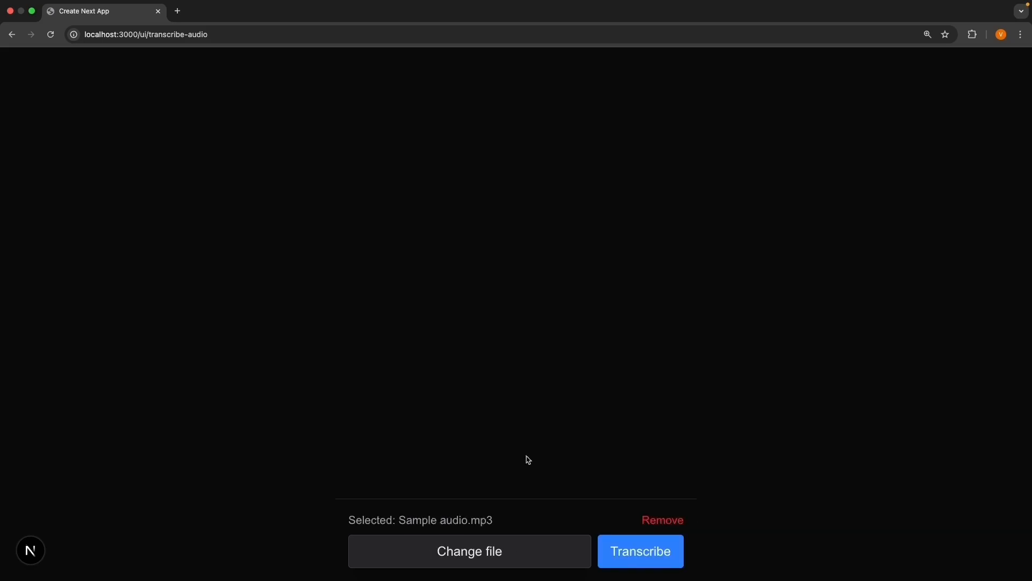
mouse_move(555, 345)
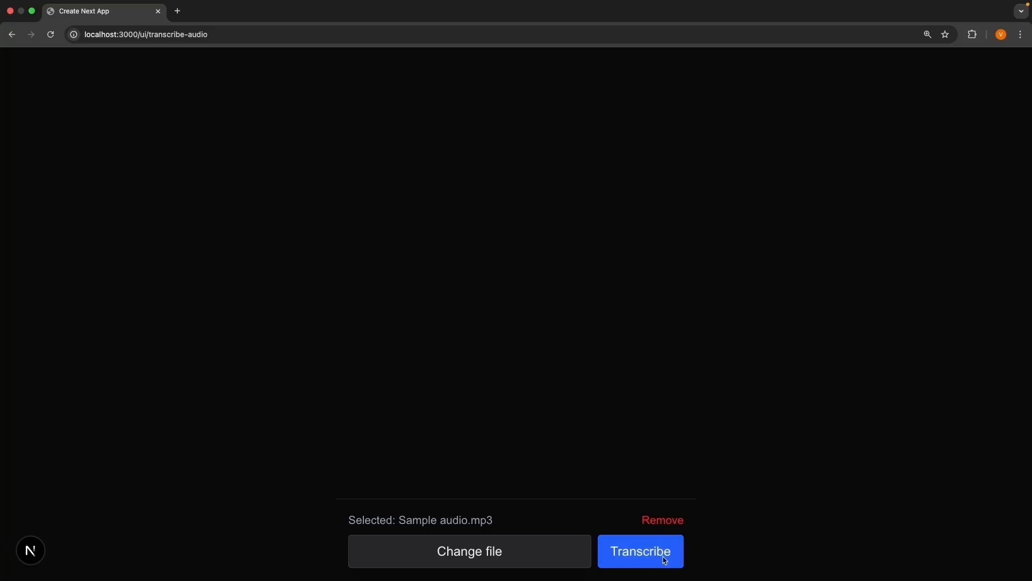
Submit Sample audio.mp3 with the Transcribe button.
click(640, 552)
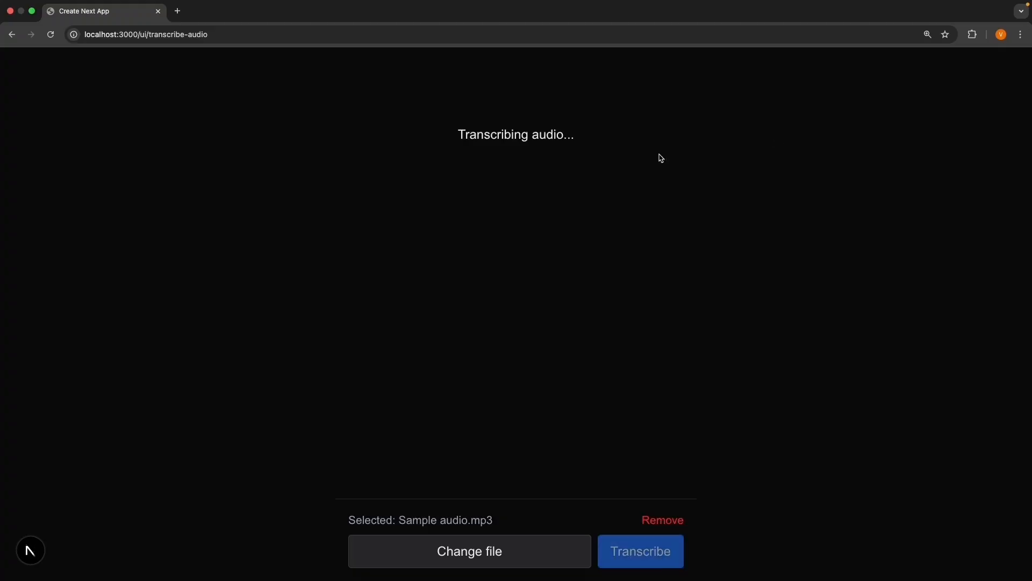
mouse_move(719, 189)
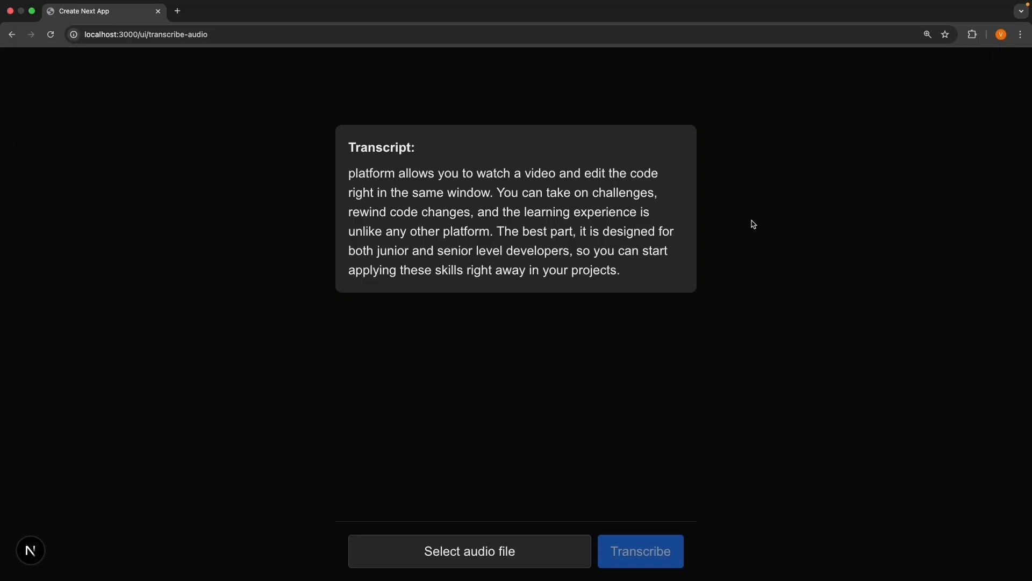
mouse_move(759, 238)
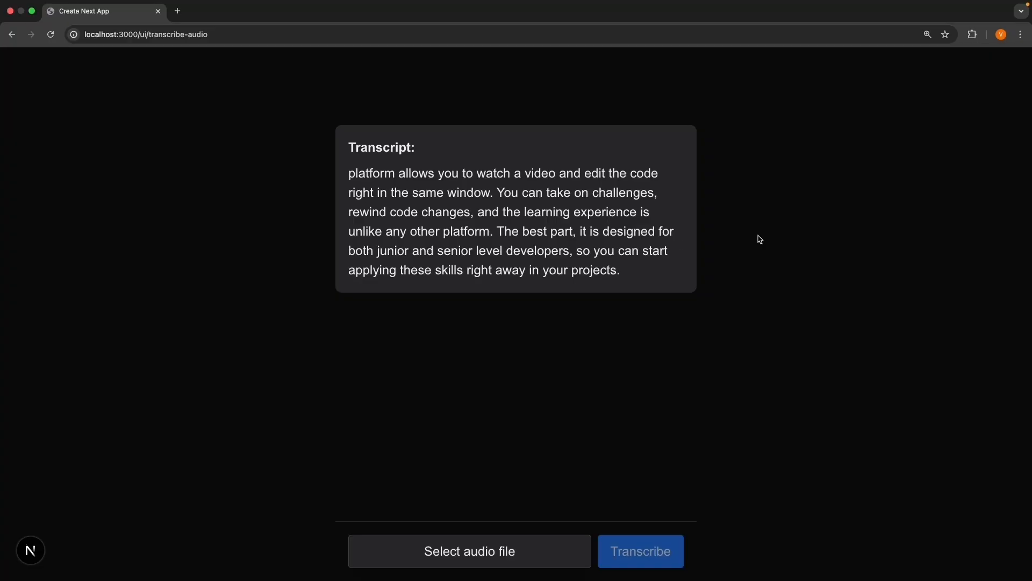
mouse_move(590, 244)
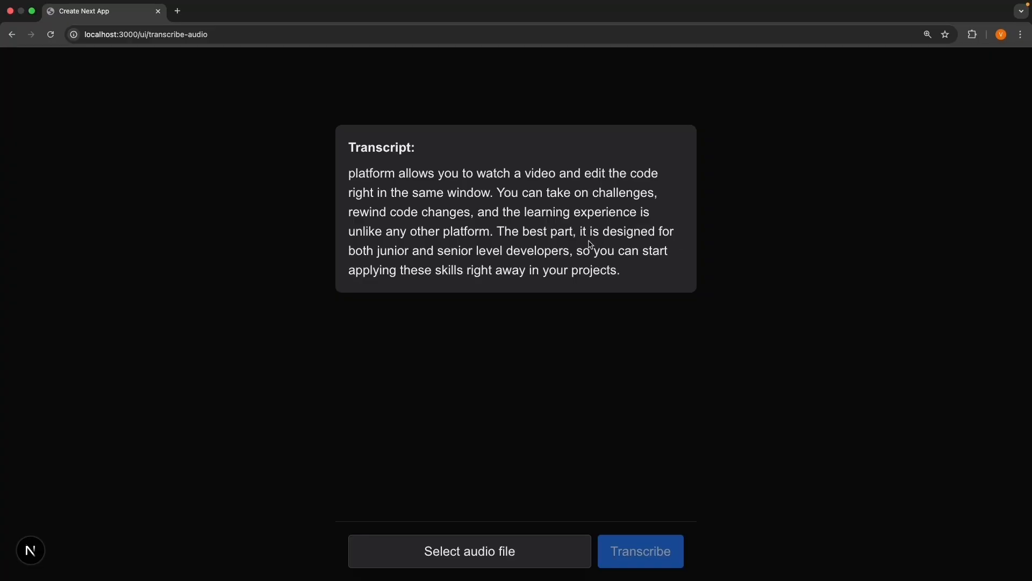
mouse_move(802, 279)
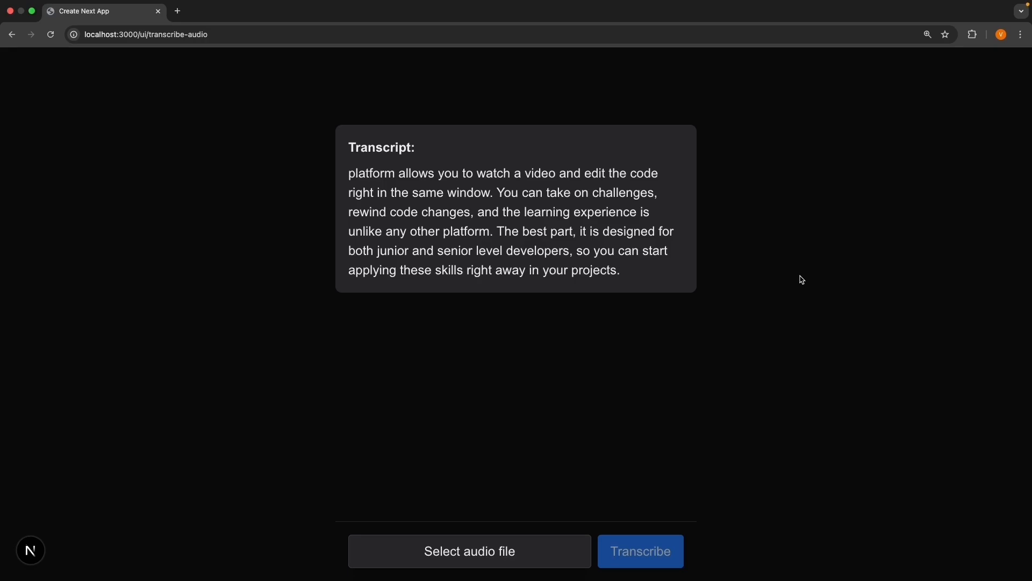
mouse_move(826, 318)
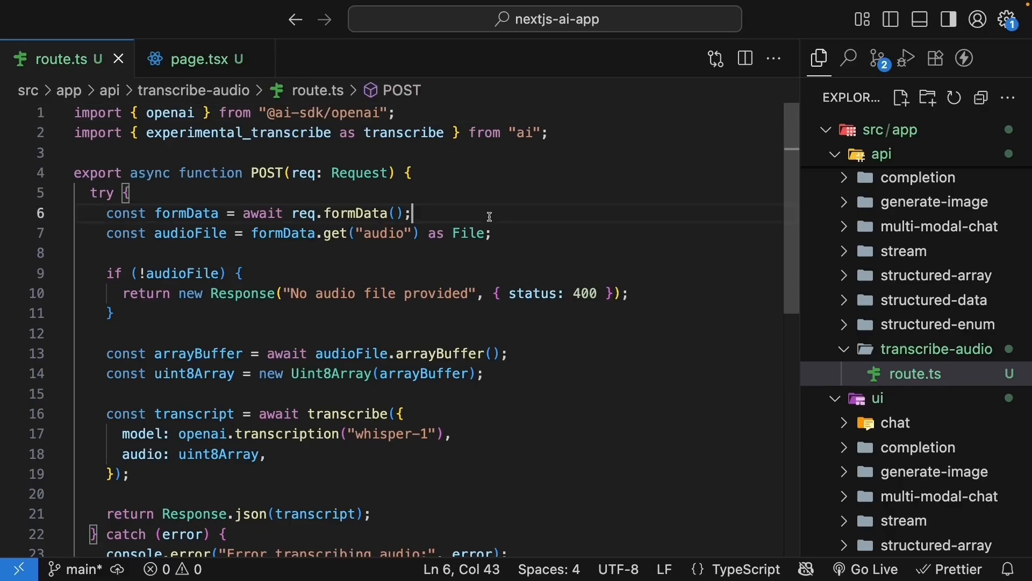
click(542, 233)
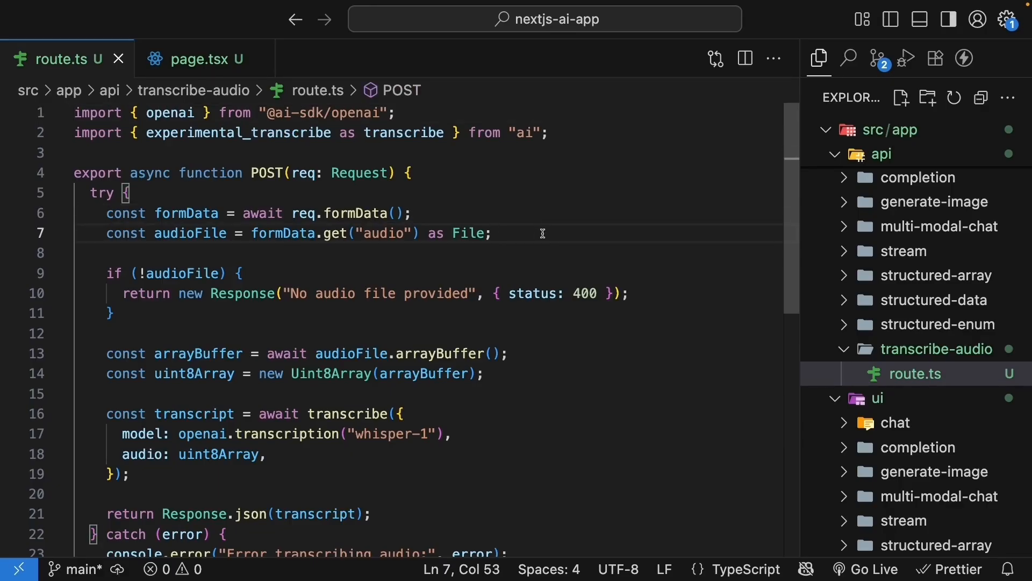
click(510, 353)
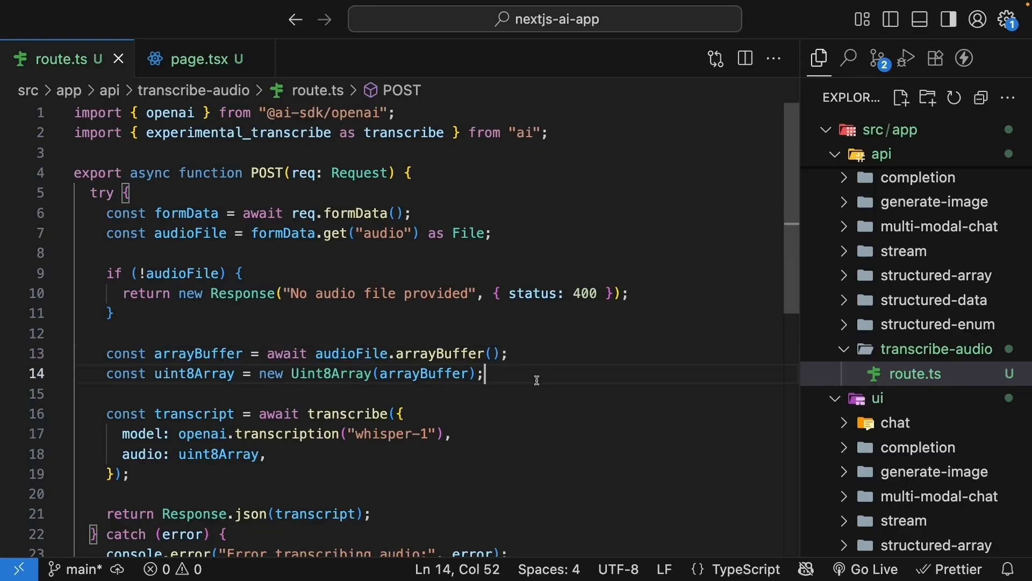
mouse_move(492, 448)
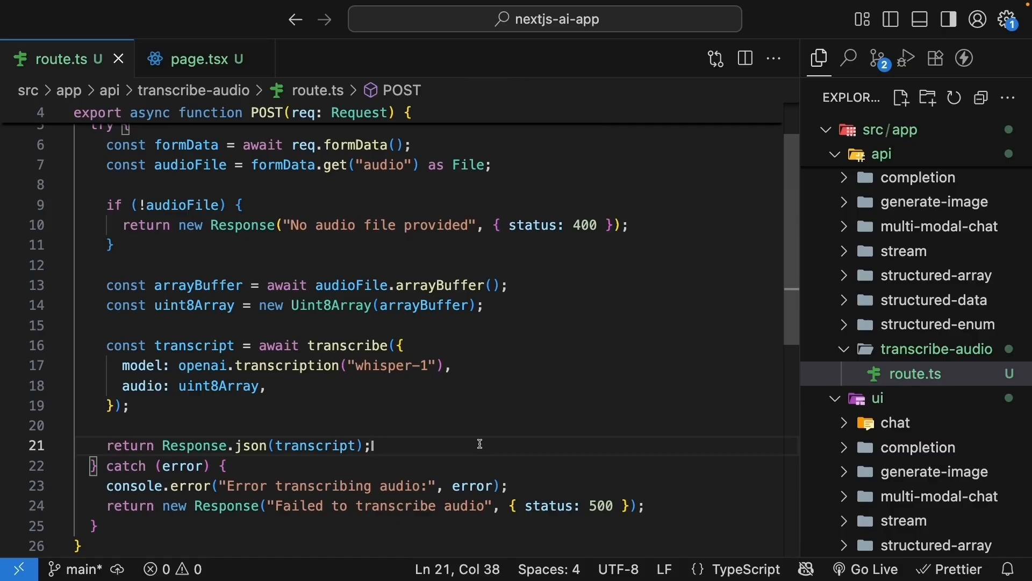
Switch to page.tsx and scroll from the transcript rendering down to the Transcribe button.
click(194, 58)
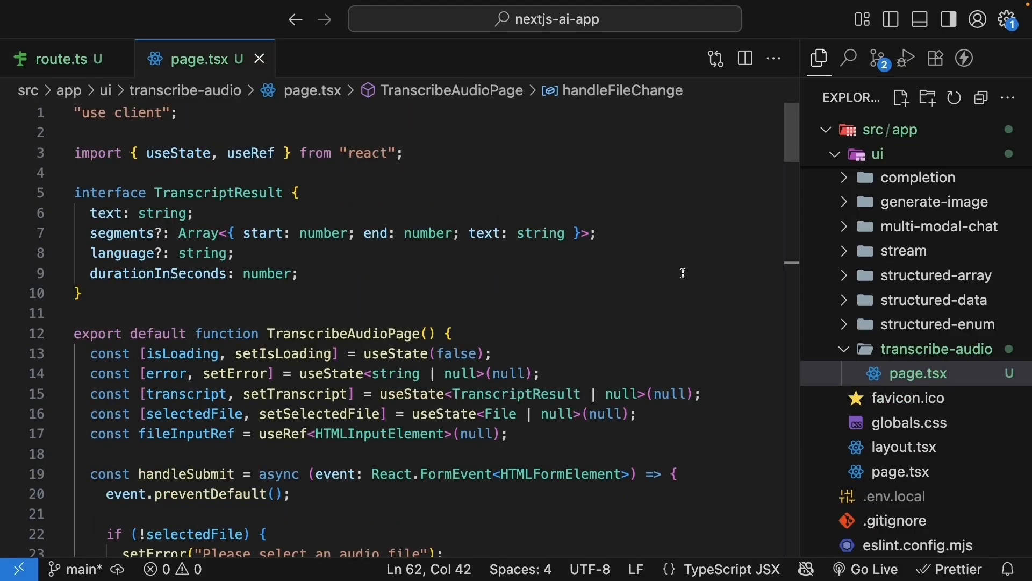
scroll(down, 3)
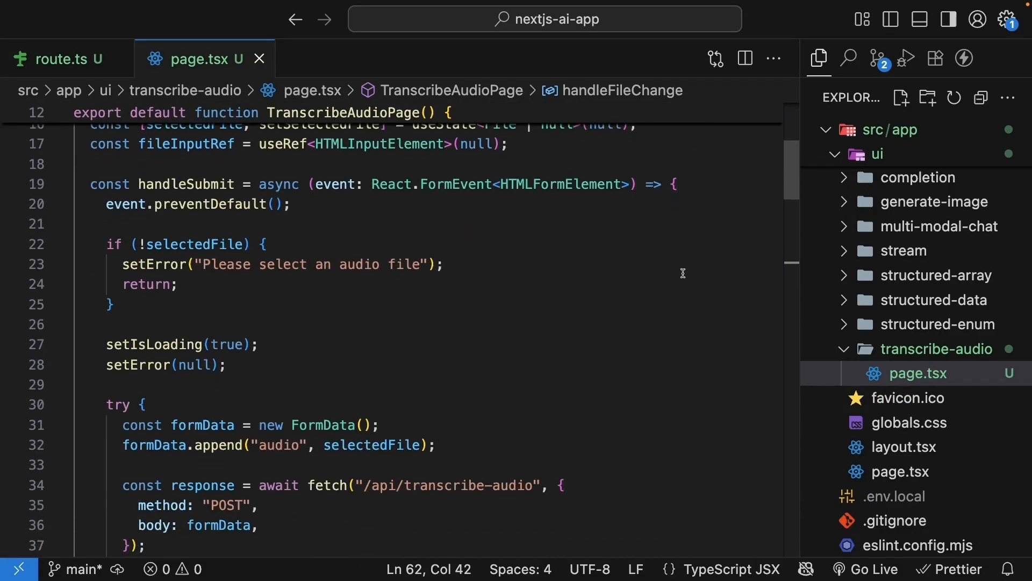
scroll(down, 3)
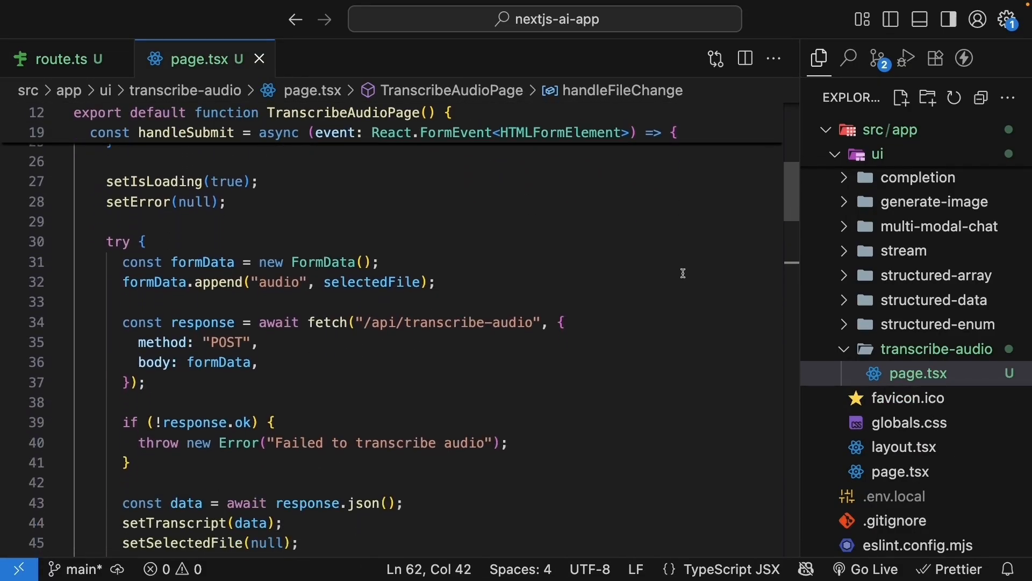
scroll(down, 3)
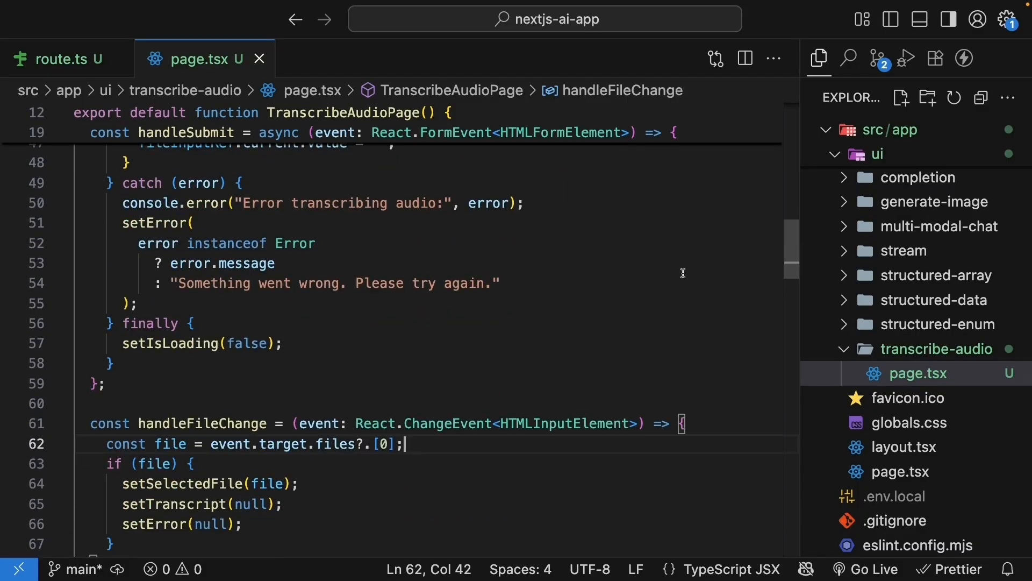
scroll(down, 3)
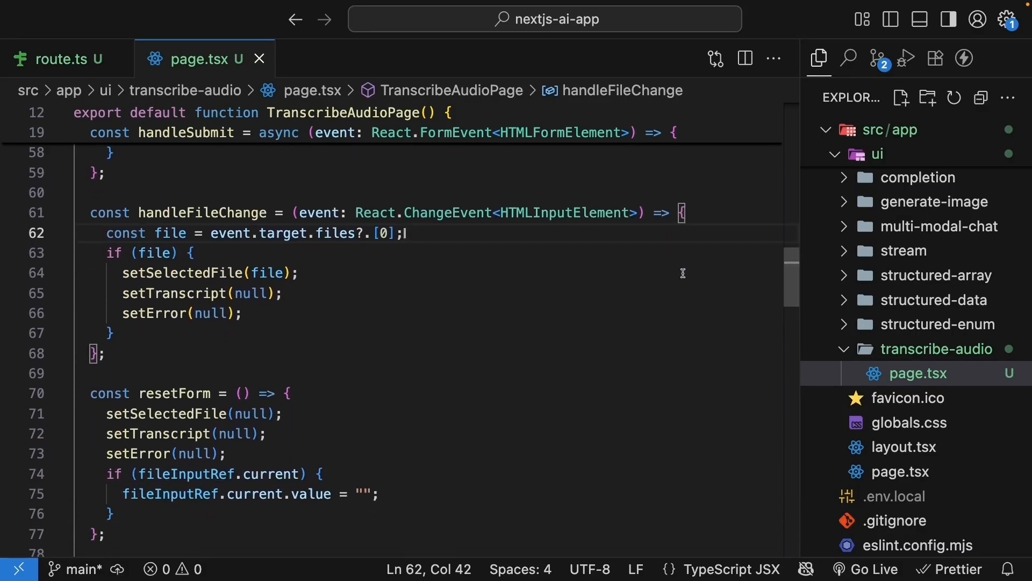
scroll(down, 3)
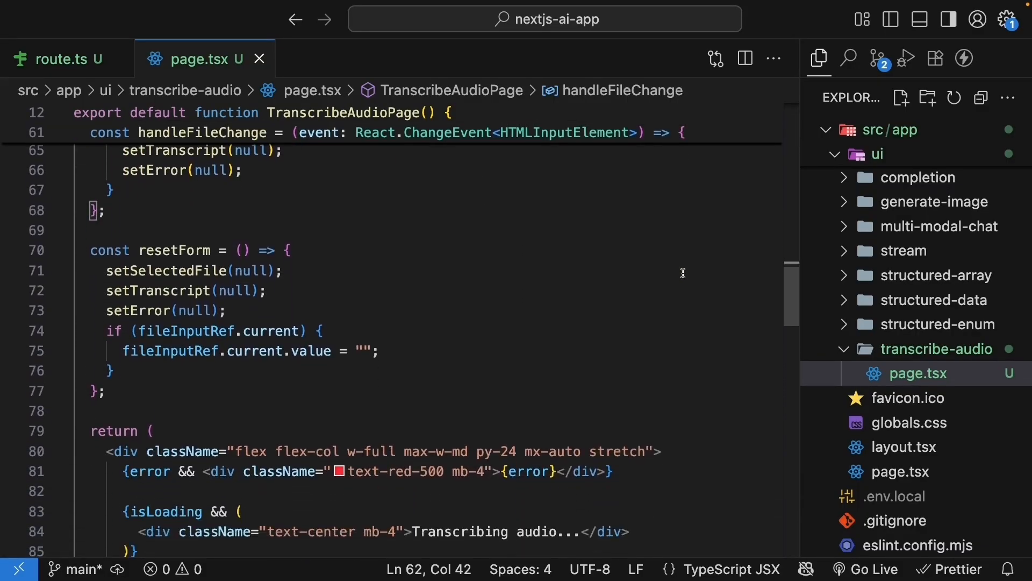
scroll(down, 3)
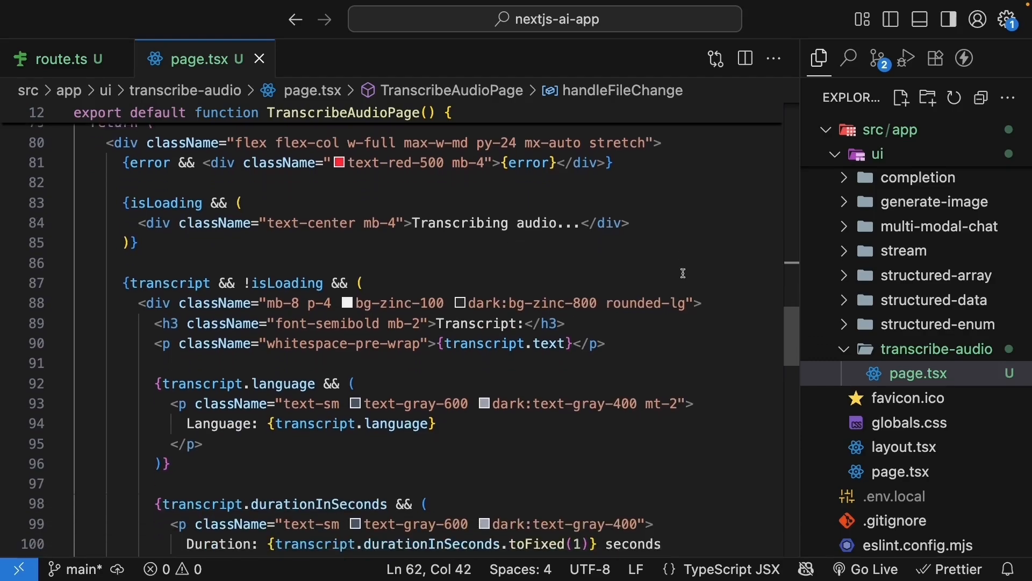
scroll(down, 3)
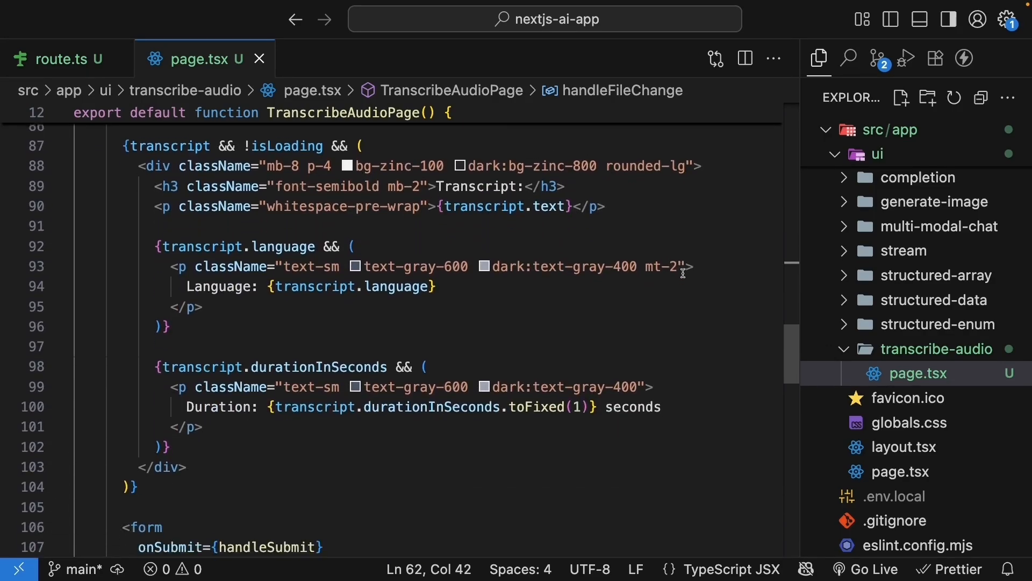
scroll(down, 3)
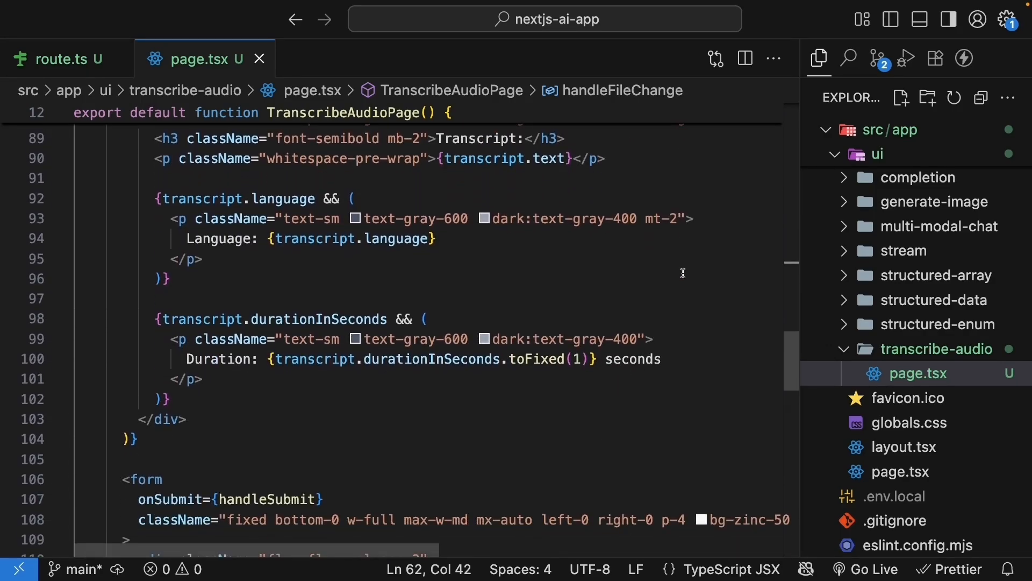
scroll(down, 3)
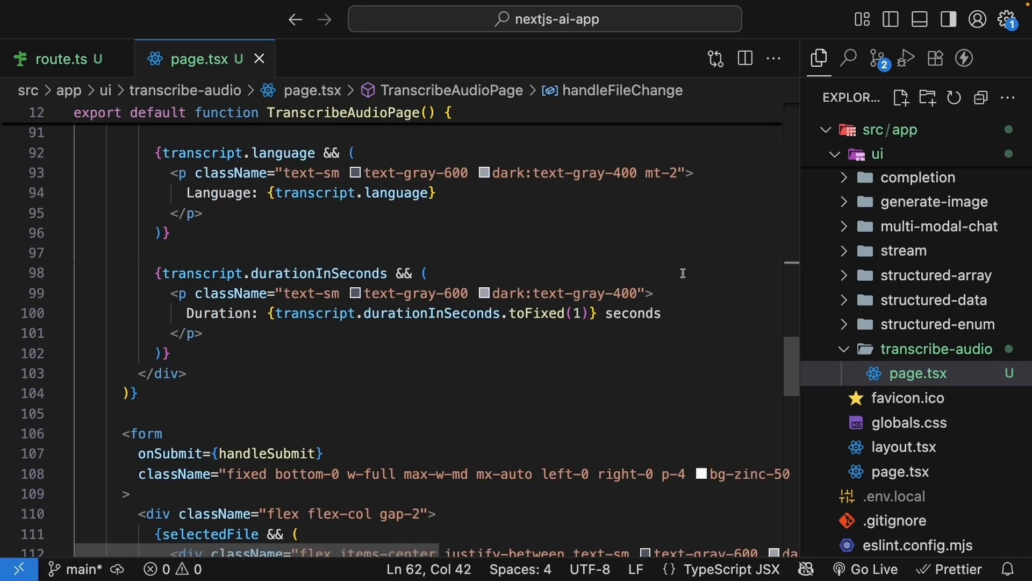
scroll(down, 3)
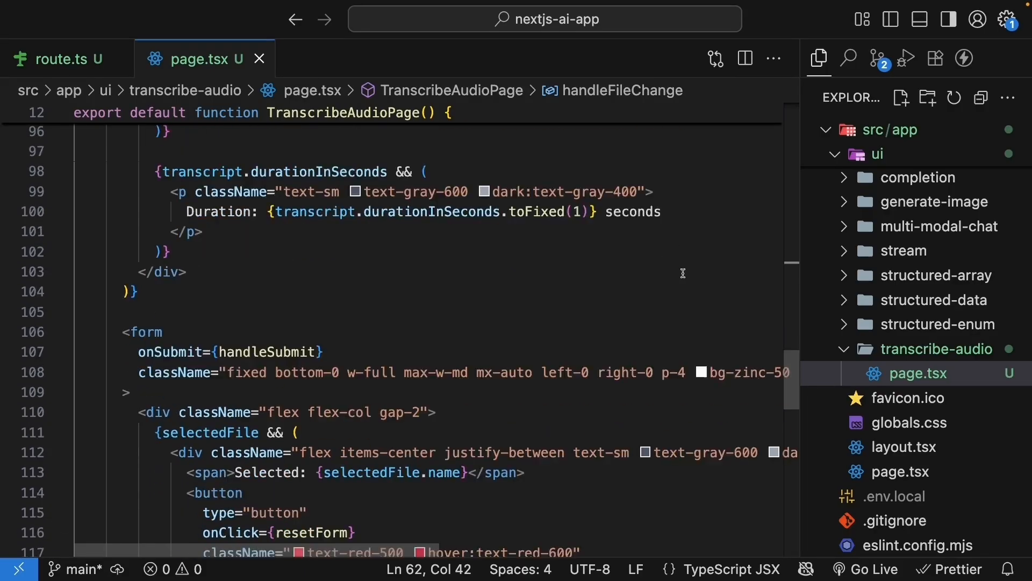
scroll(down, 3)
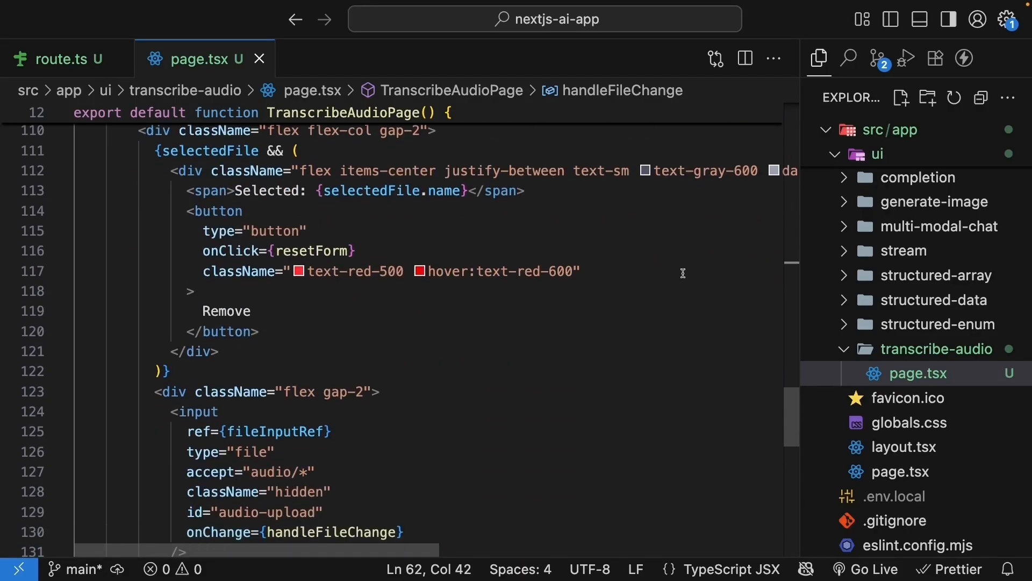
scroll(down, 3)
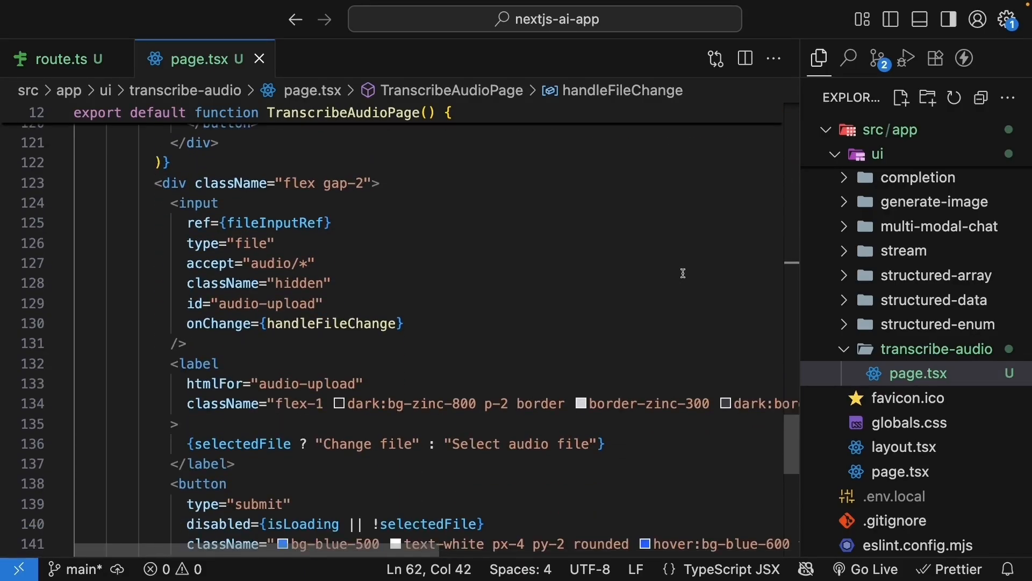
scroll(down, 3)
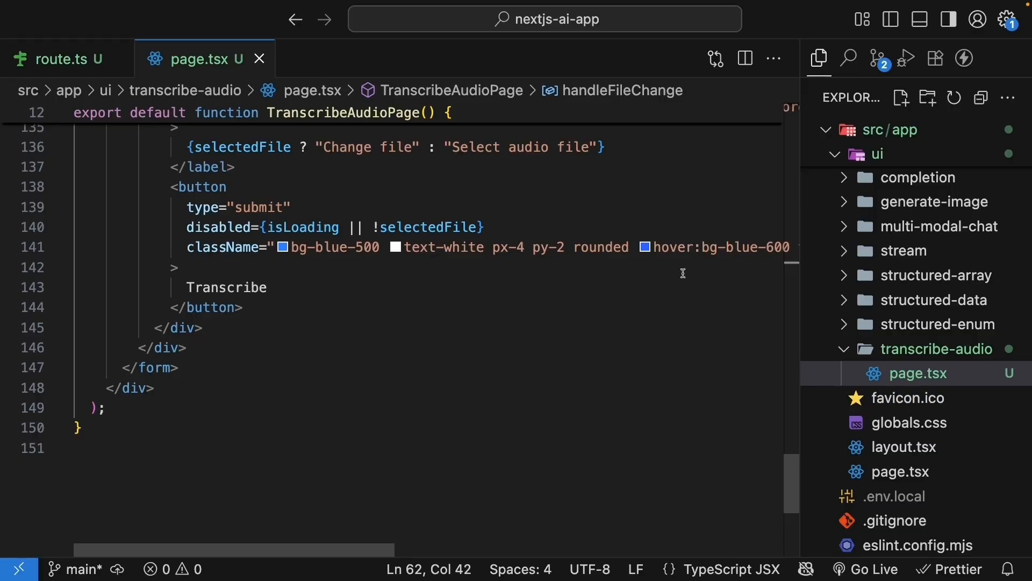